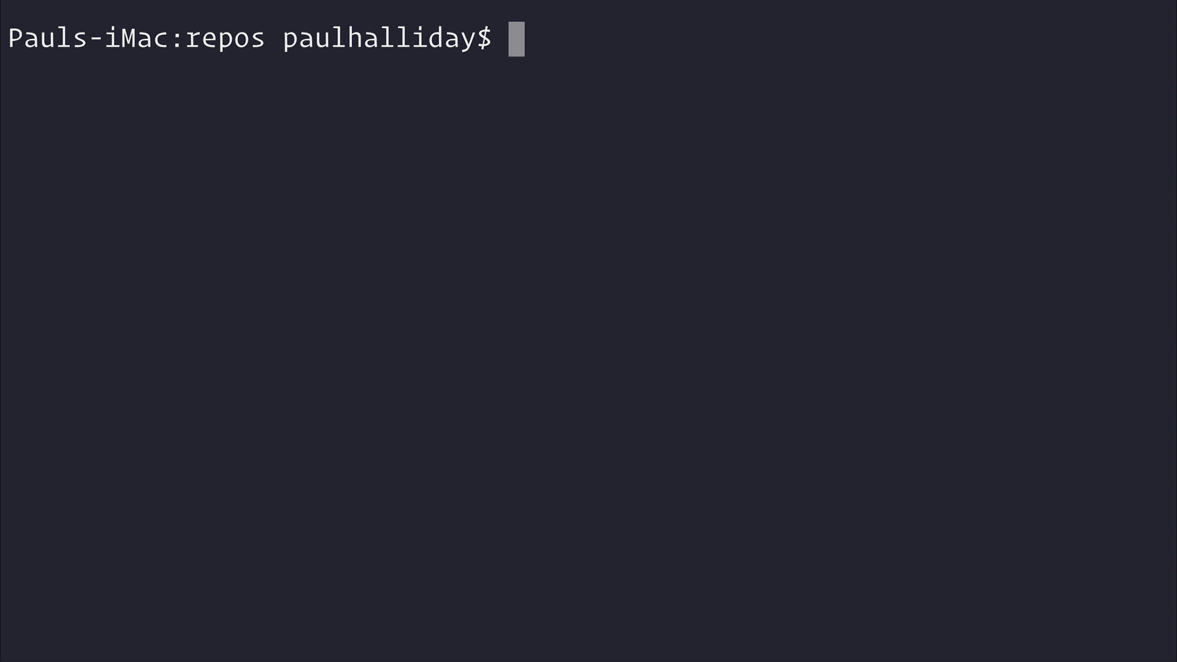
Step: Enter 'npm install vue-cli -g' at the Terminal prompt
{"action": "type", "text": "npm instal"}
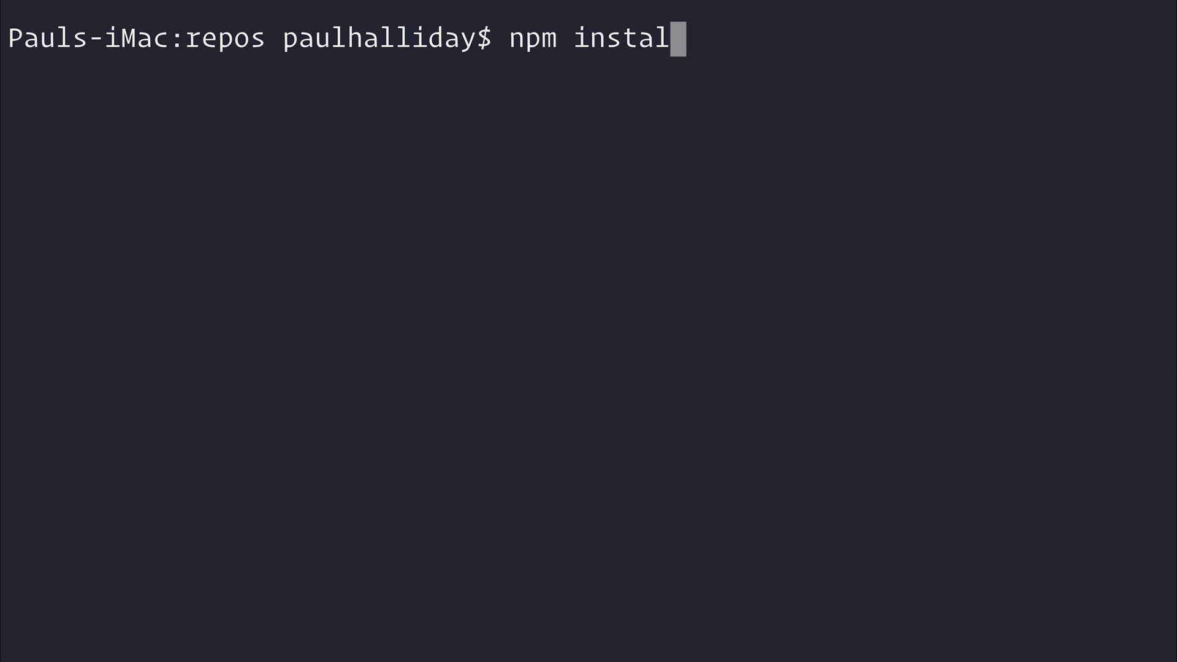
{"action": "type", "text": "l vue-cli -g"}
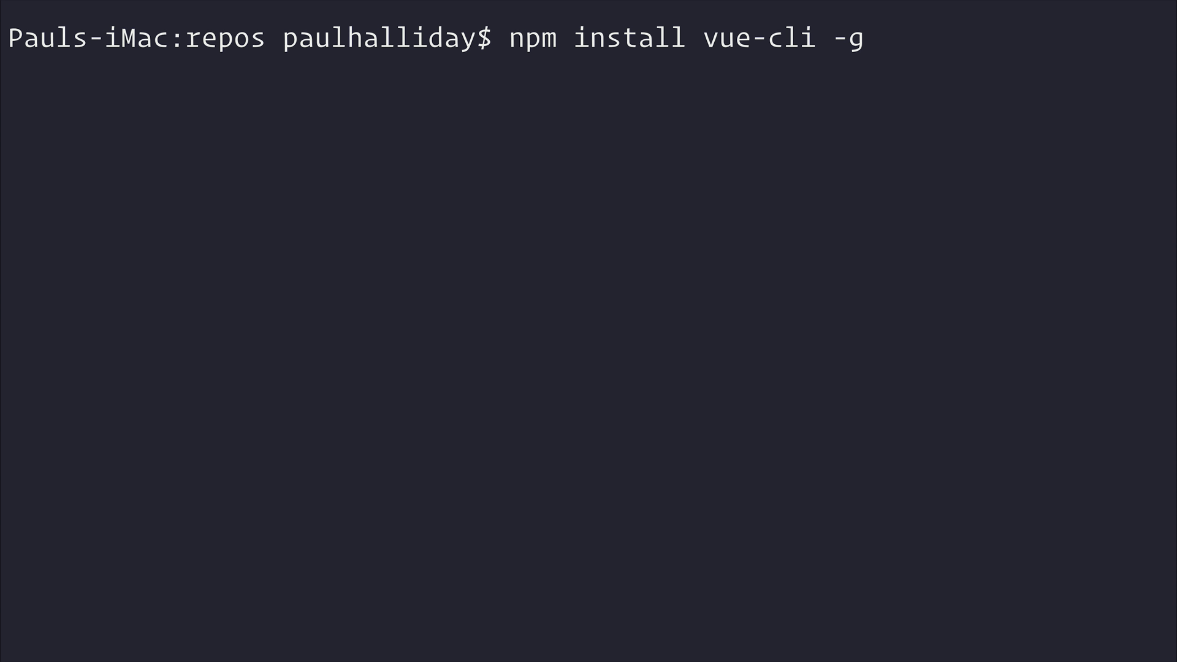
Step: Run 'vue init webpack-simple i-vue' to generate the project
{"action": "type", "text": "v"}
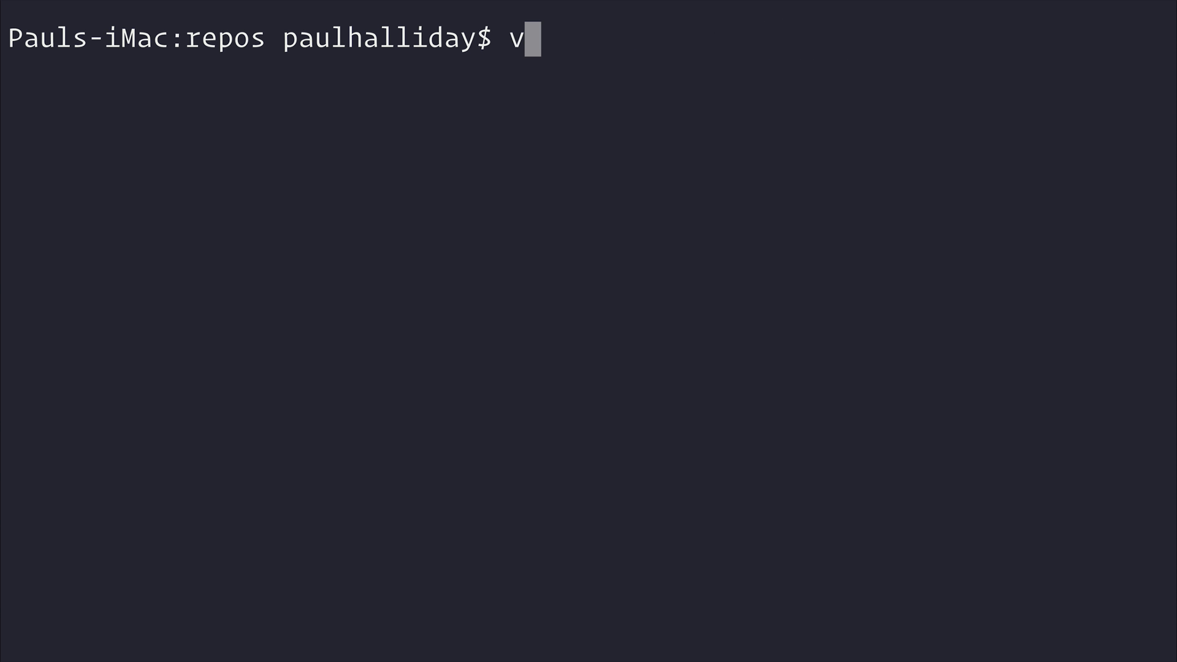
{"action": "type", "text": "ue init"}
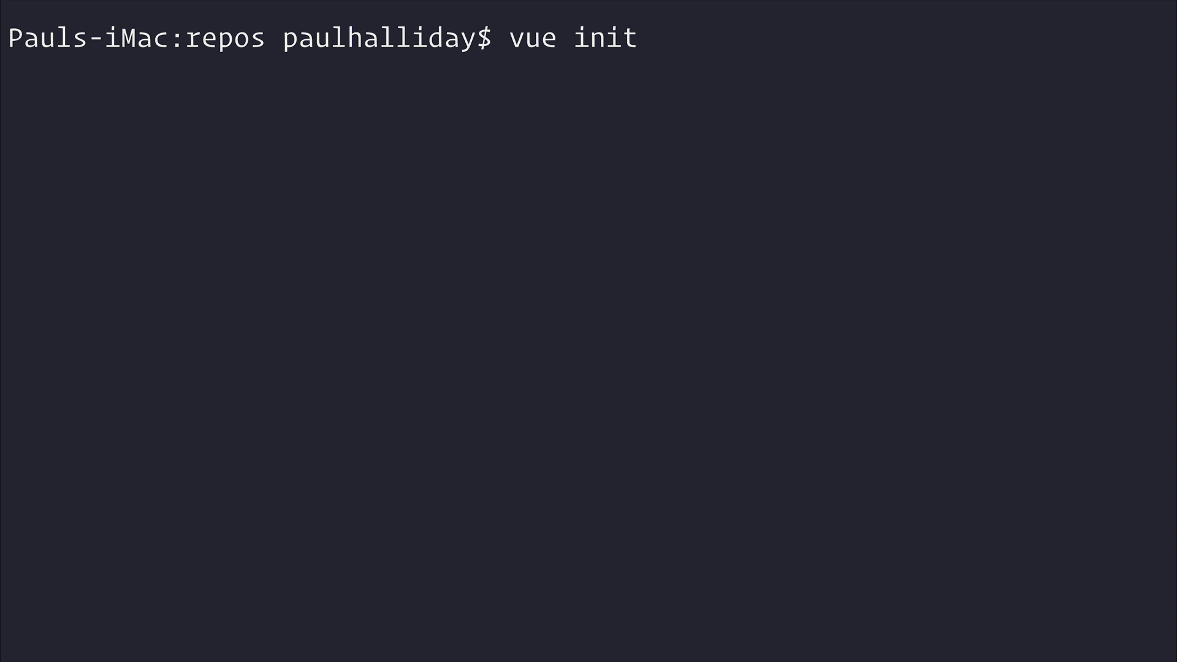
{"action": "type", "text": "webp"}
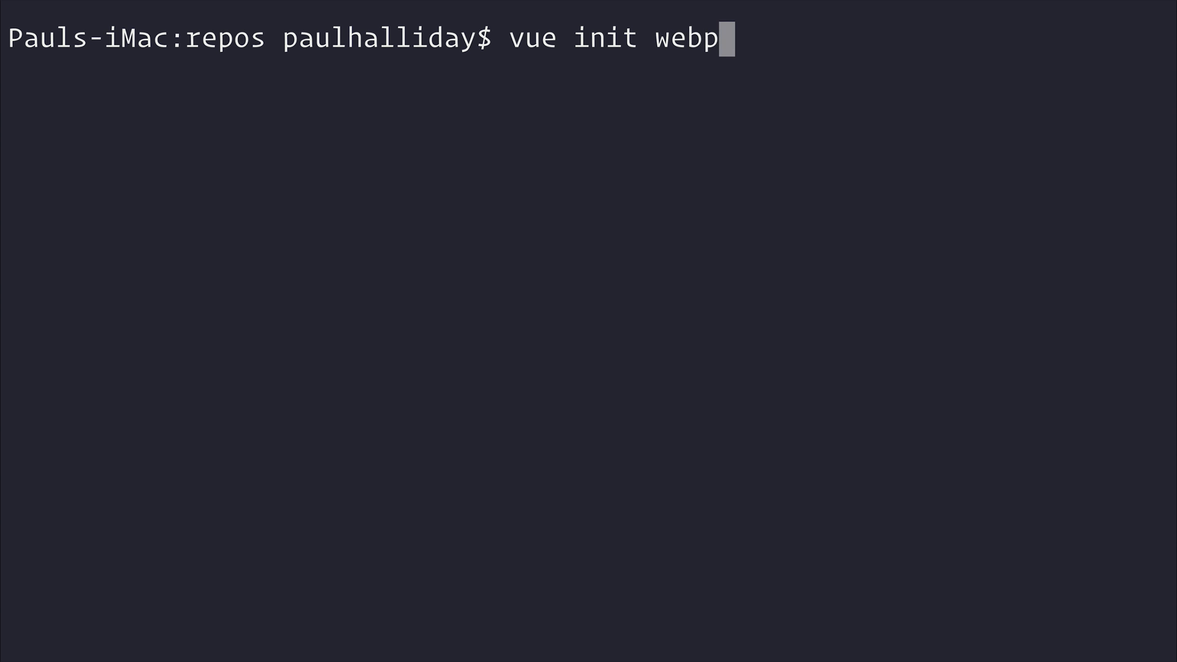
{"action": "type", "text": "ack-simpl"}
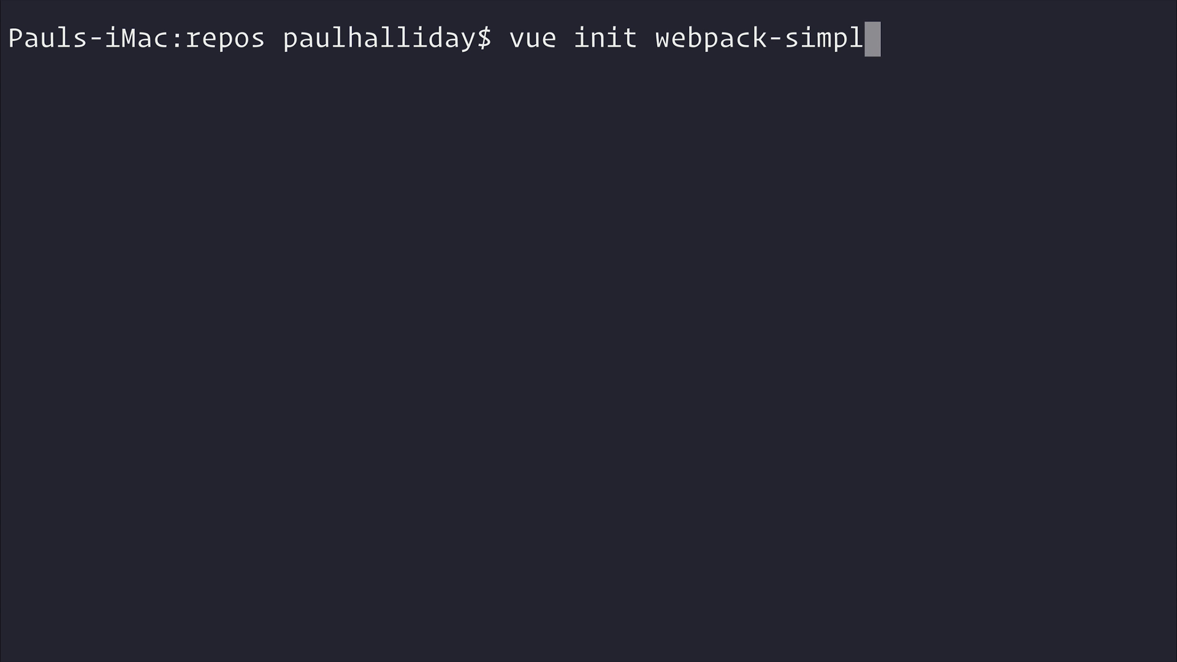
{"action": "type", "text": "e"}
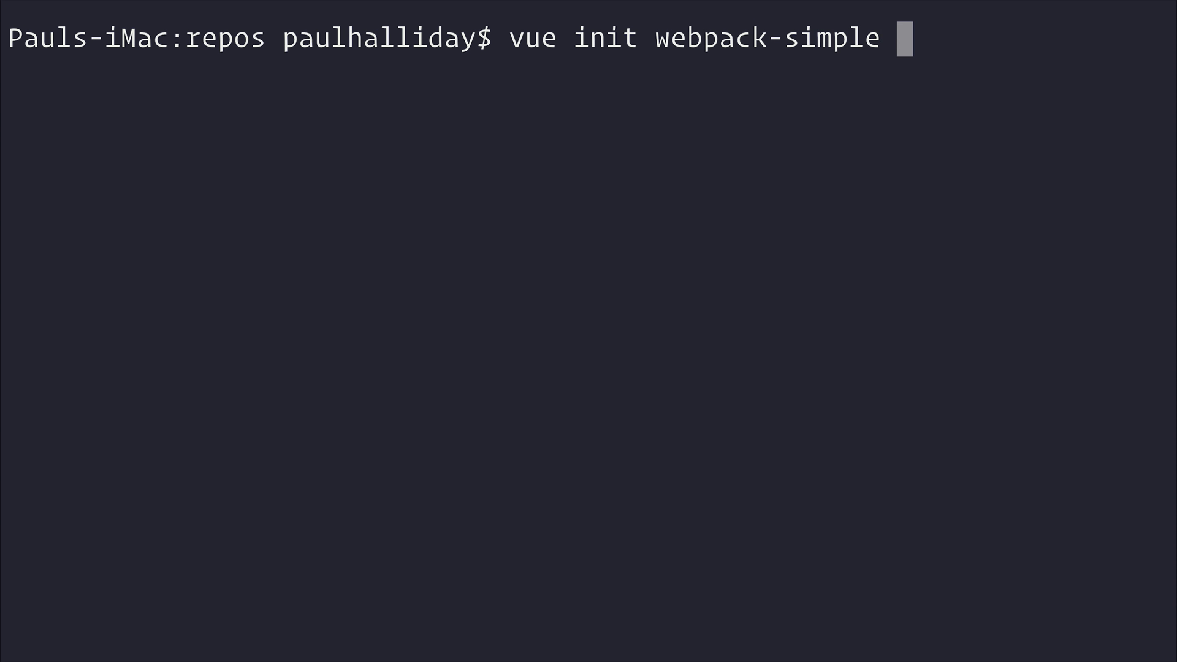
{"action": "type", "text": "i-vue"}
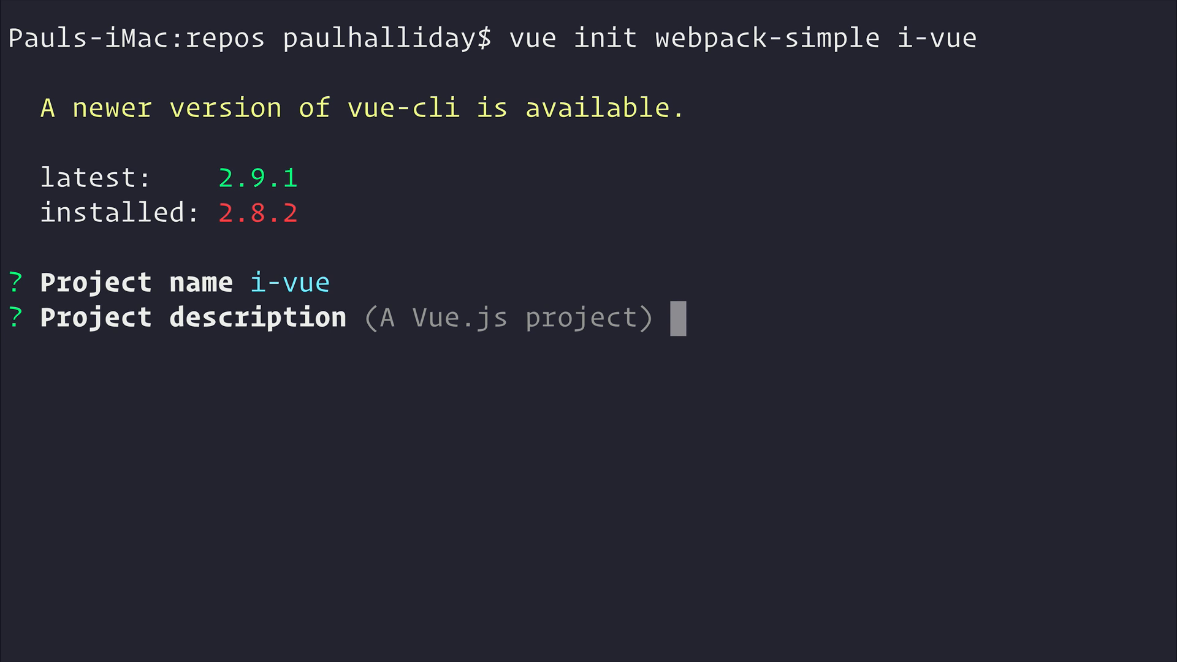
Step: Answer the prompts with description 'An Ionic and Vue Project', author Halliday, no sass
{"action": "type", "text": "An Ionic and Vue Project"}
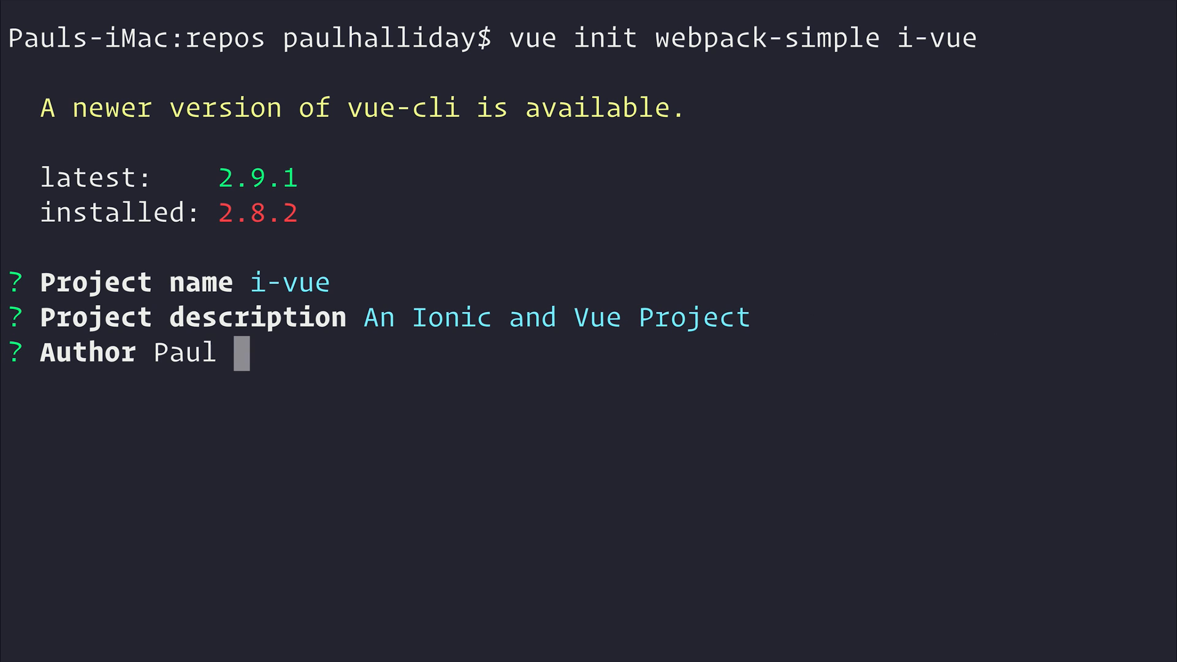
{"action": "type", "text": "Halliday"}
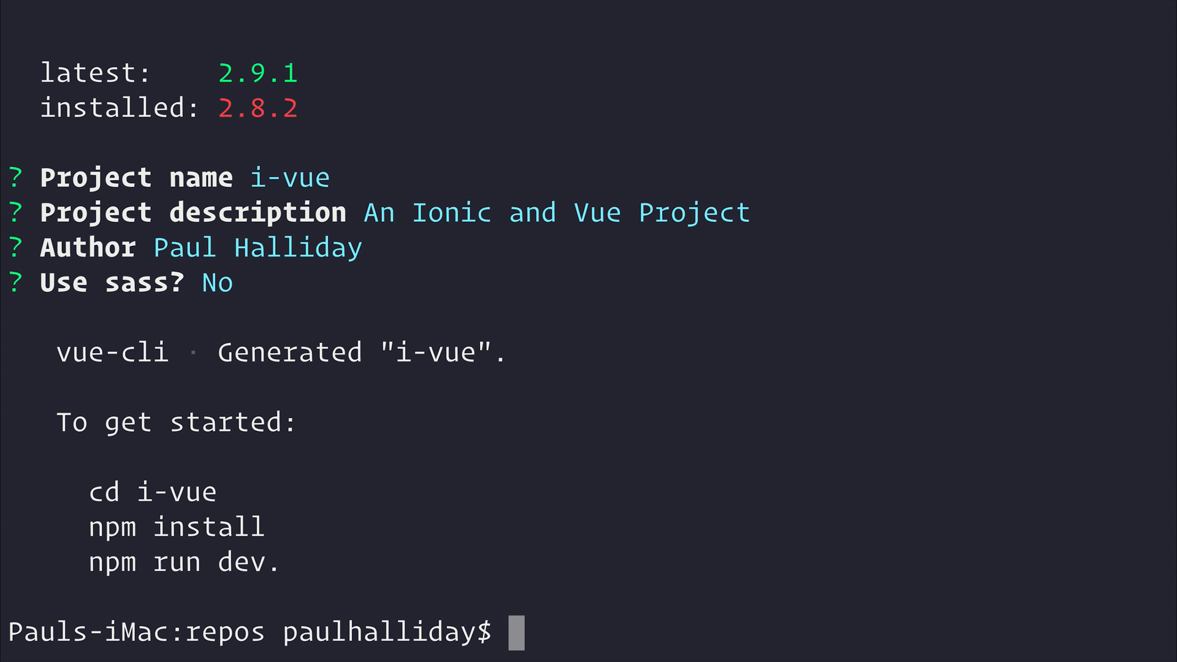
Step: Enter i-vue, install its packages, and type 'code . && npm run dev'
{"action": "type", "text": "cd"}
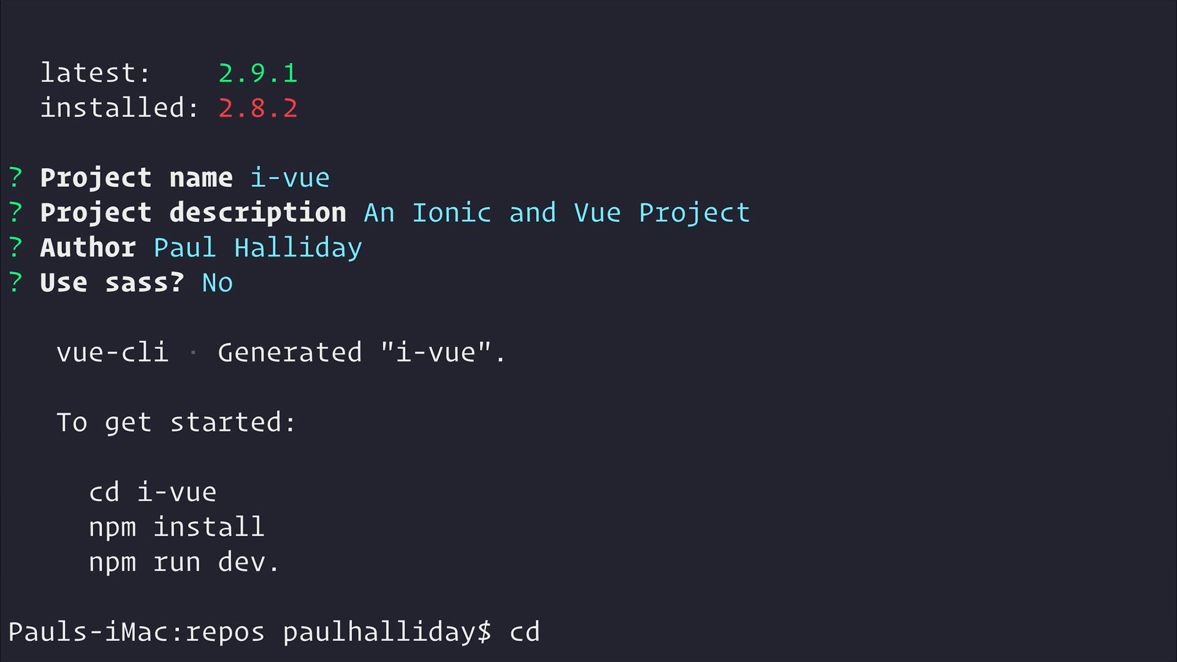
{"action": "type", "text": "i-vue/"}
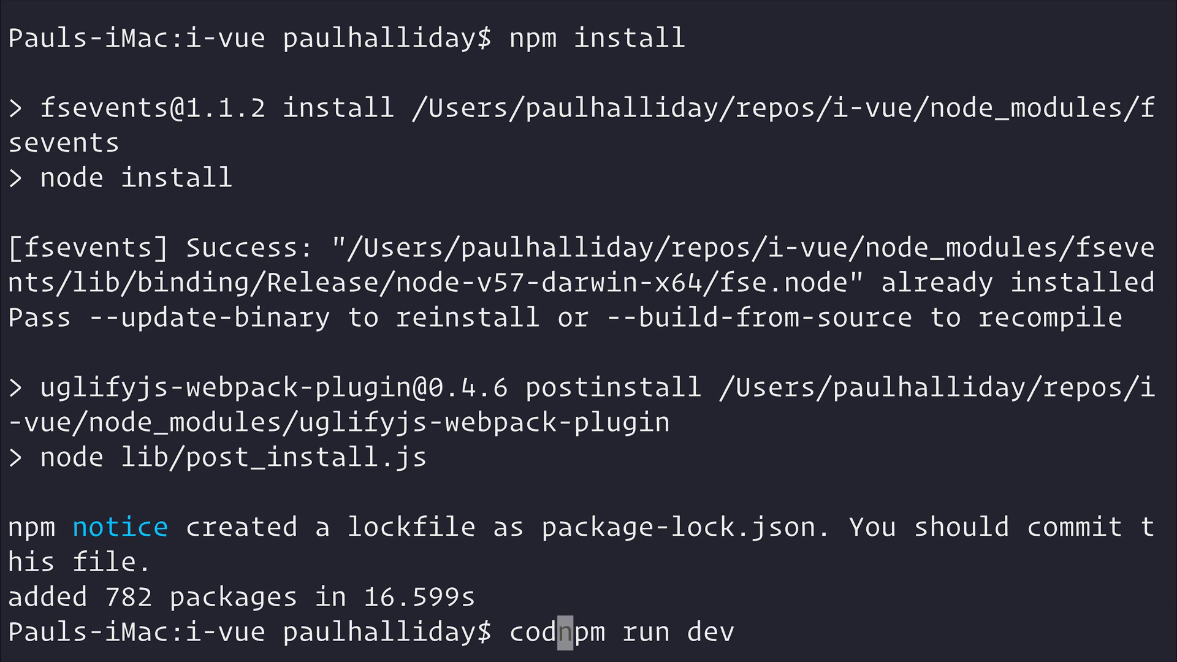
{"action": "type", "text": ". &&"}
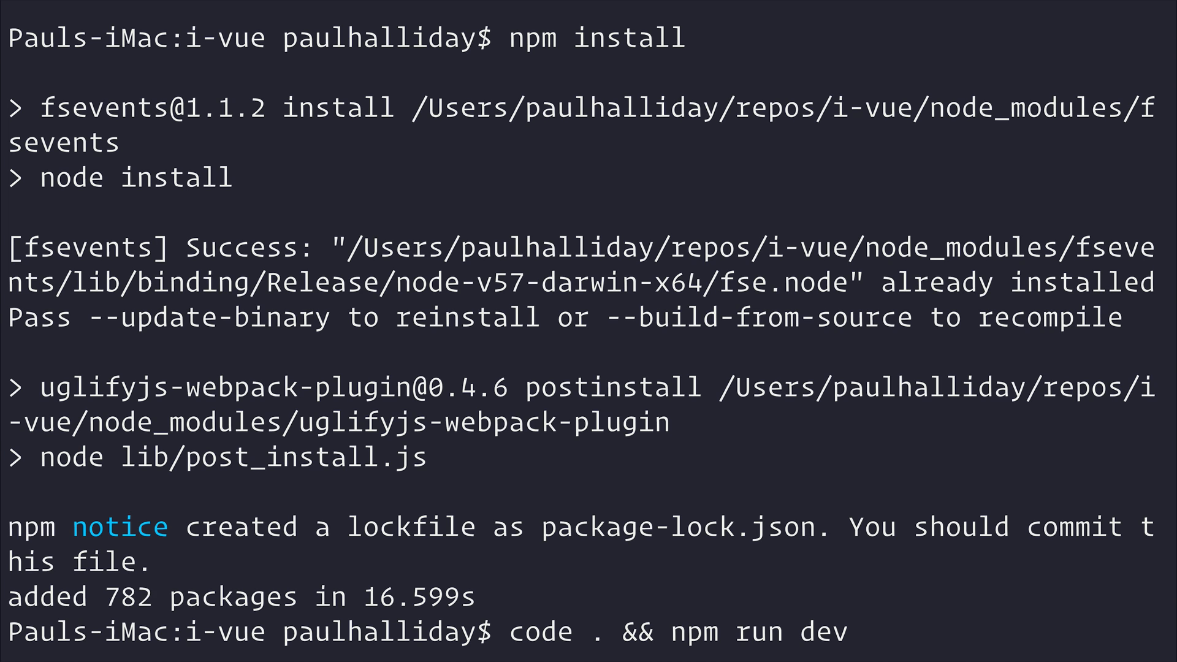
Step: Open i-vue in the editor with the dev server running and open index.html
{"action": "key", "text": "Return"}
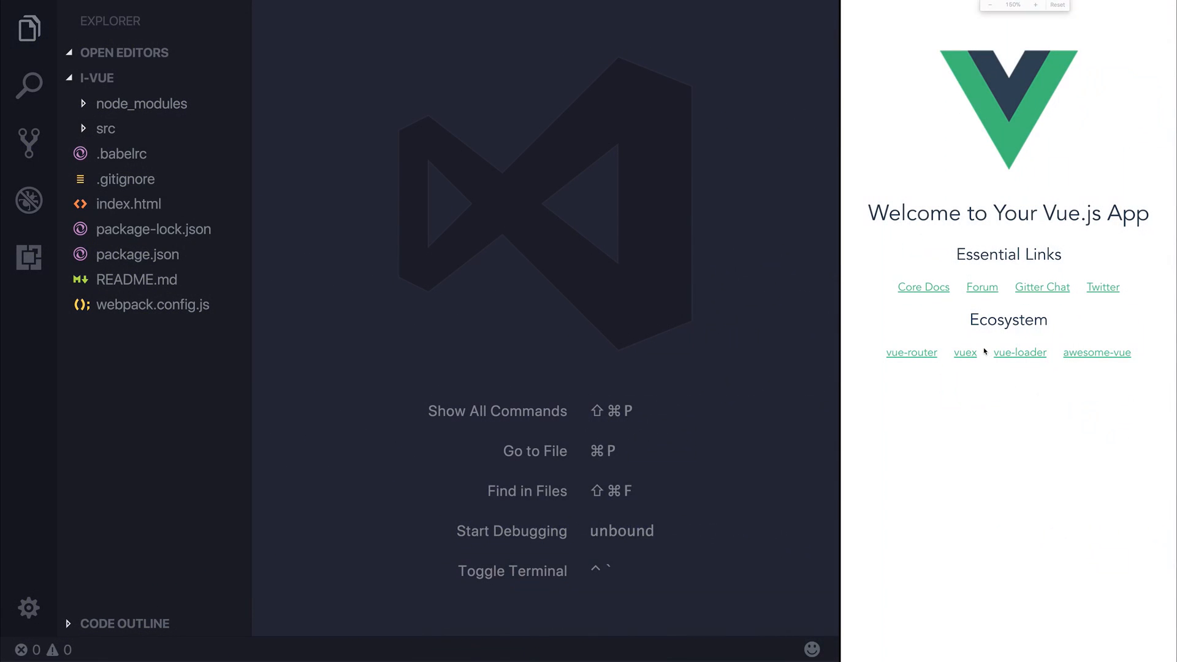
{"action": "mouse_move", "coordinate": [874, 203]}
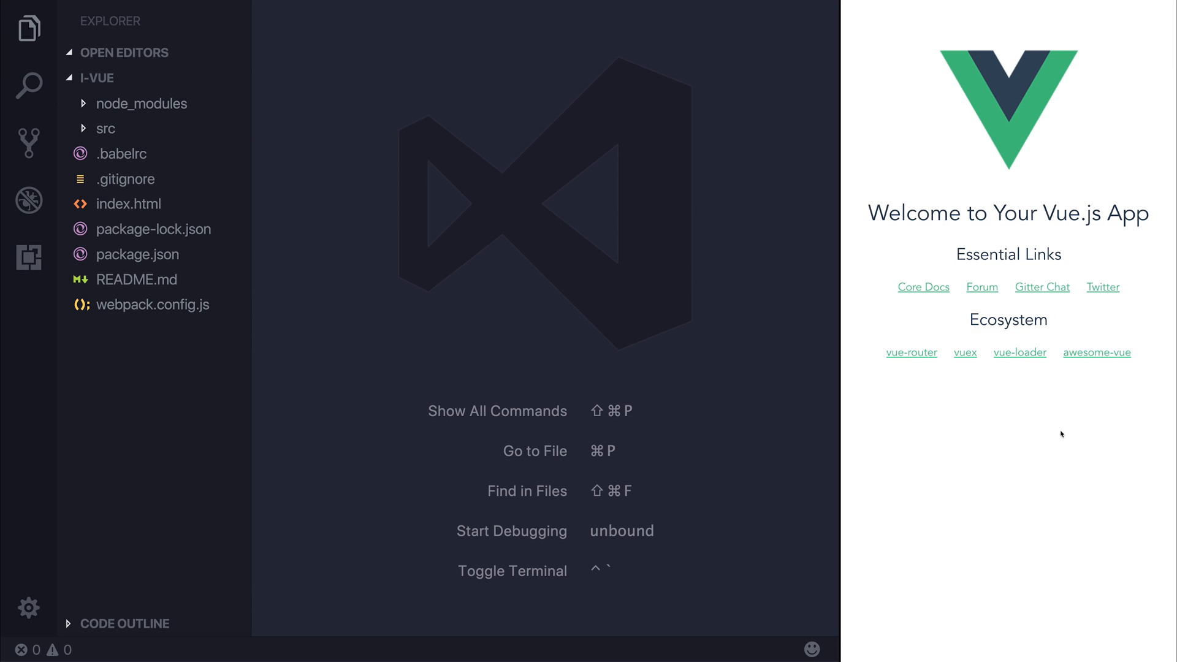
{"action": "mouse_move", "coordinate": [1059, 434]}
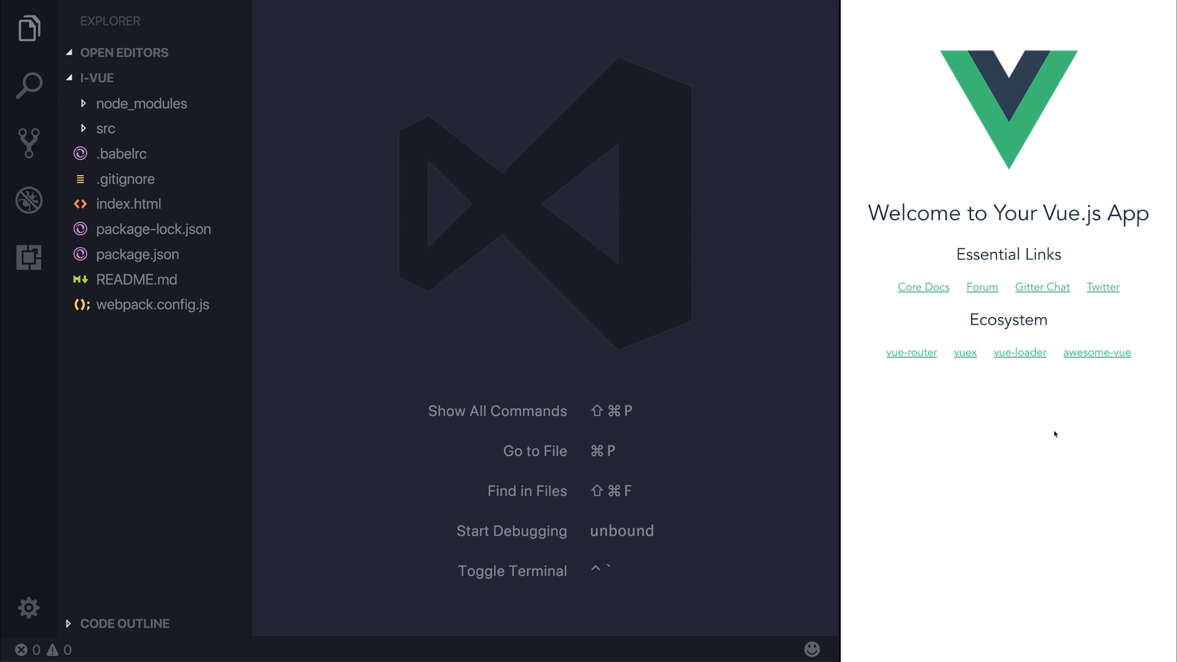
{"action": "mouse_move", "coordinate": [666, 343]}
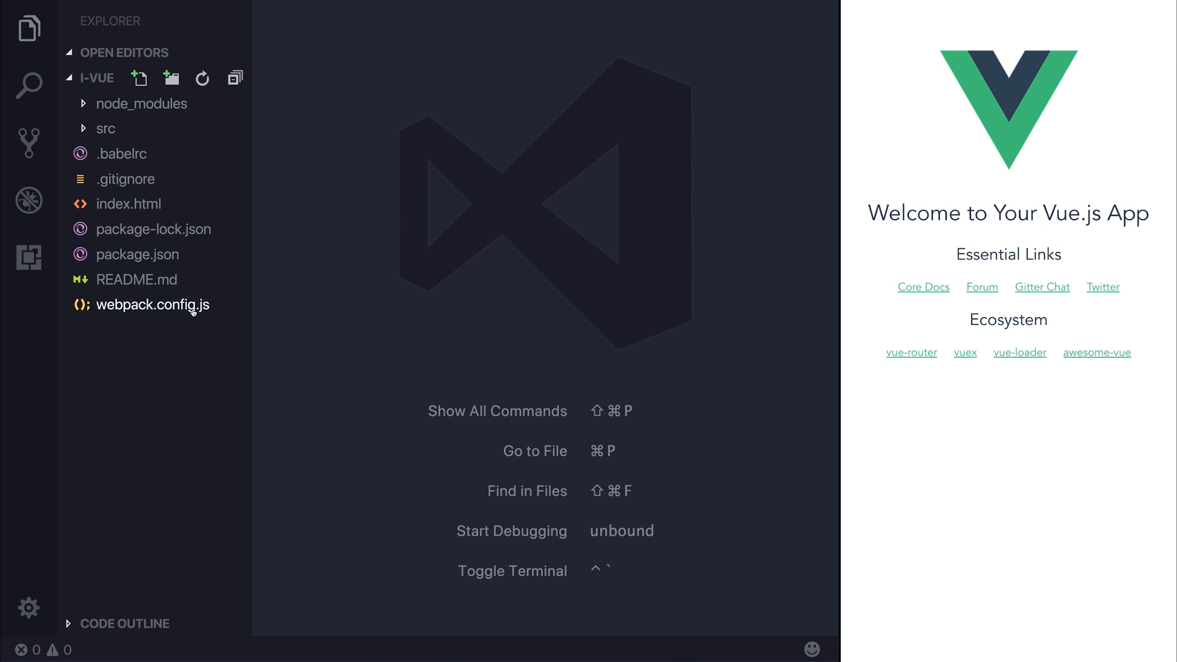
{"action": "left_click", "coordinate": [107, 128]}
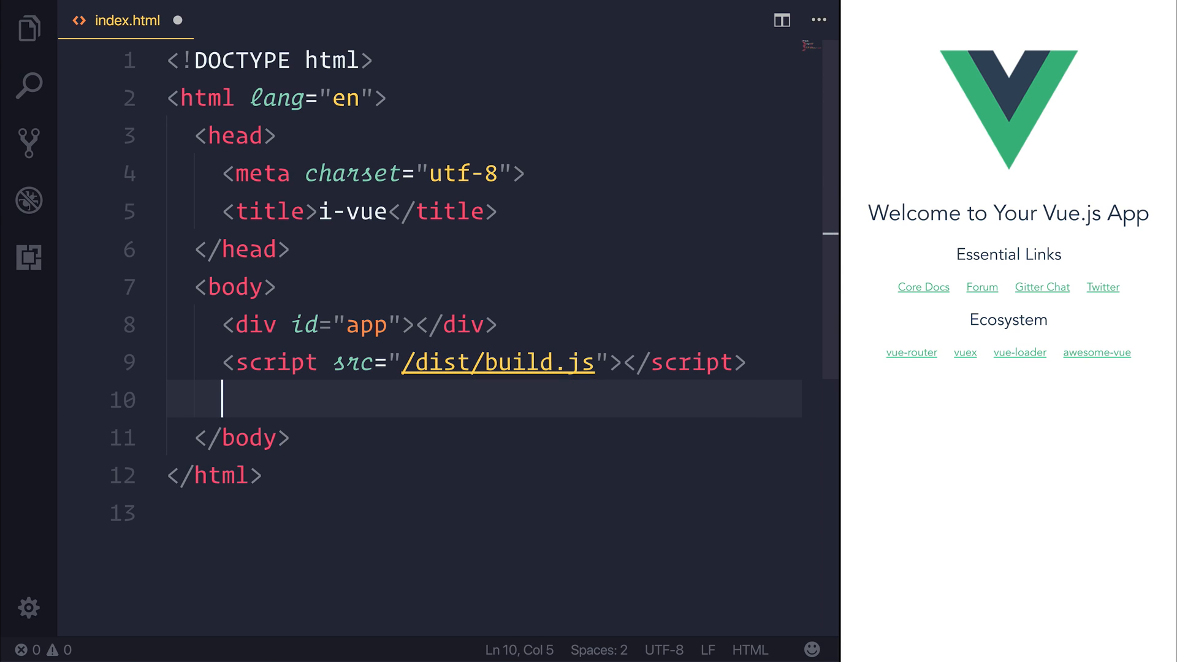
{"action": "type", "text": "script"}
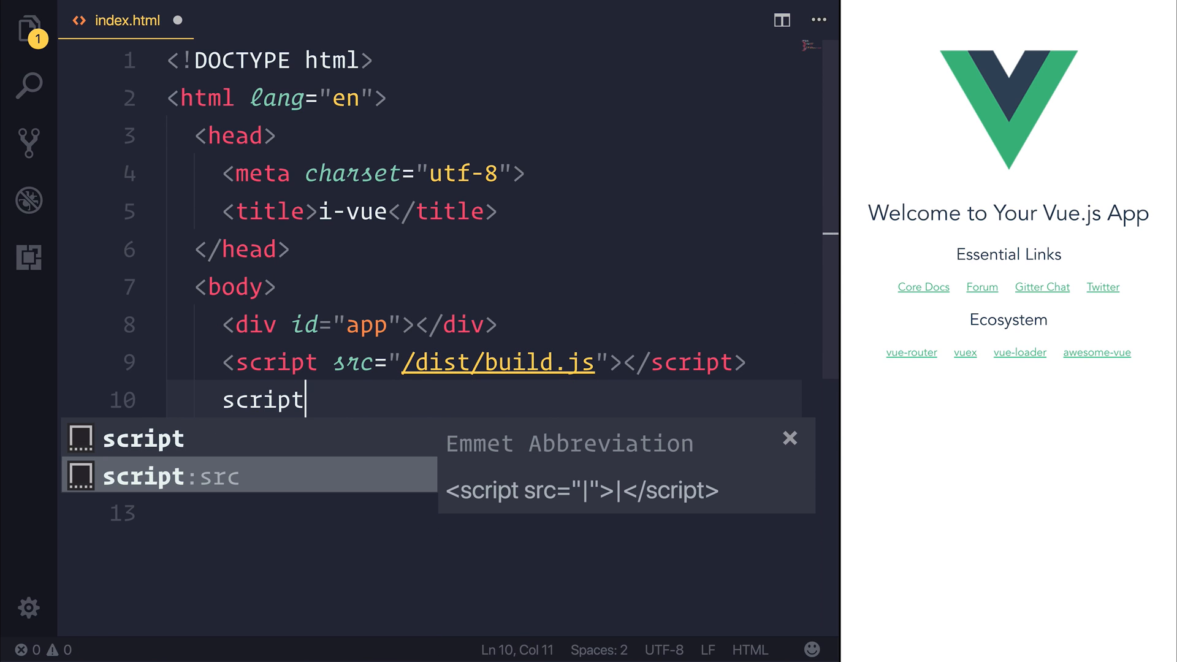
{"action": "key", "text": "Tab"}
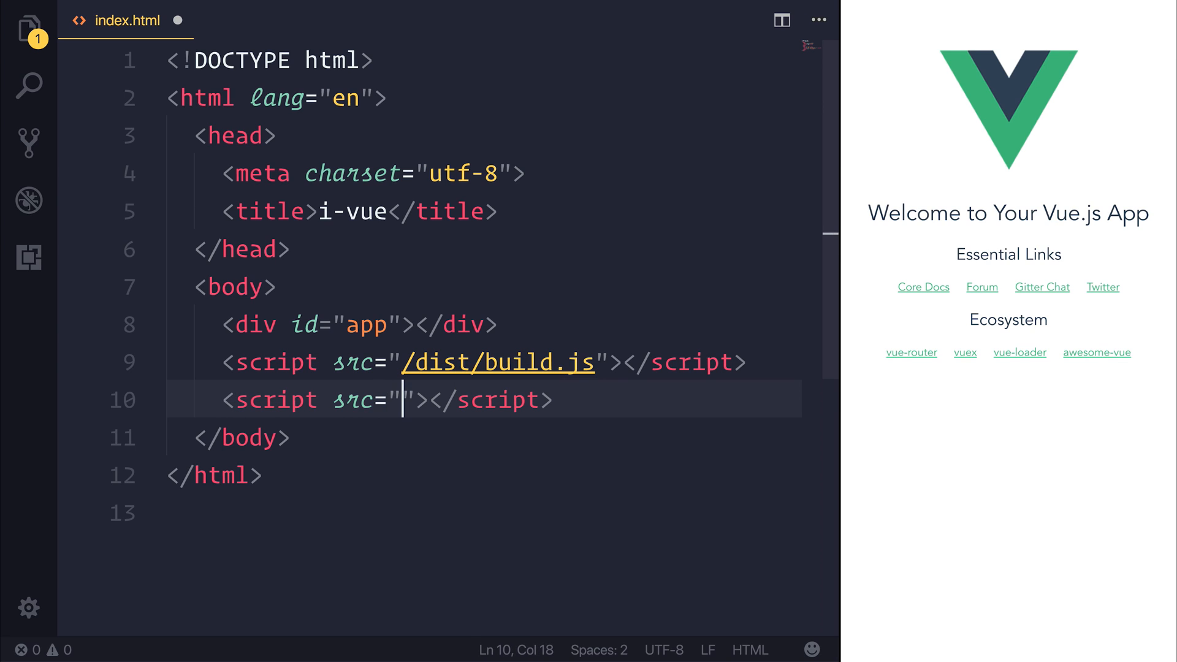
{"action": "type", "text": "https://u"}
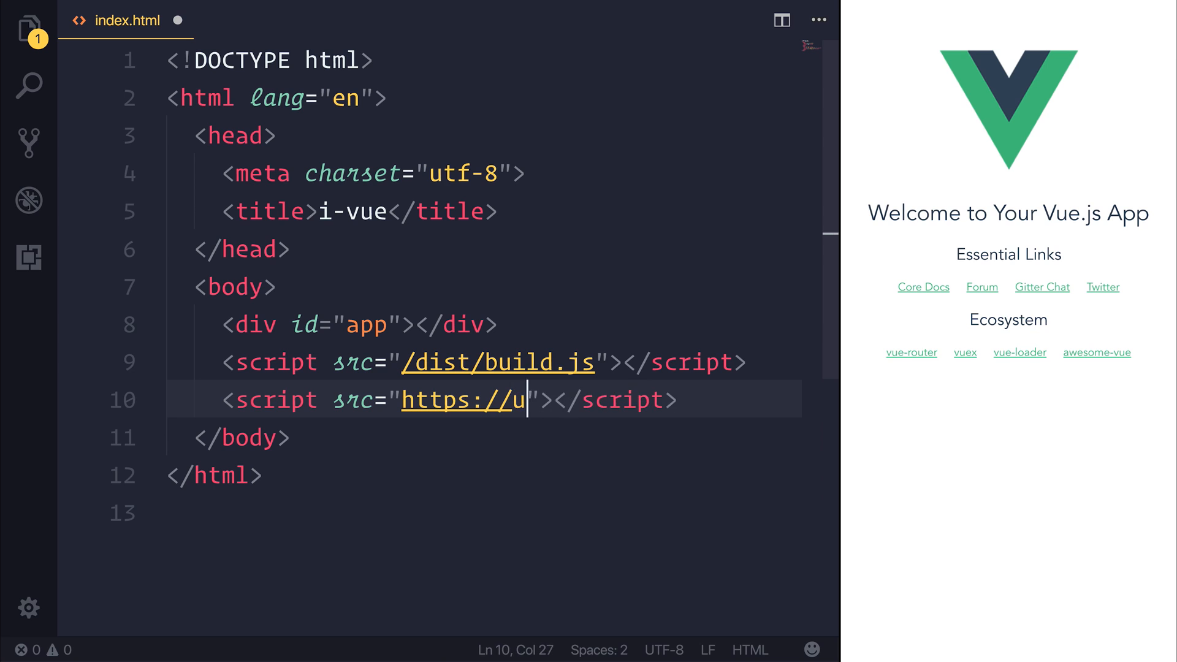
{"action": "type", "text": "npkg.com/"}
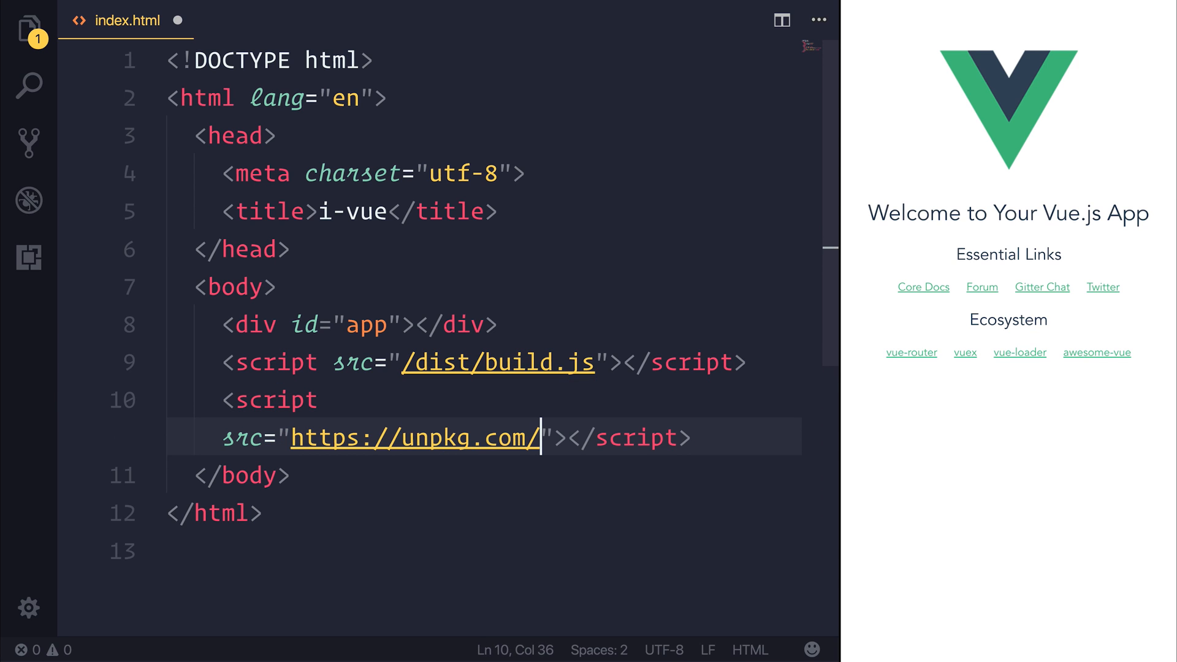
{"action": "type", "text": "@ionic/"}
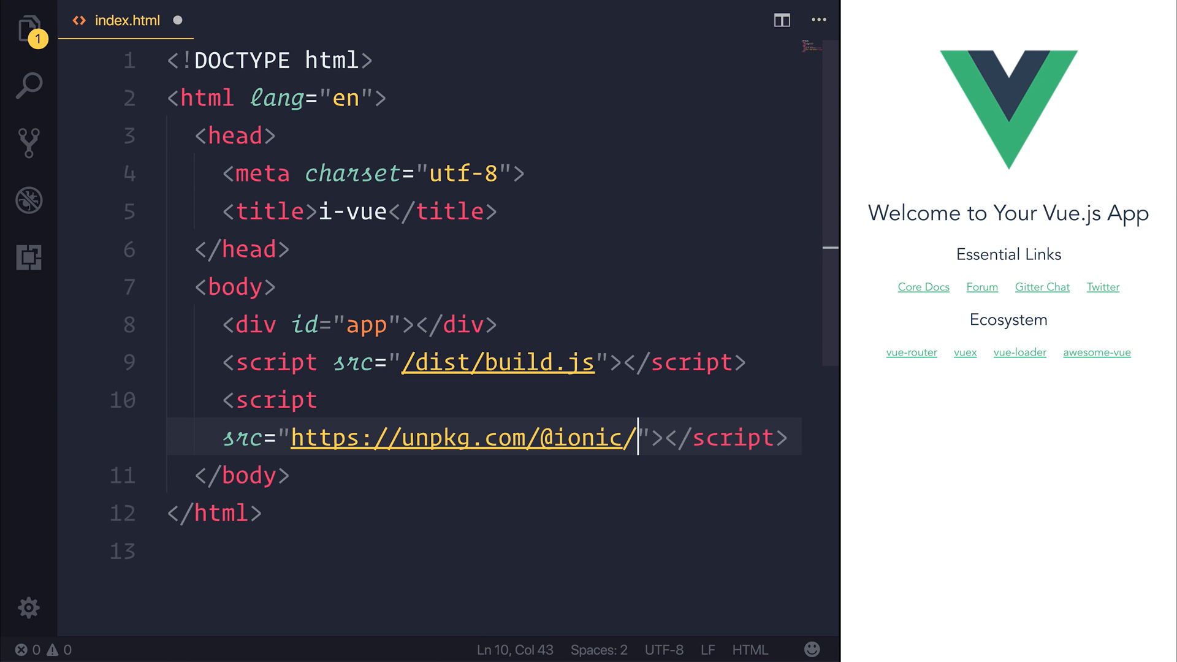
{"action": "type", "text": "core@0.0.2-20"}
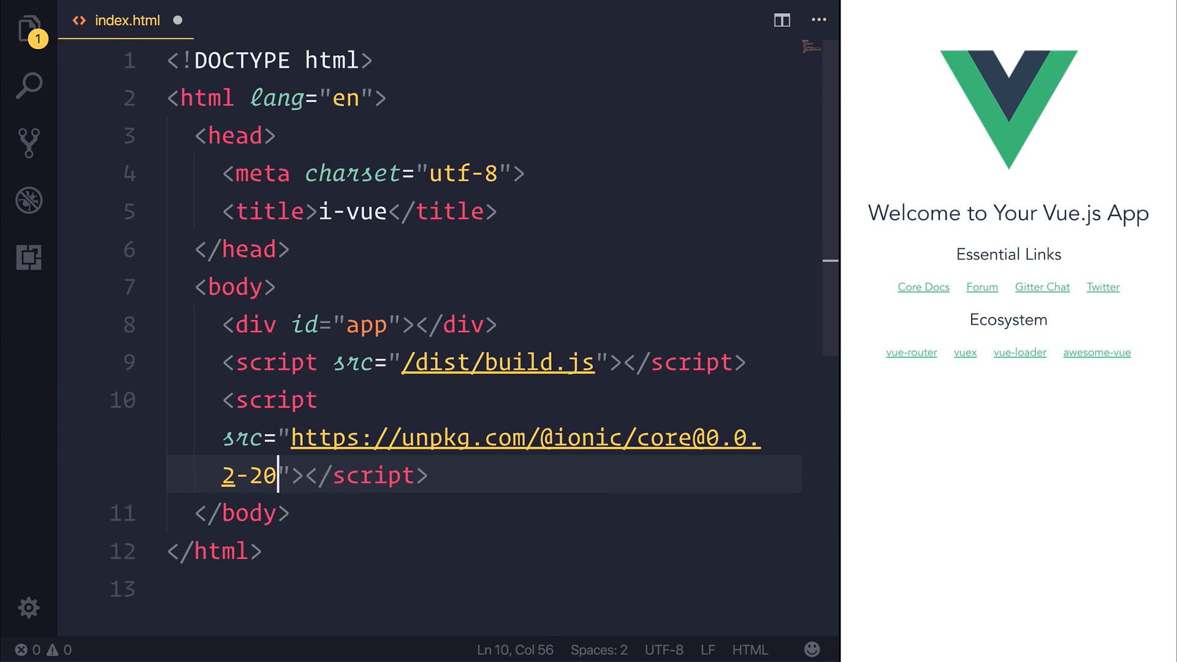
{"action": "type", "text": "/dist/di"}
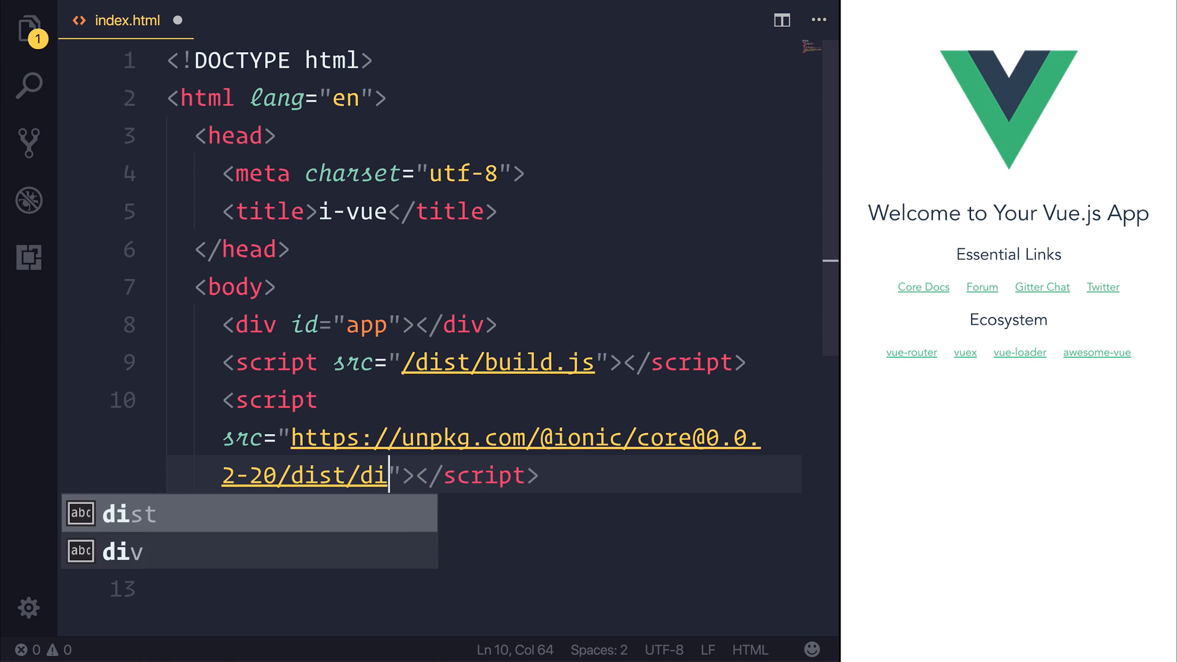
{"action": "type", "text": "onic.js"}
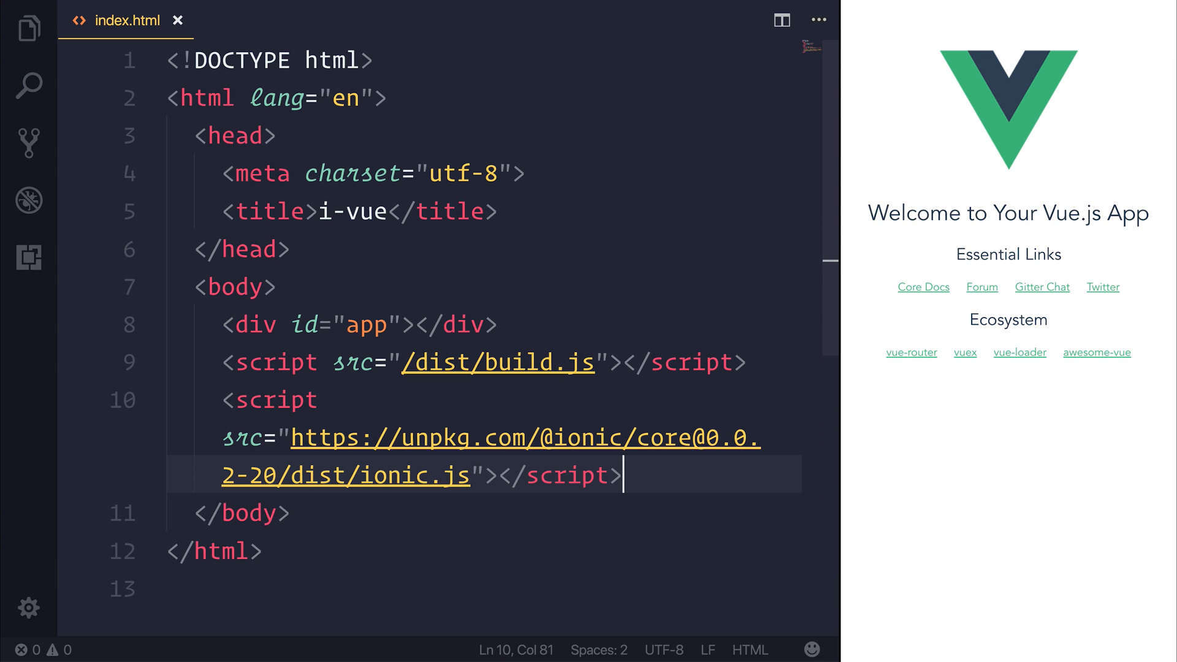
Step: In App.vue, replace the template with ion-app containing an ion-page
{"action": "left_click", "coordinate": [259, 20]}
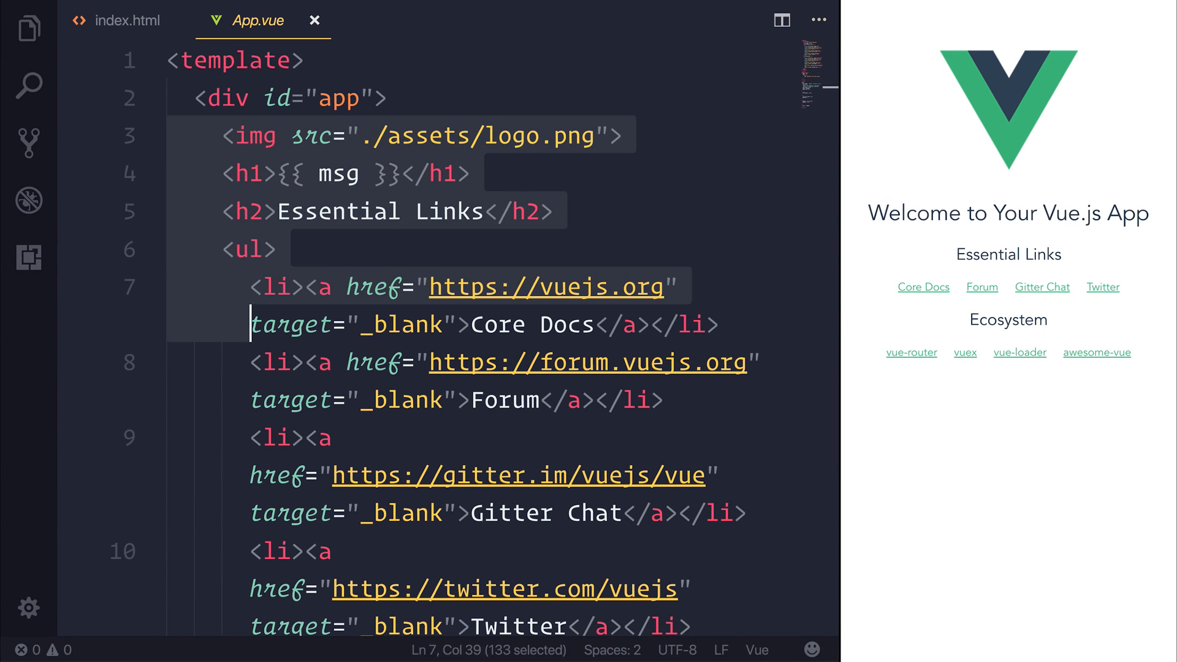
{"action": "scroll", "scroll_direction": "down", "scroll_amount": 3}
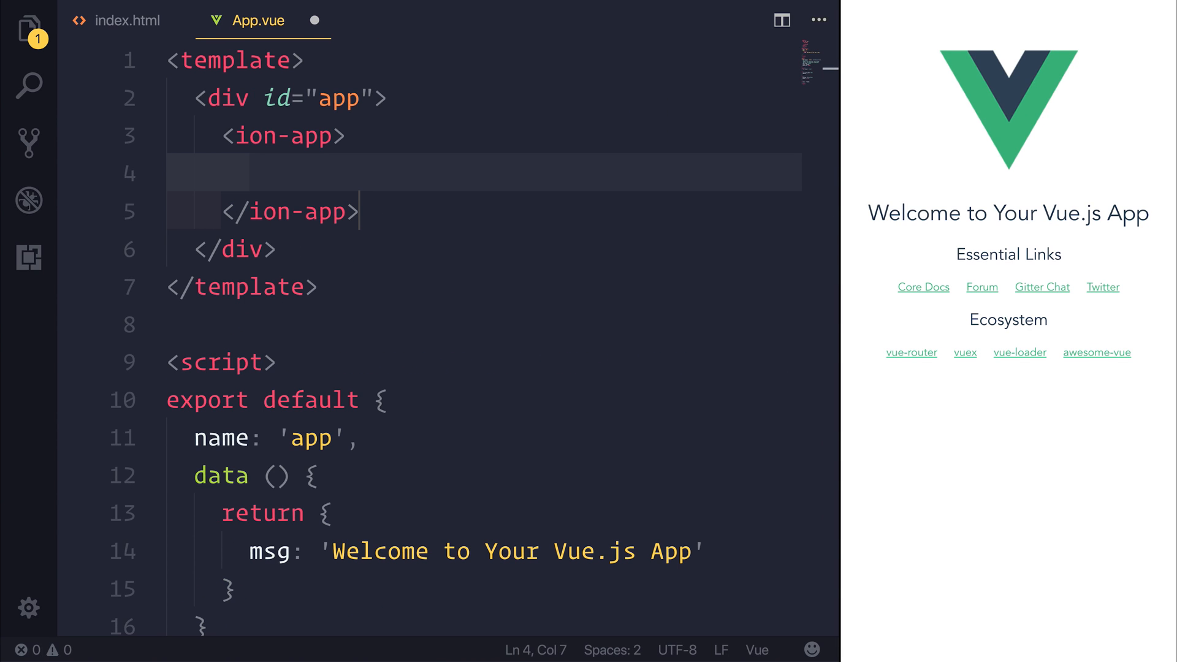
{"action": "type", "text": "ion-"}
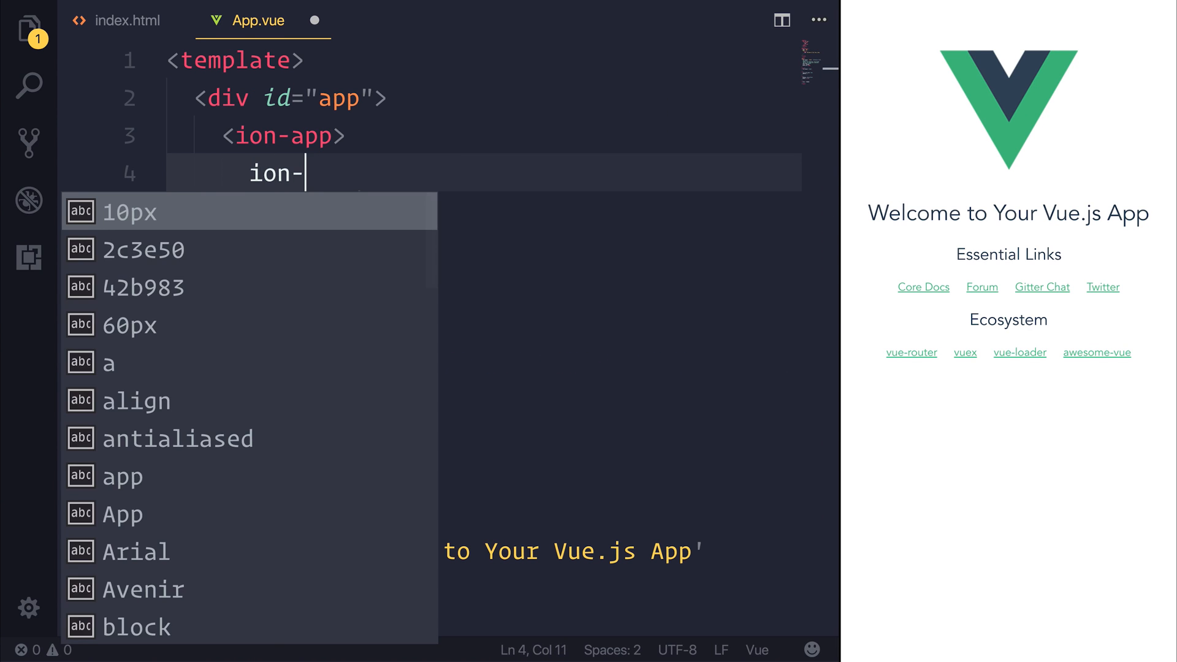
{"action": "type", "text": "page>"}
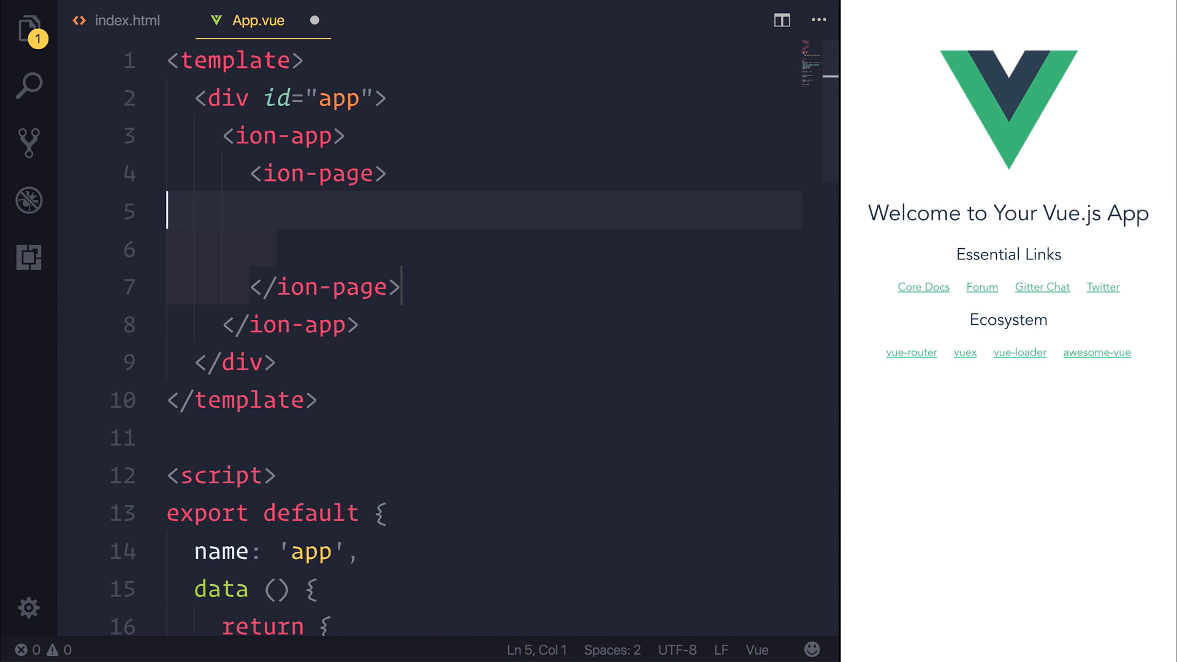
{"action": "key", "text": "enter"}
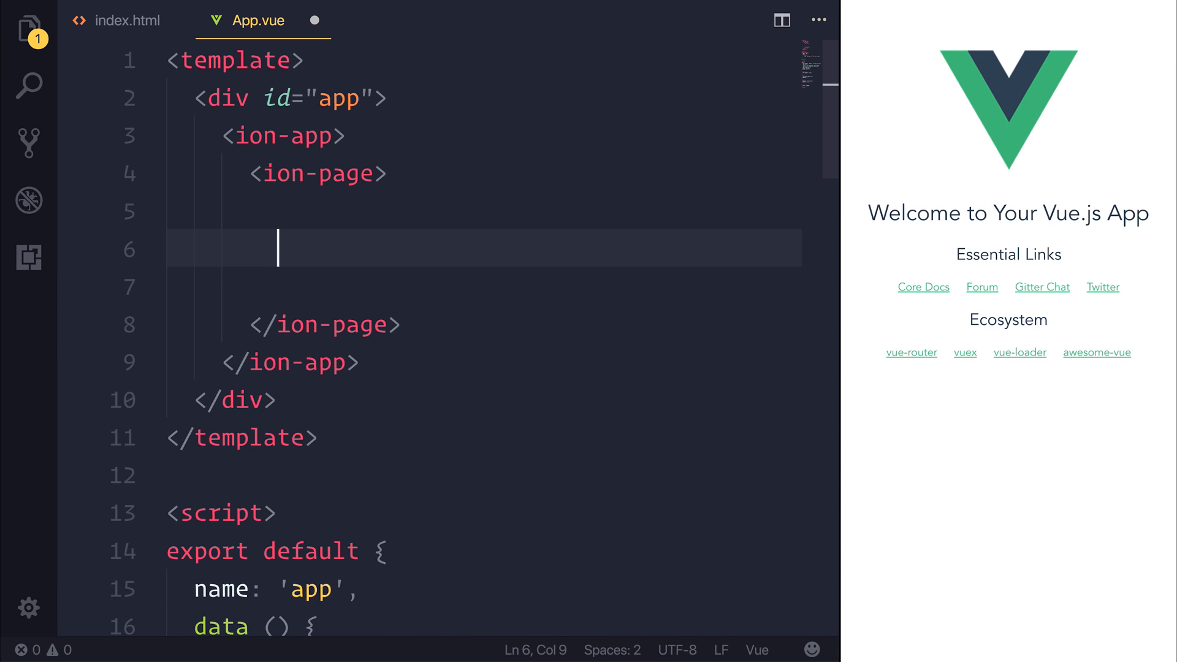
Step: Add an ion-header with an ion-toolbar reading 'Ionic Vue' and save
{"action": "type", "text": "ion-header>"}
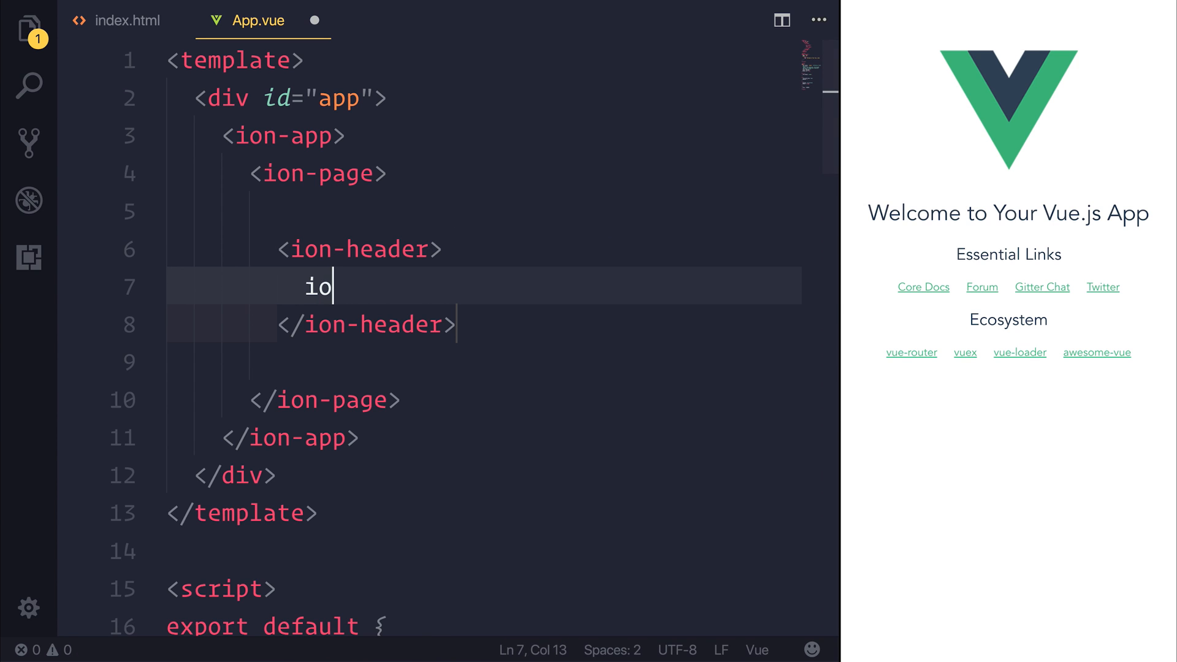
{"action": "type", "text": "n-toolbar>"}
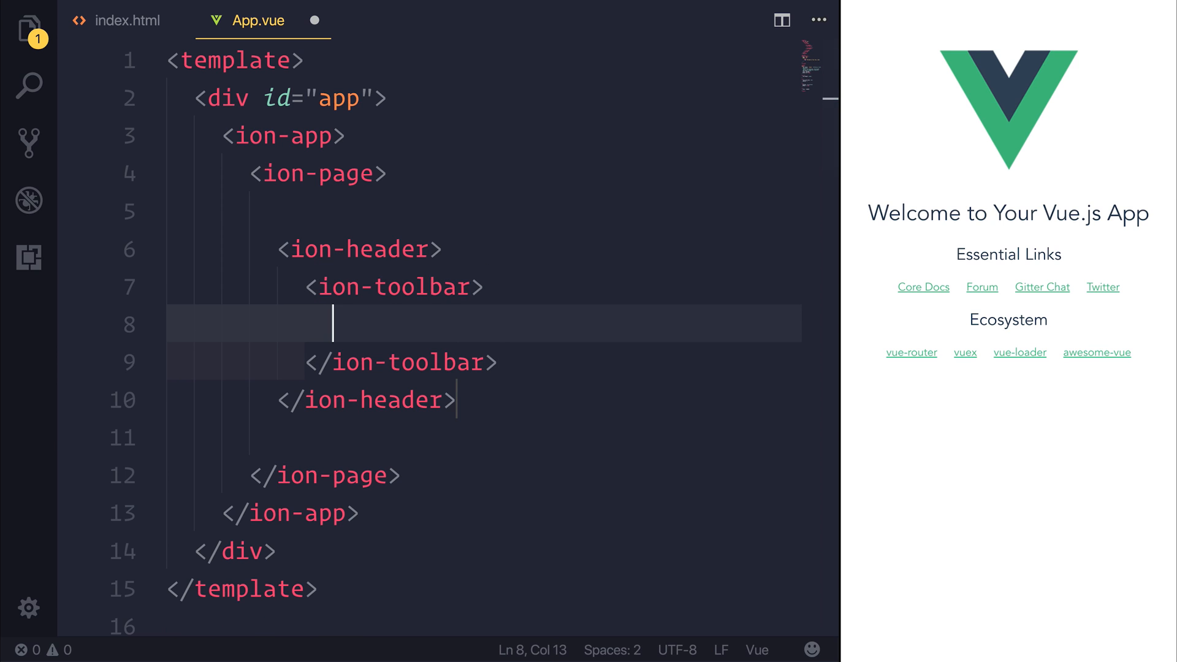
{"action": "type", "text": "Ionic"}
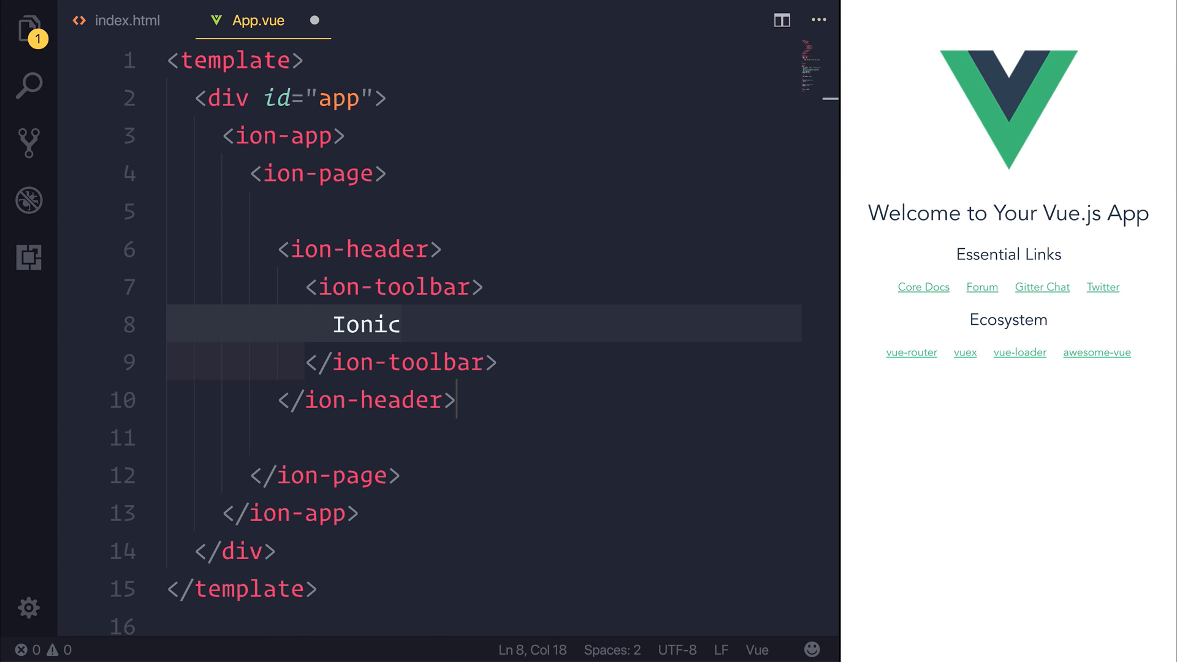
{"action": "type", "text": "Vue"}
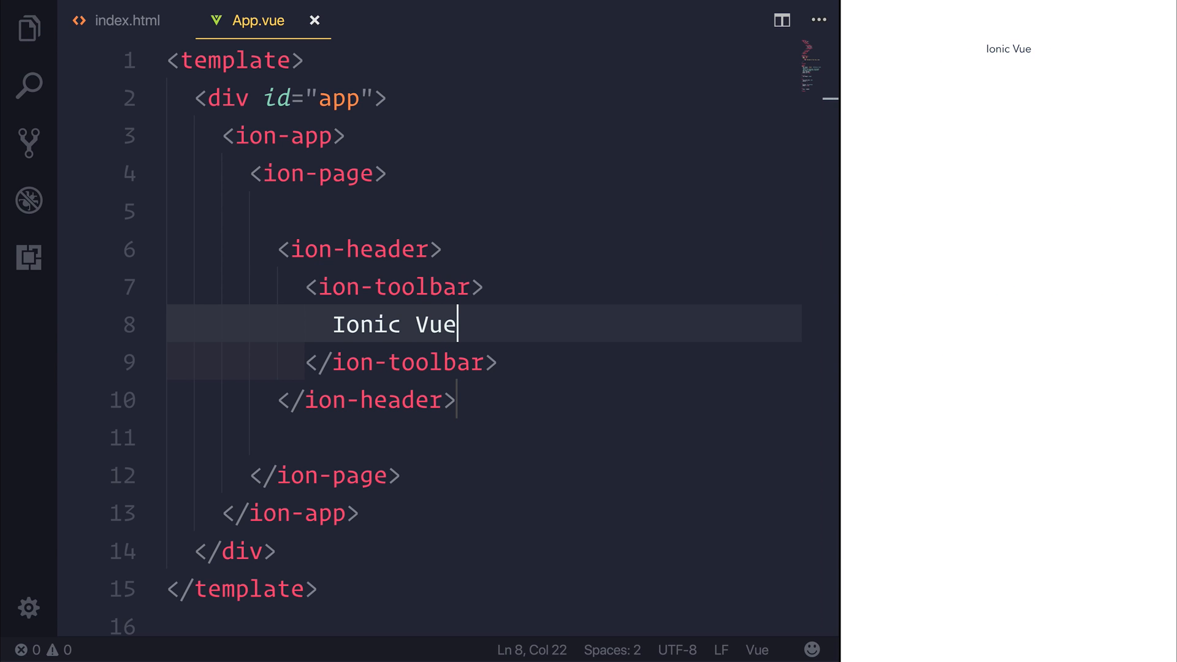
{"action": "scroll", "scroll_direction": "down", "scroll_amount": 3}
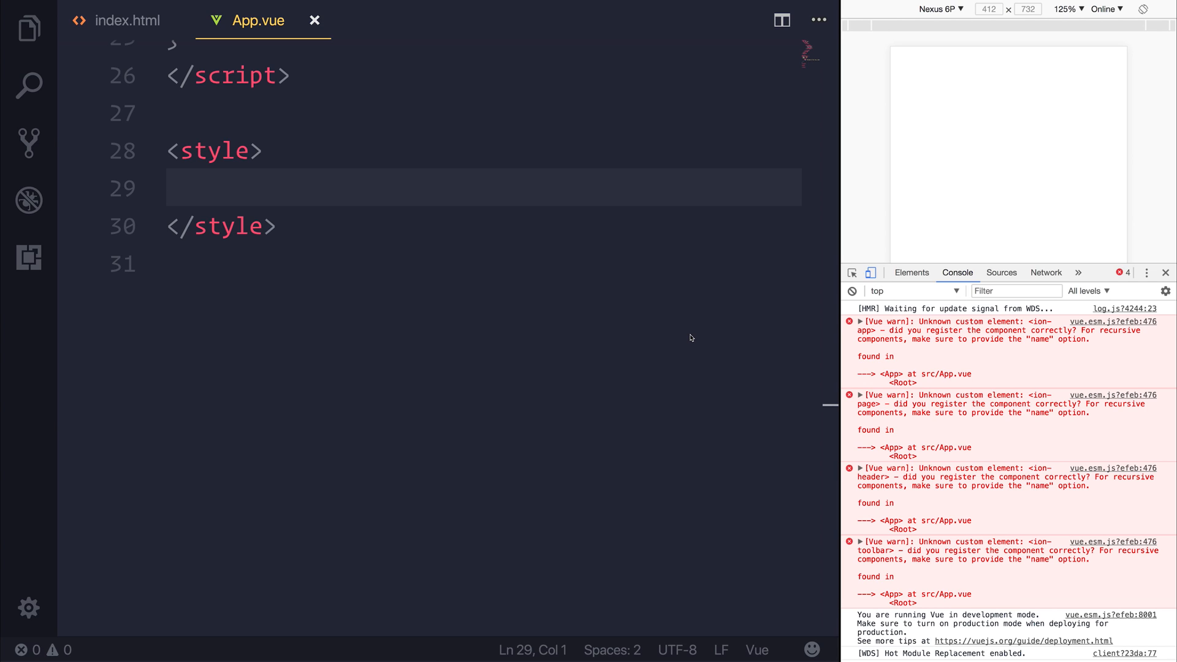
Step: In main.js, start a Vue.config.ignoredElements assignment before new Vue
{"action": "left_click", "coordinate": [173, 188]}
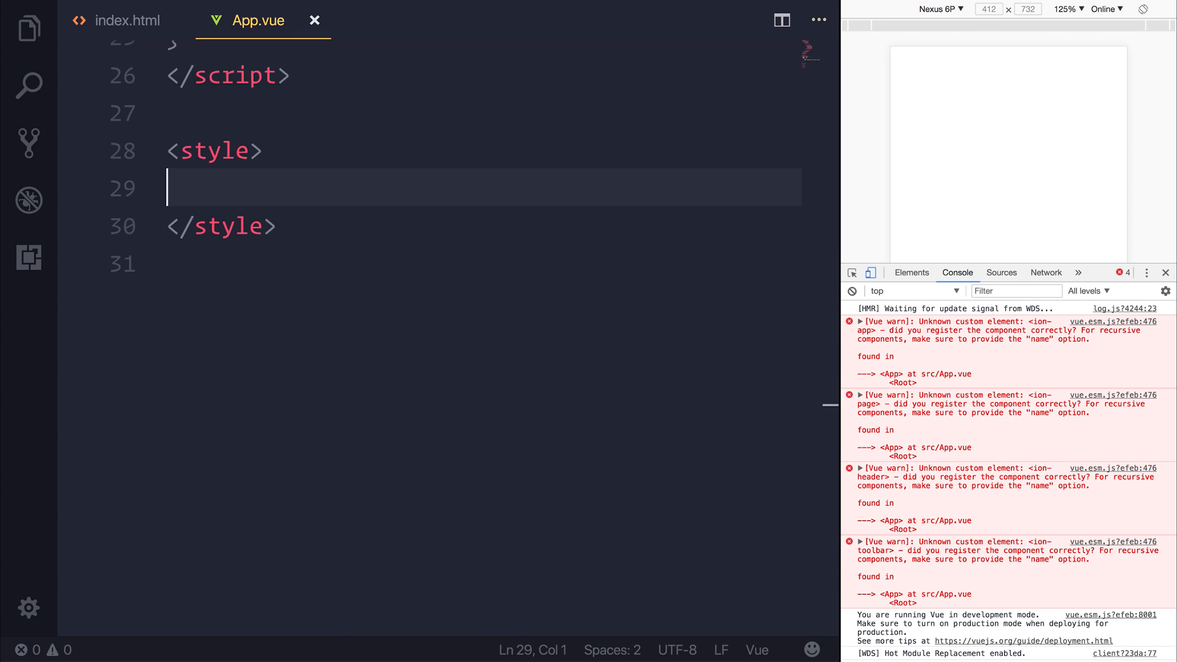
{"action": "left_click", "coordinate": [388, 21]}
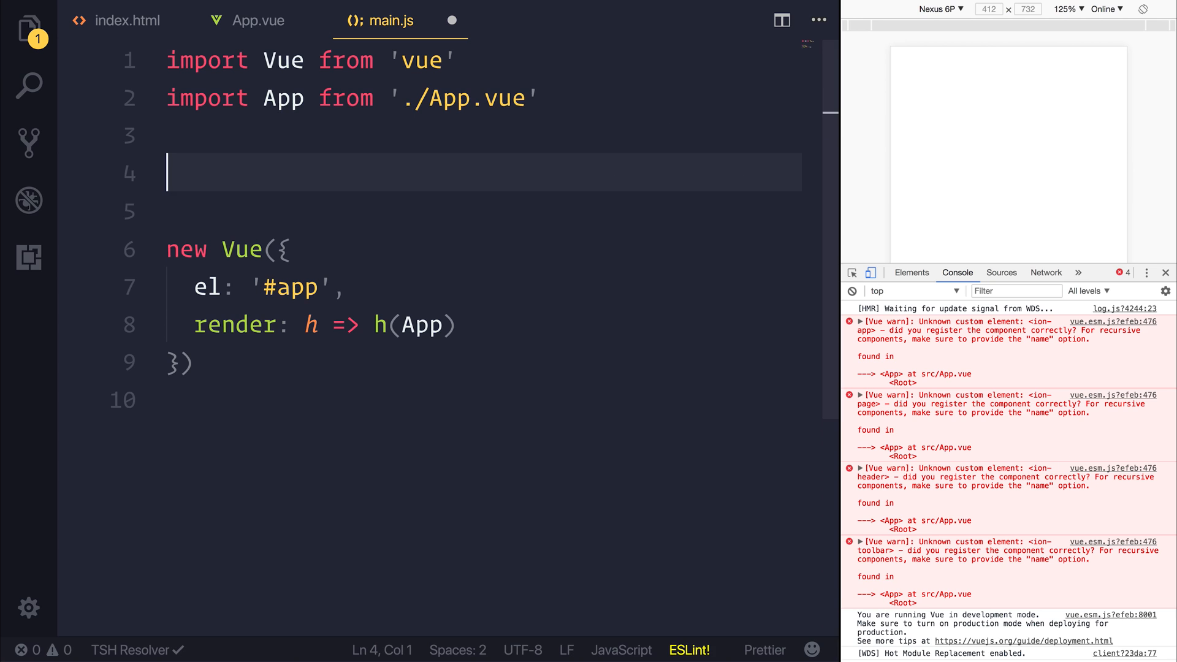
{"action": "type", "text": "Vu"}
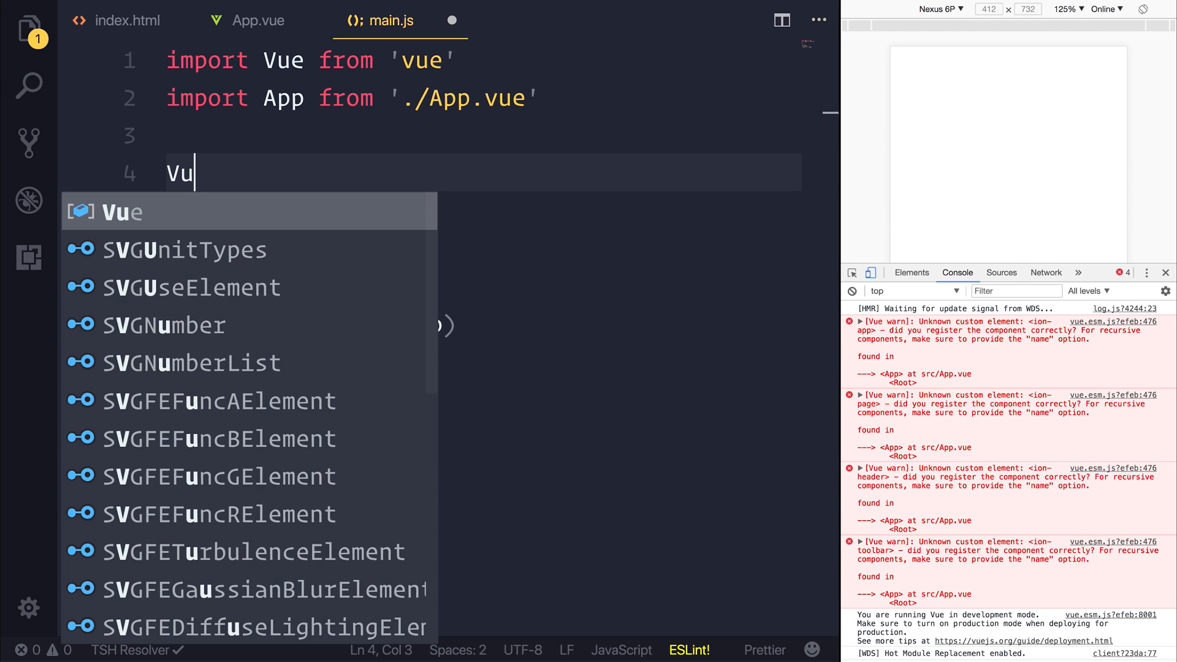
{"action": "type", "text": "e.config.ignoredElements ="}
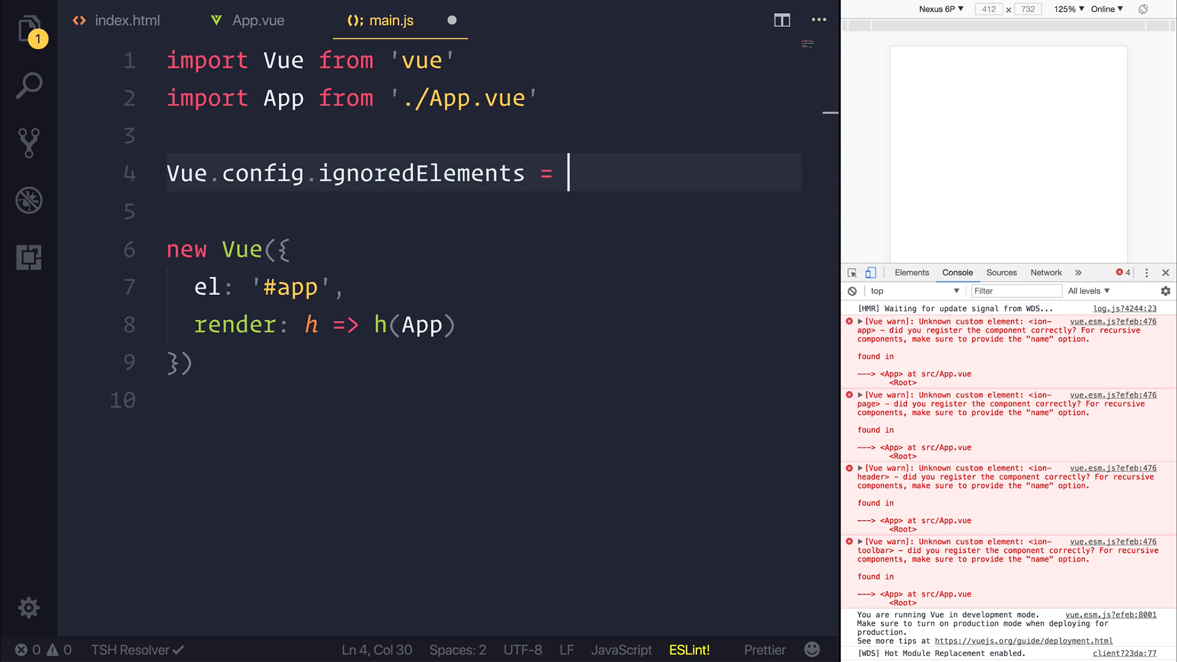
Step: Set ignoredElements to 'ion-app', 'ion-page', 'ion-header', 'ion-toolbar' and save
{"action": "type", "text": "["}
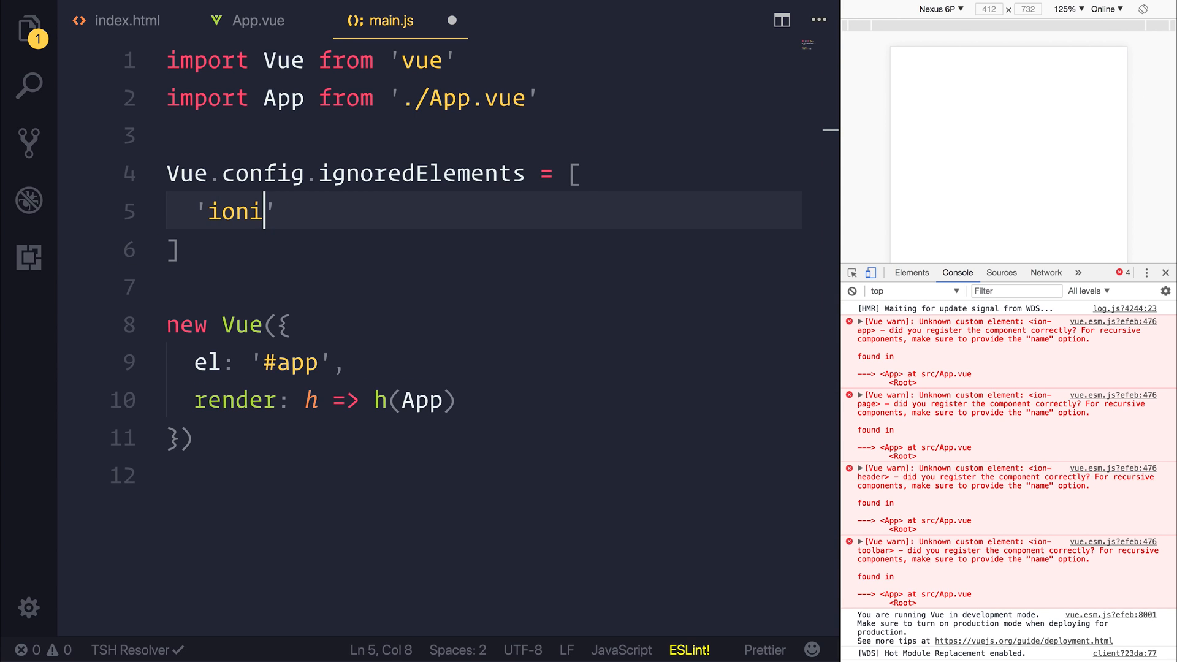
{"action": "type", "text": "-app',"}
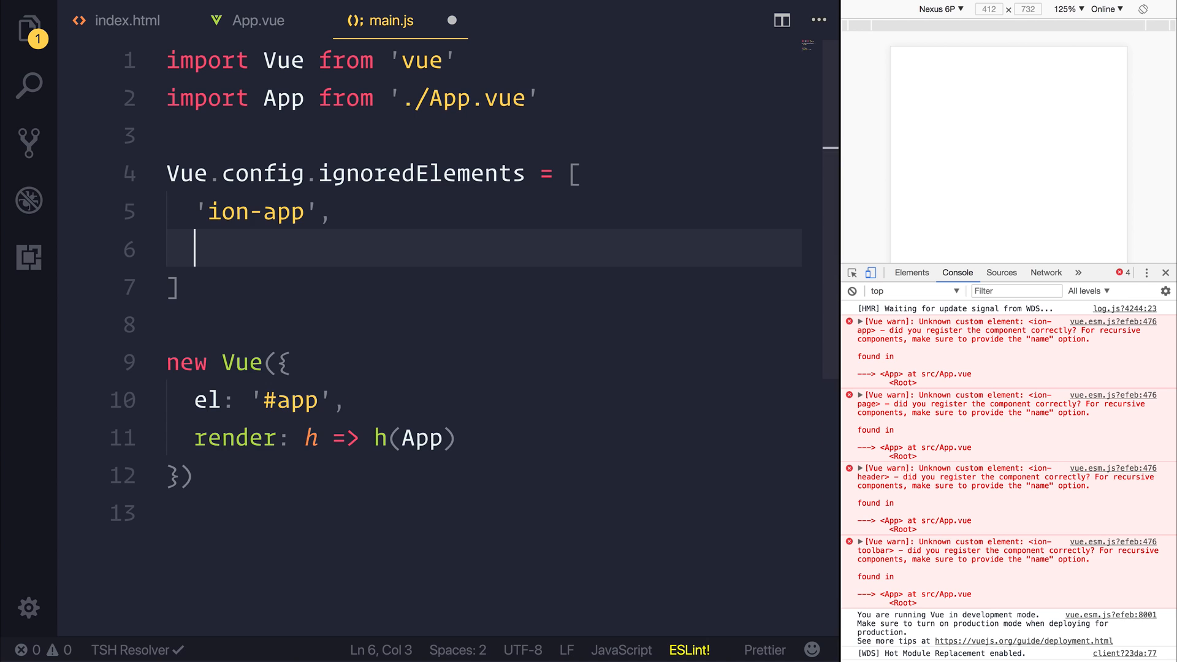
{"action": "type", "text": "'ion-page"}
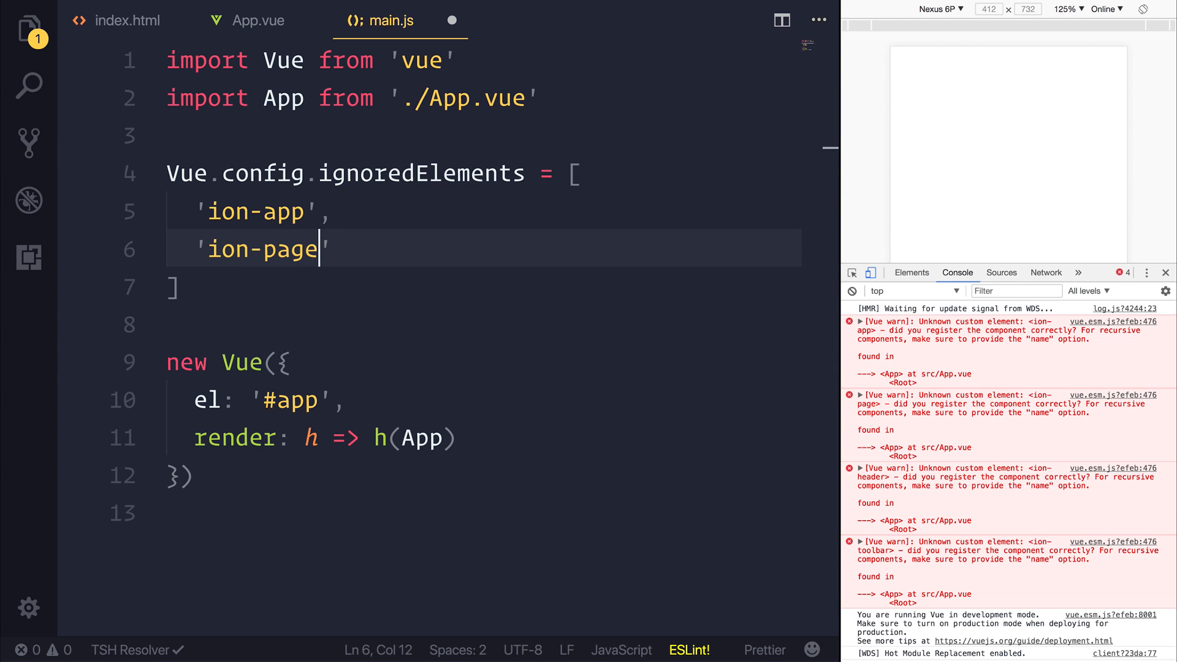
{"action": "type", "text": "'ion-p'"}
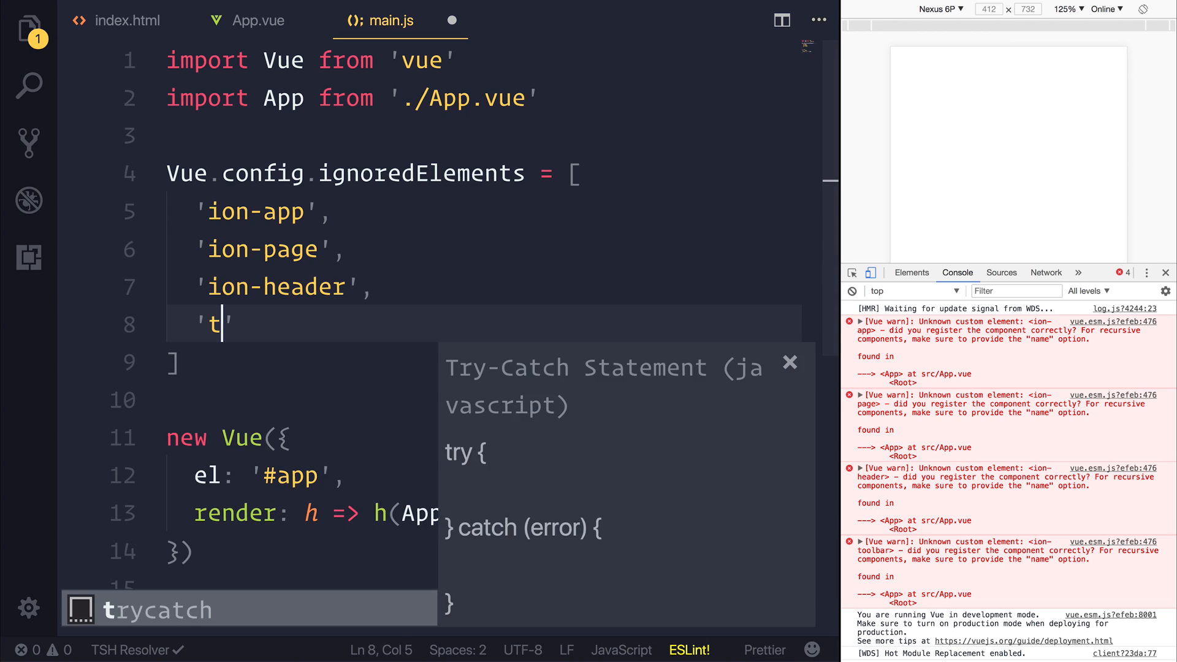
{"action": "type", "text": "ion-toolbar"}
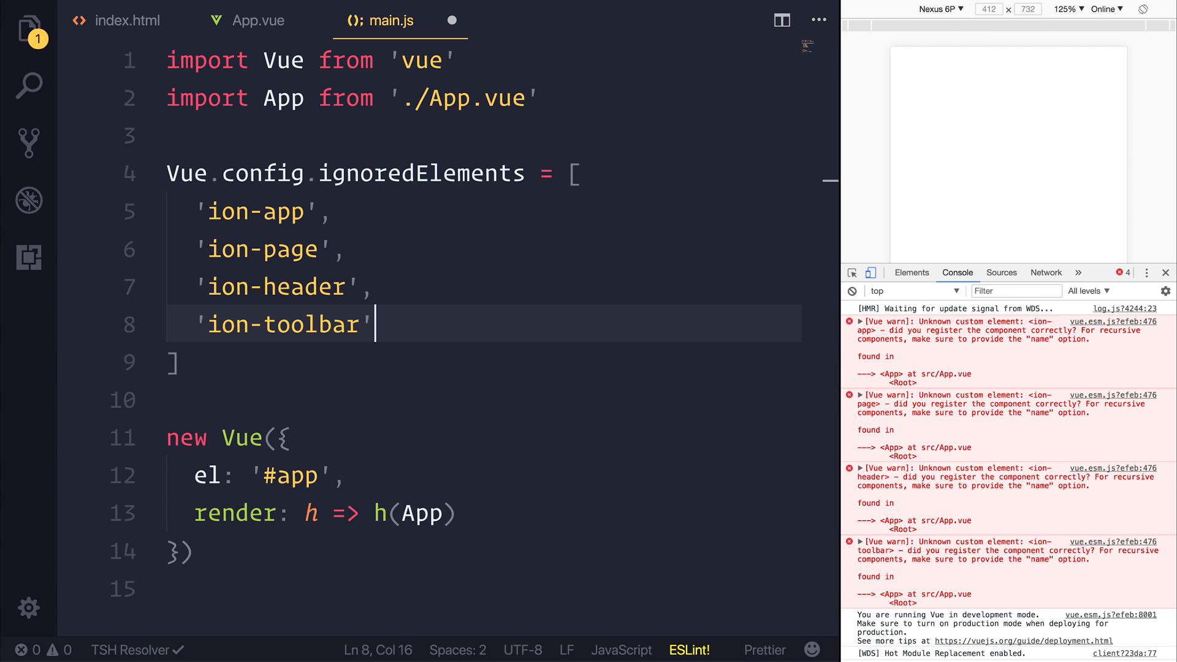
{"action": "left_click", "coordinate": [849, 291]}
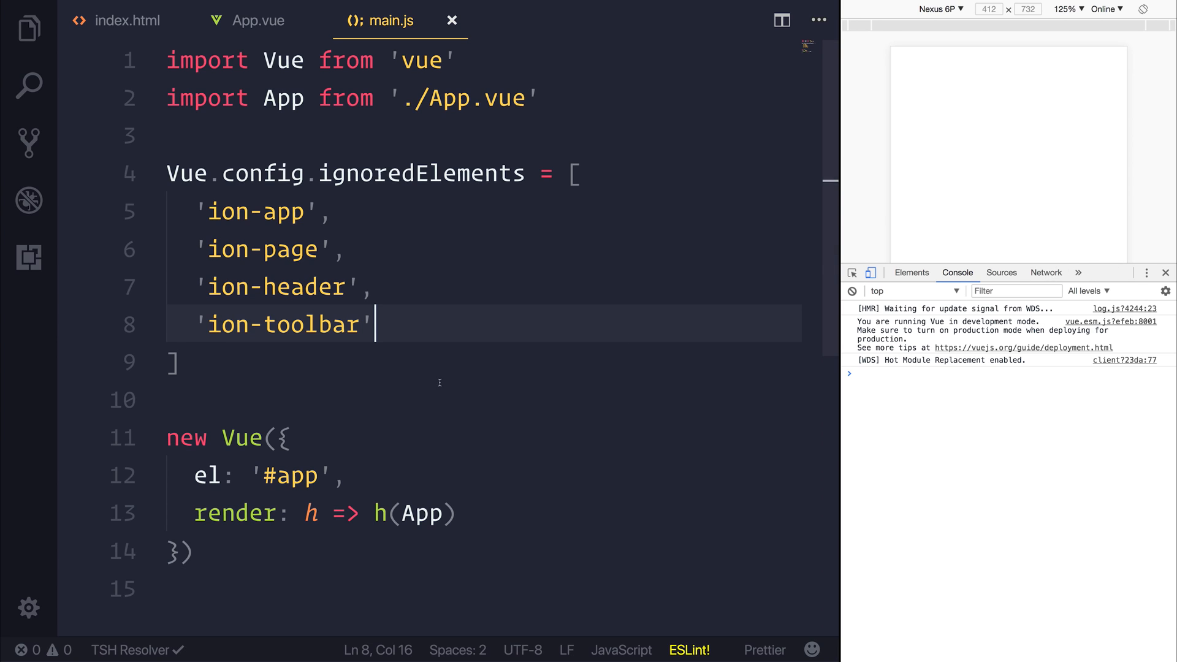
Step: Add a viewport meta tag (width=device-width, initial-scale=1.0) to index.html and save
{"action": "key", "text": "ctrl+p"}
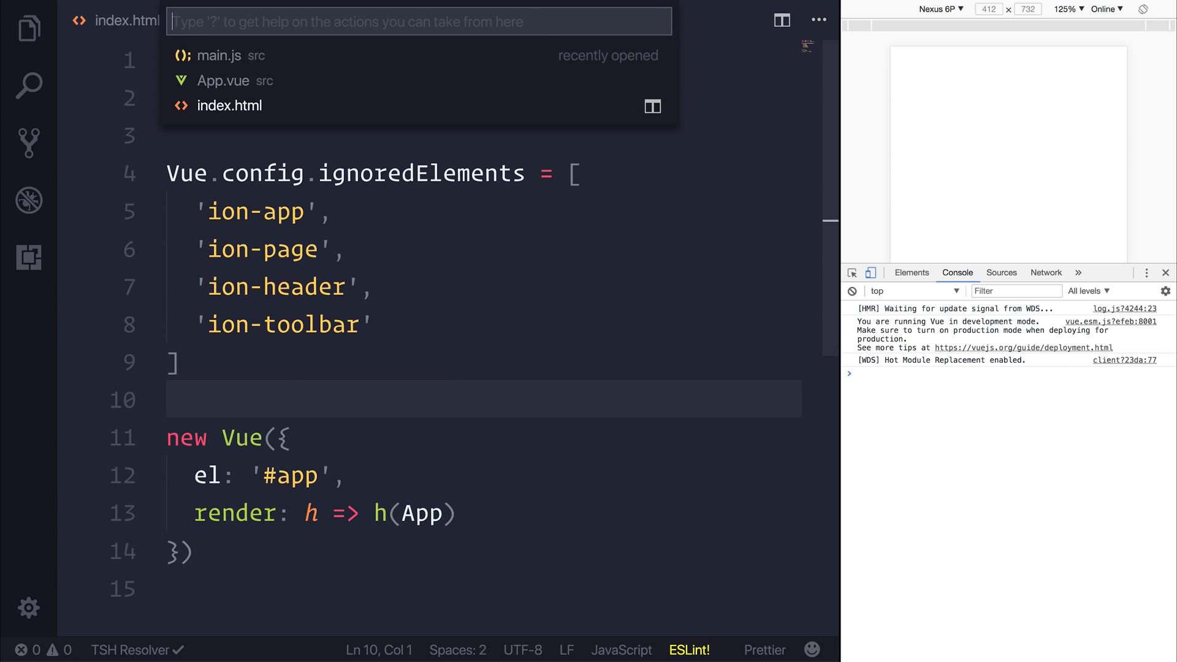
{"action": "left_click", "coordinate": [236, 105]}
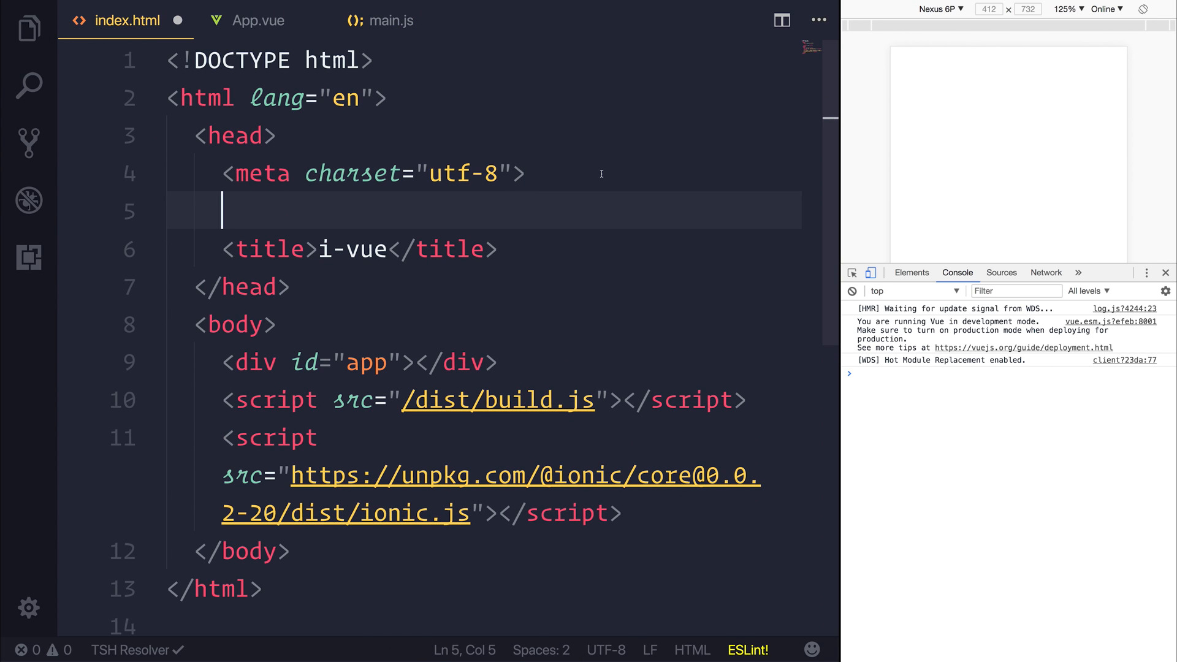
{"action": "type", "text": "me"}
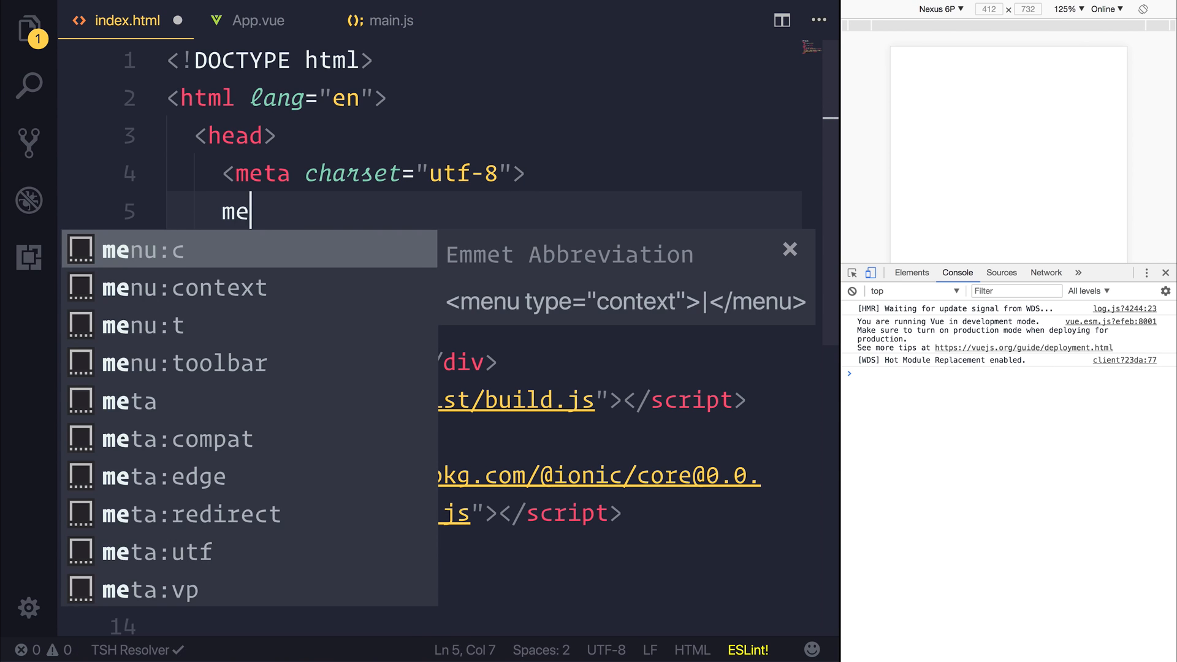
{"action": "type", "text": "ta"}
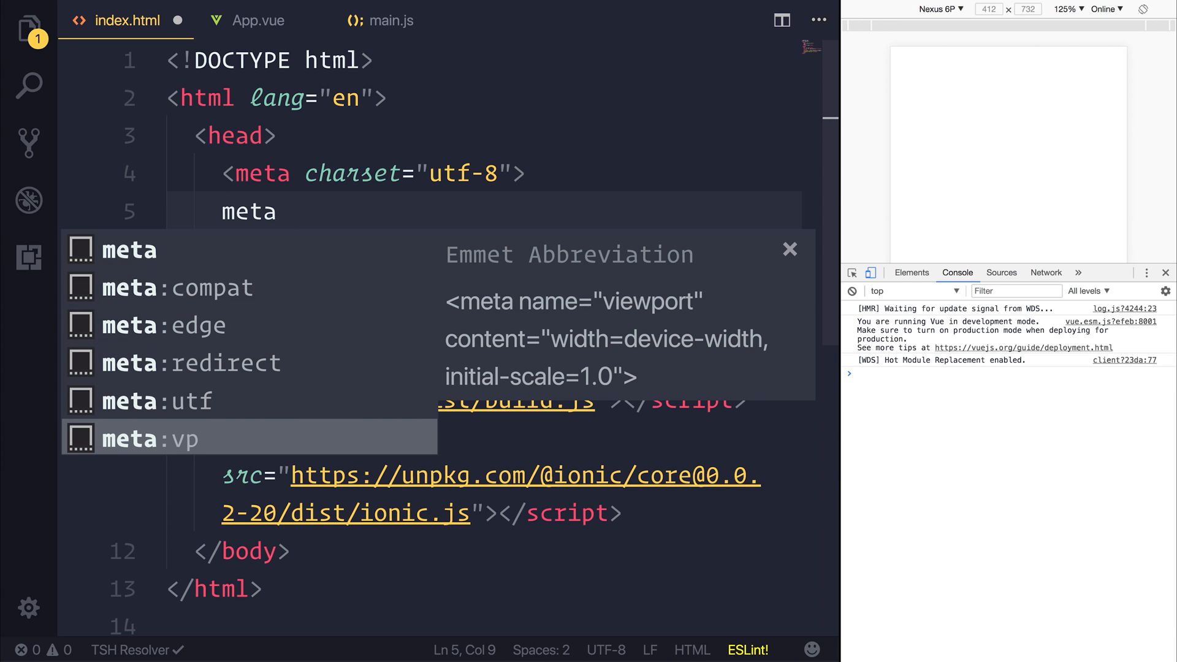
{"action": "key", "text": "Tab"}
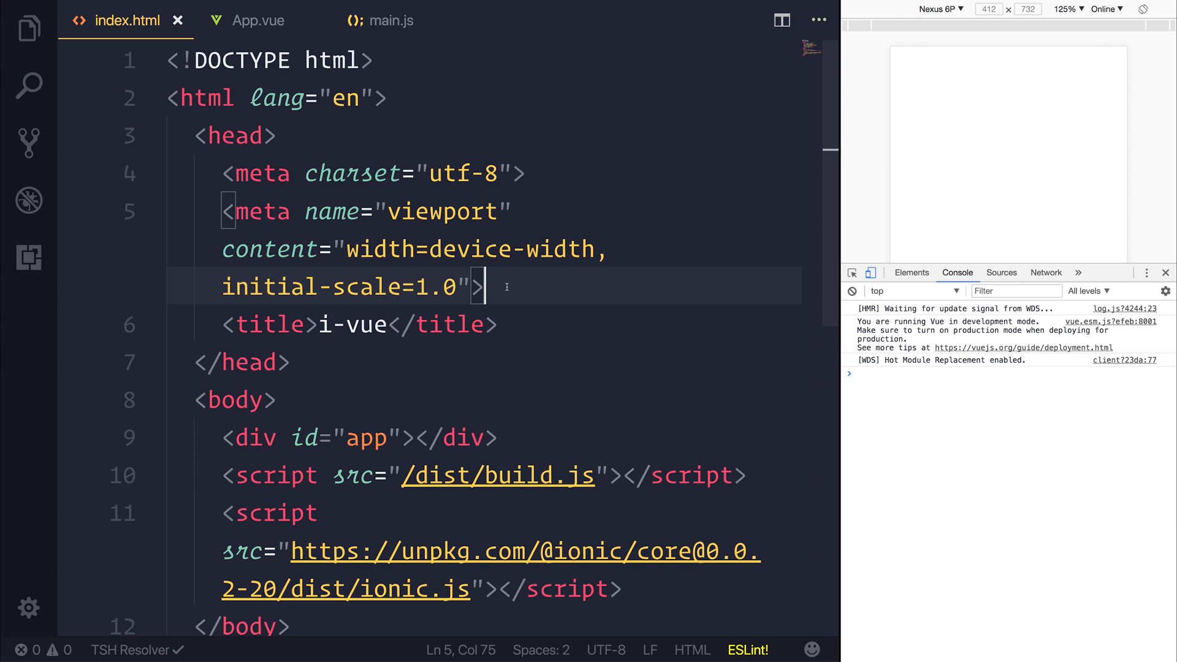
{"action": "mouse_move", "coordinate": [1026, 146]}
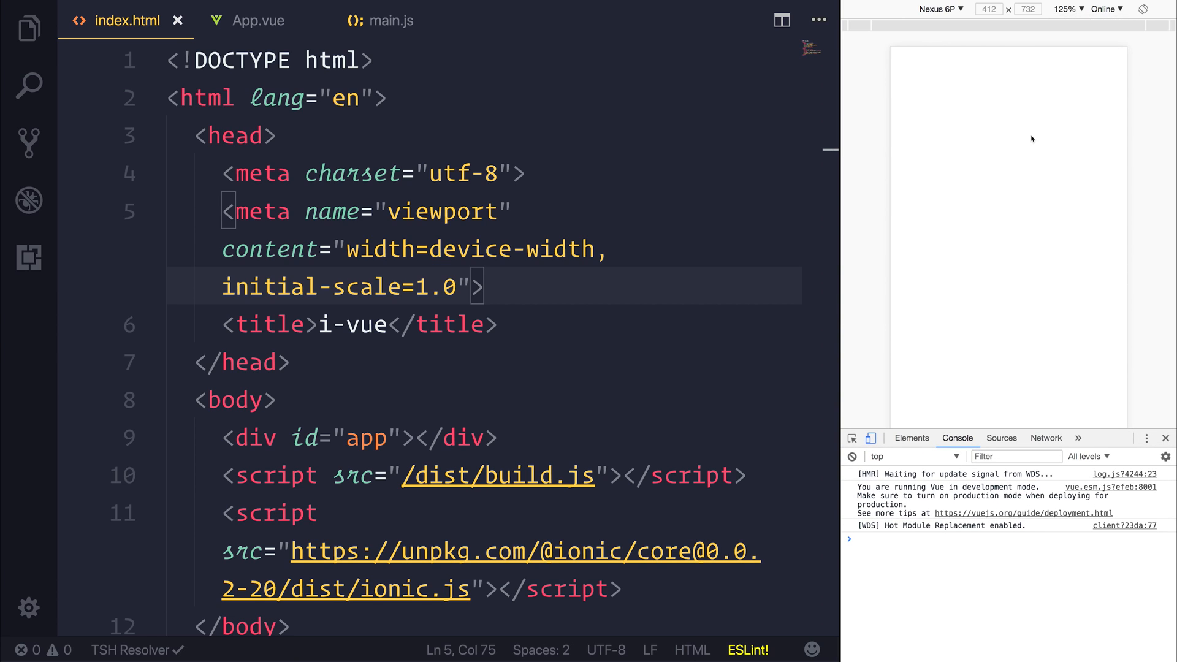
Step: Give App.vue's ion-page class 'show-page' and wrap 'Ionic Vue' in ion-title
{"action": "left_click", "coordinate": [258, 20]}
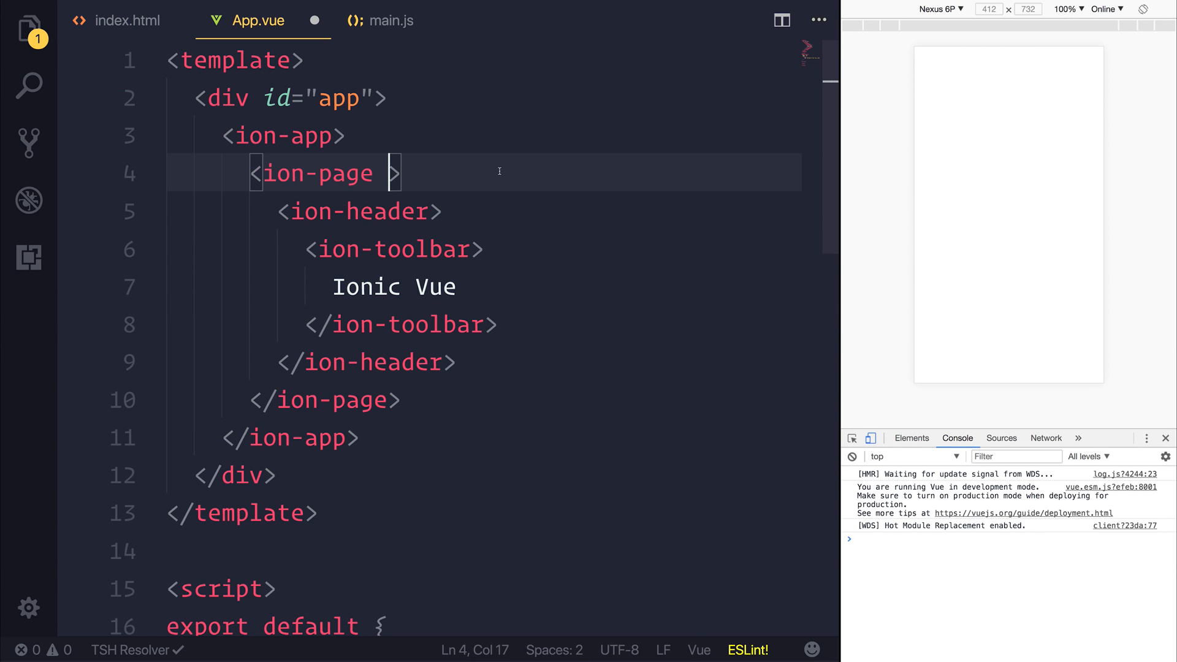
{"action": "type", "text": "class"}
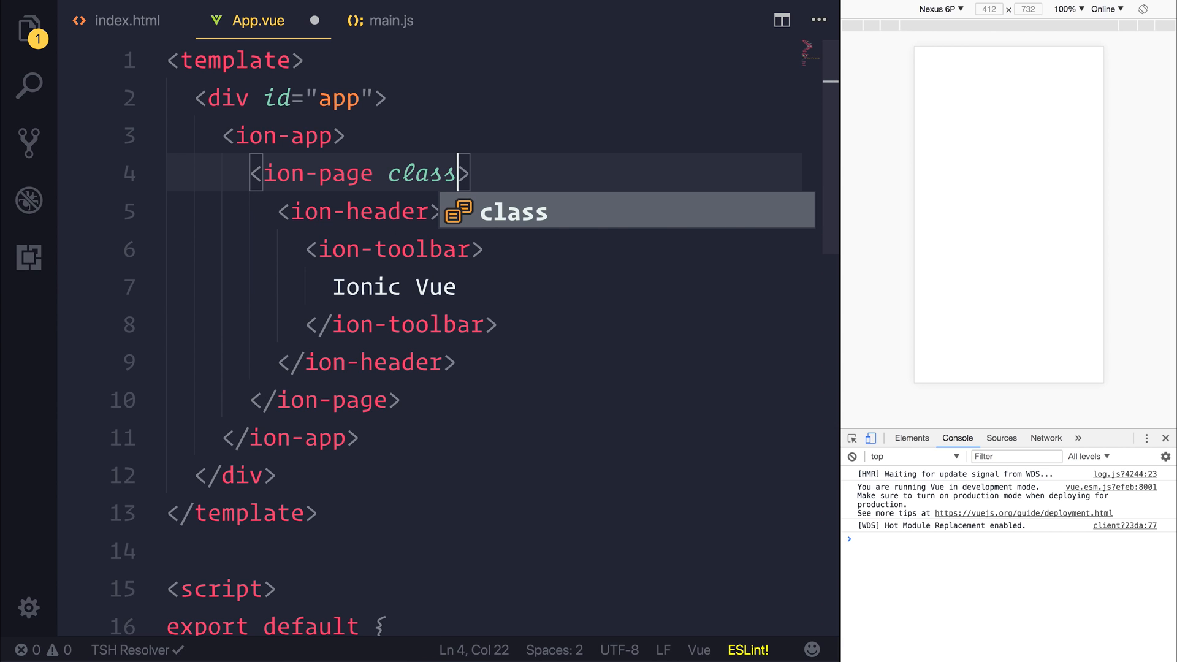
{"action": "type", "text": "=\"sh\""}
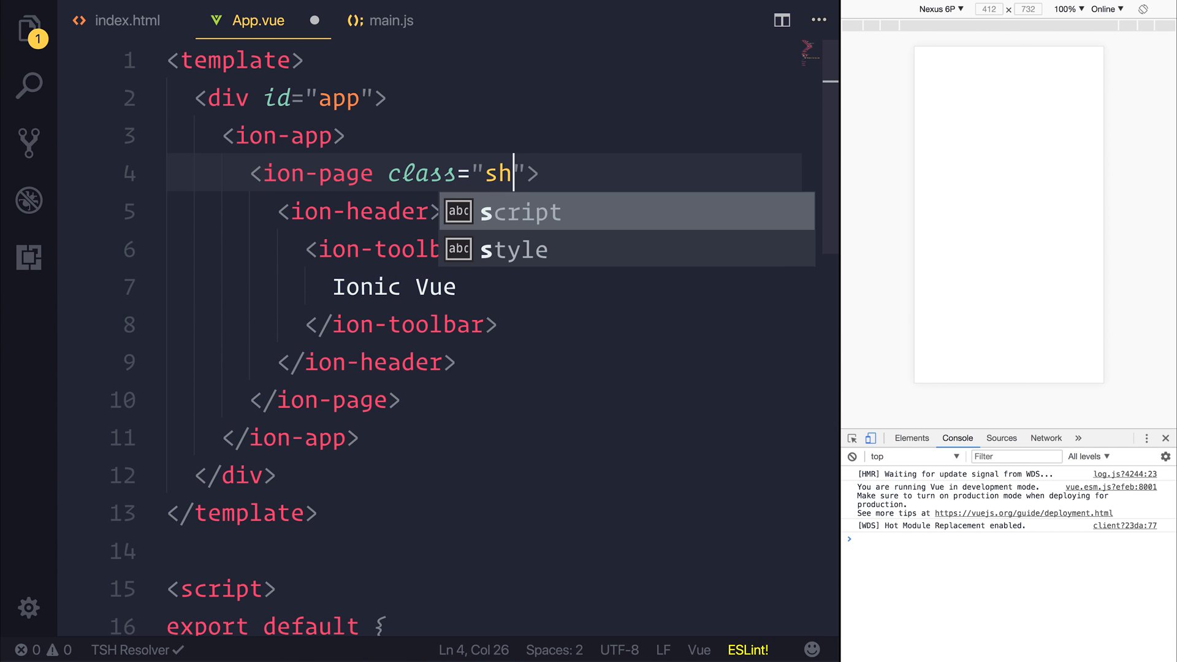
{"action": "type", "text": "ow-page"}
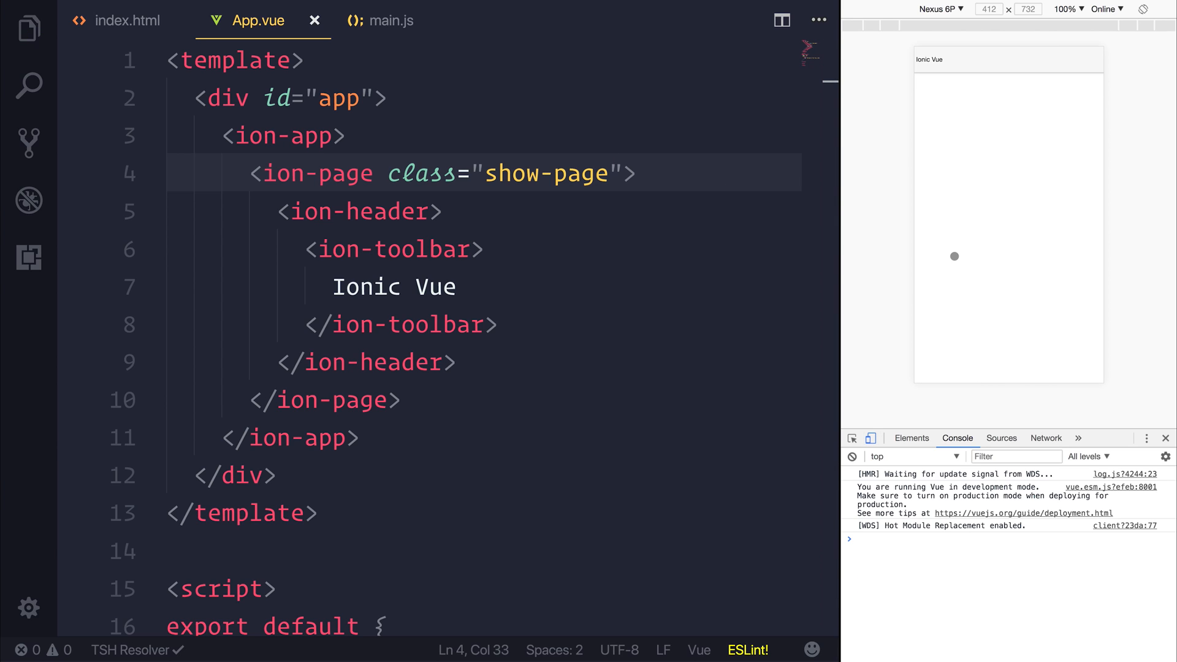
{"action": "mouse_move", "coordinate": [936, 63]}
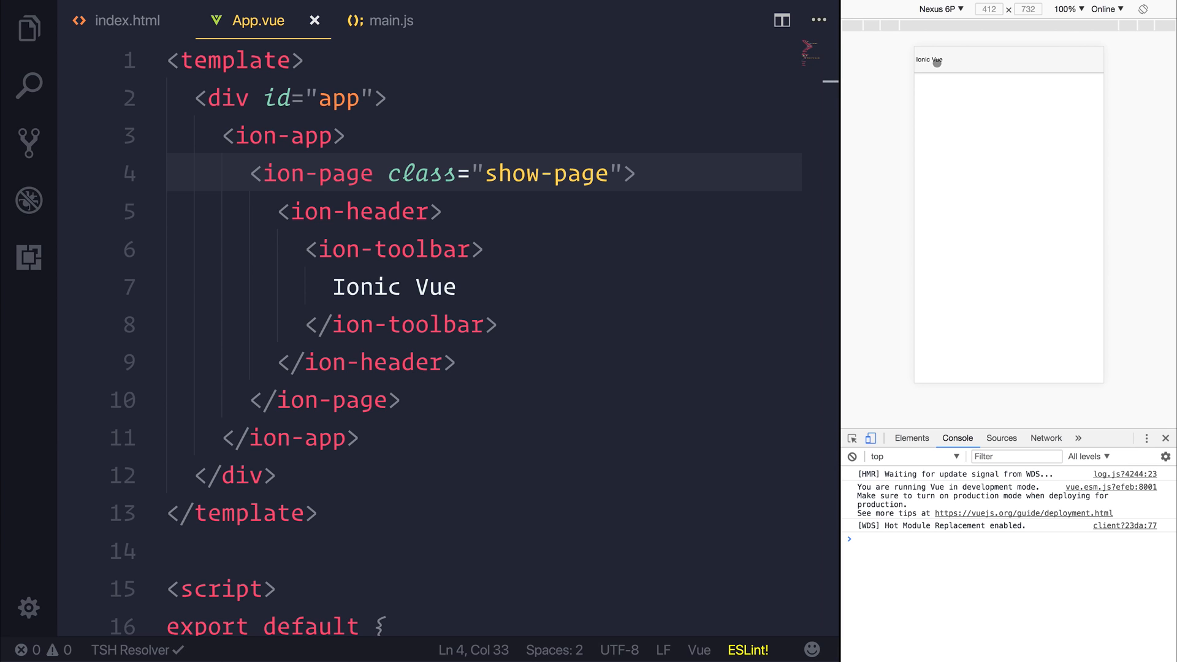
{"action": "mouse_move", "coordinate": [960, 66]}
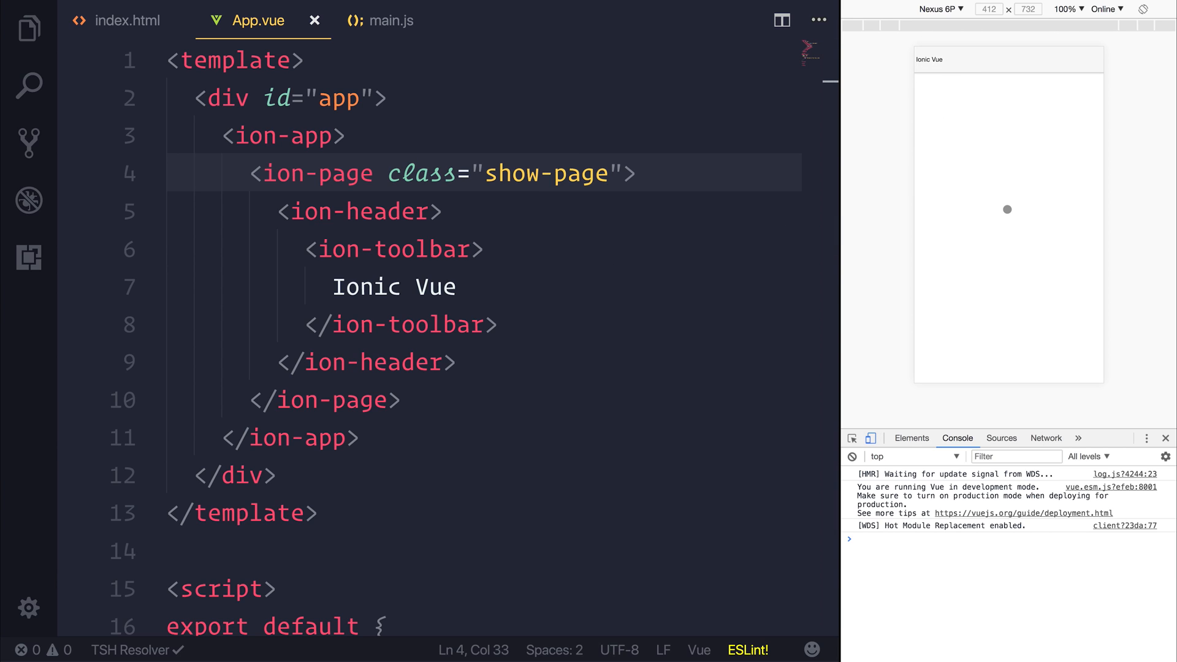
{"action": "mouse_move", "coordinate": [603, 258]}
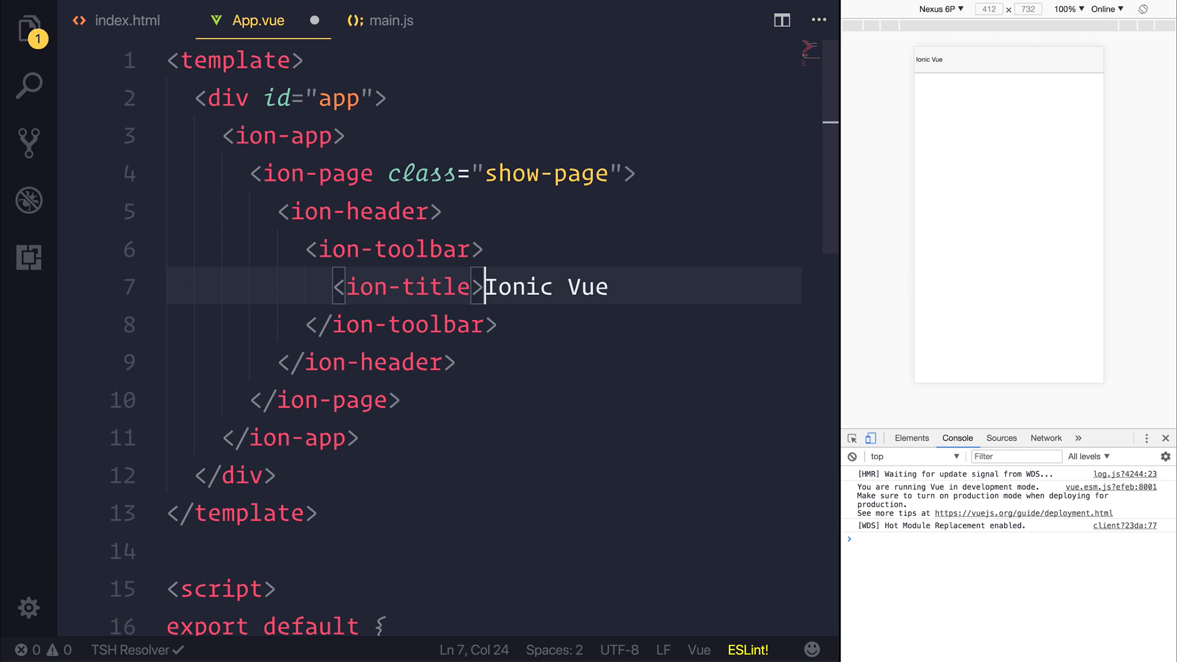
{"action": "type", "text": "</ion-title>"}
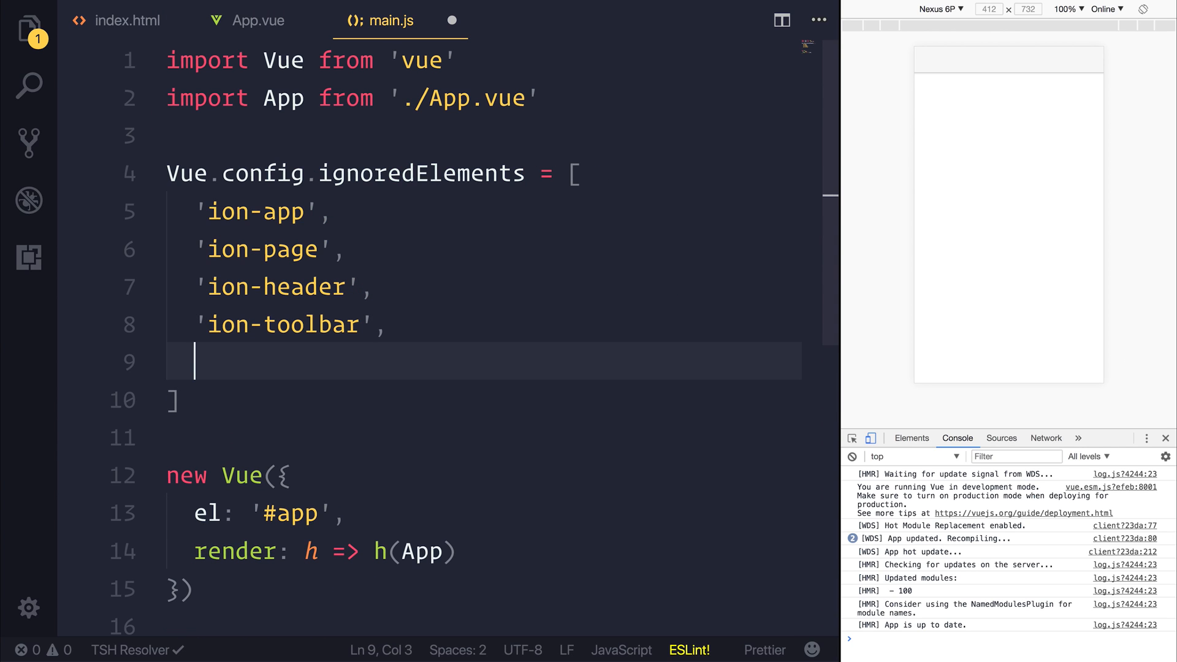
Step: Append 'ion-title' to main.js's ignoredElements array and save
{"action": "type", "text": "'ion-'"}
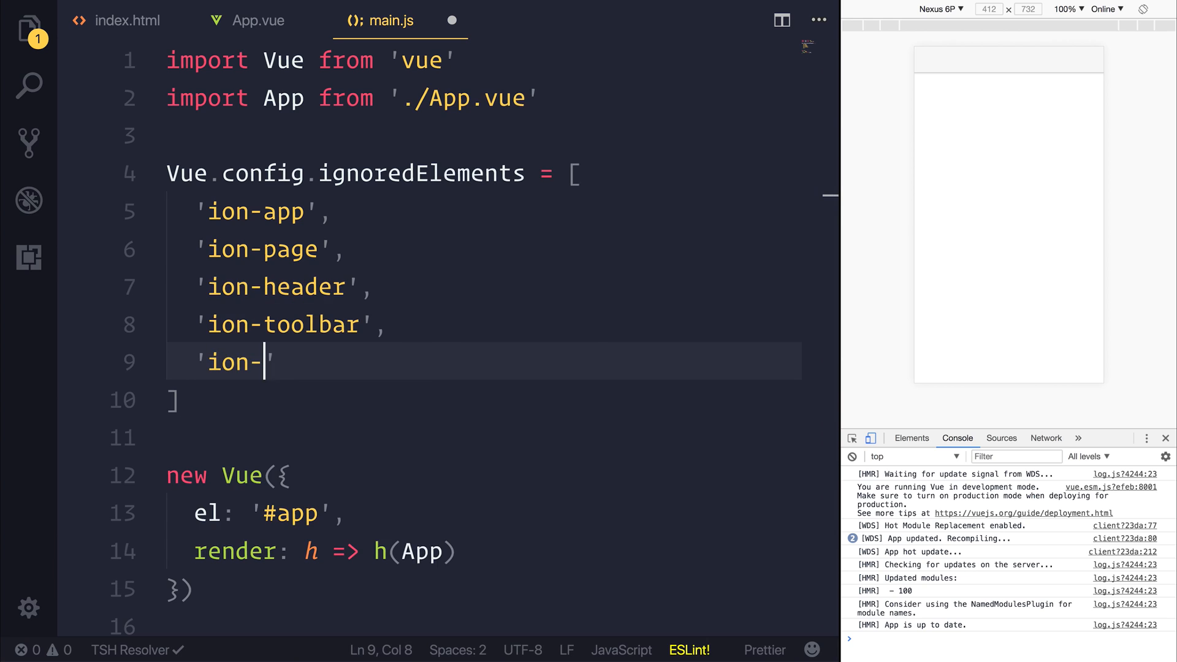
{"action": "type", "text": "title"}
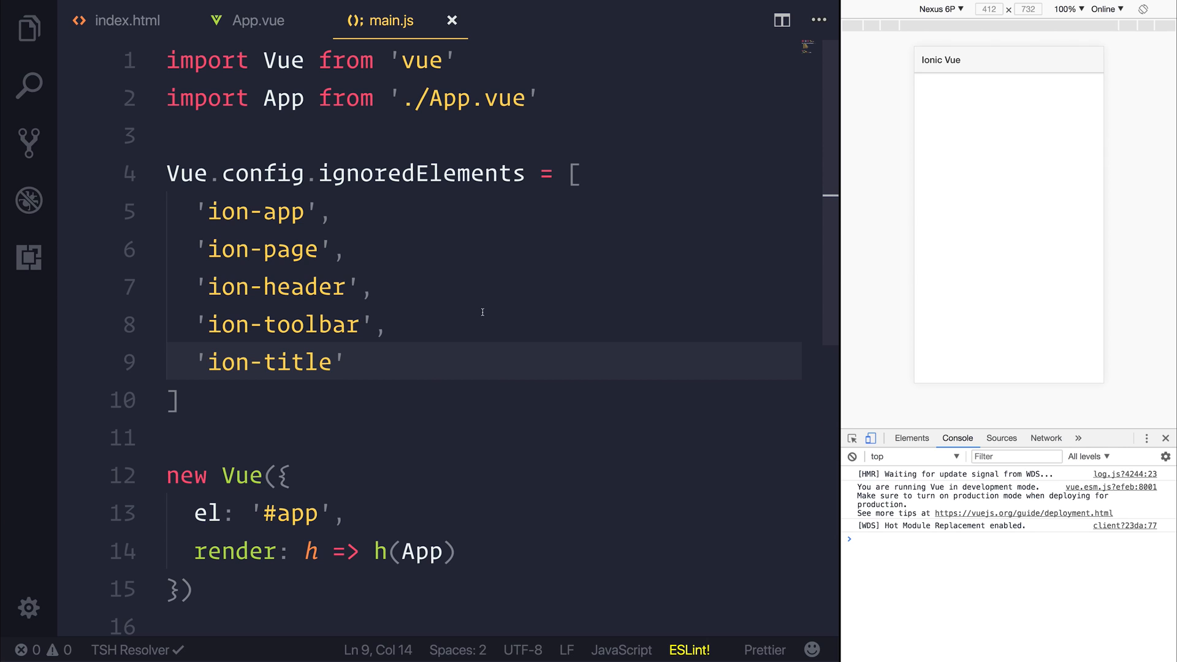
Step: Add an empty ion-content block below the ion-header in App.vue
{"action": "left_click", "coordinate": [257, 20]}
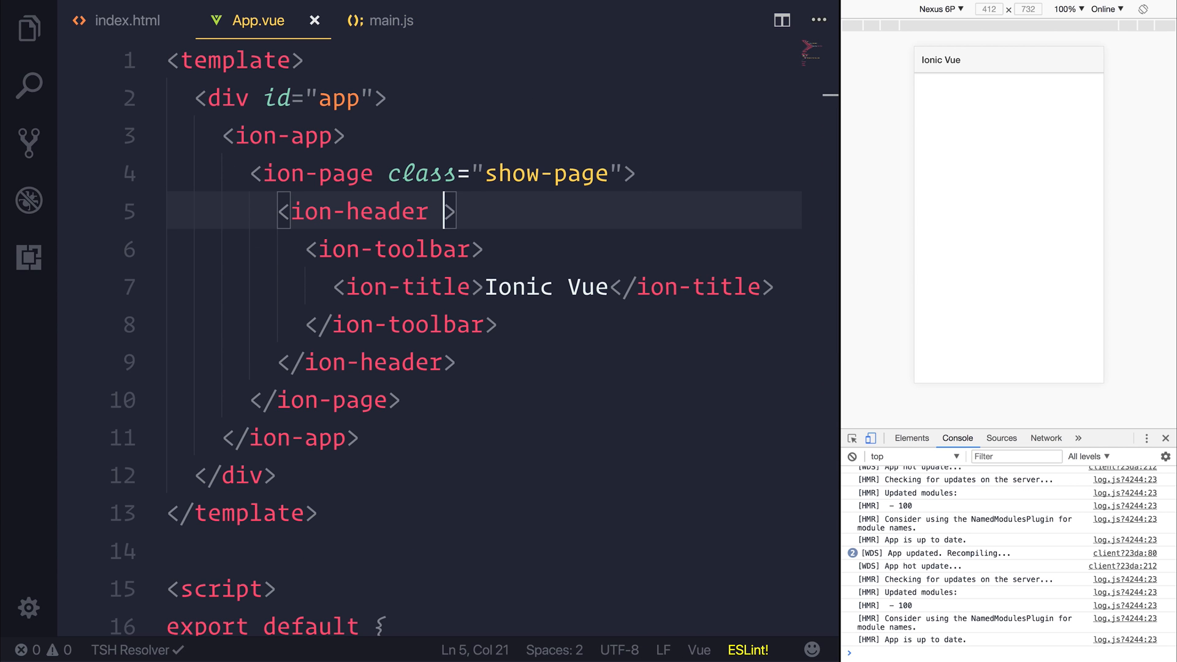
{"action": "left_click", "coordinate": [367, 362]}
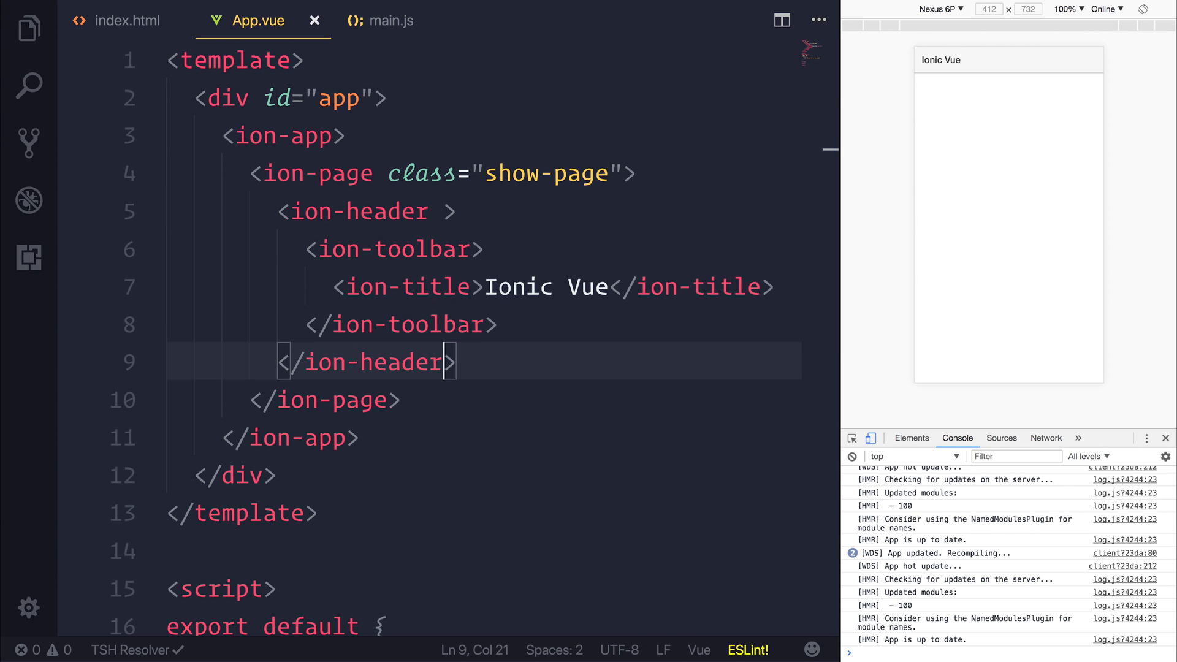
{"action": "type", "text": "ion-con"}
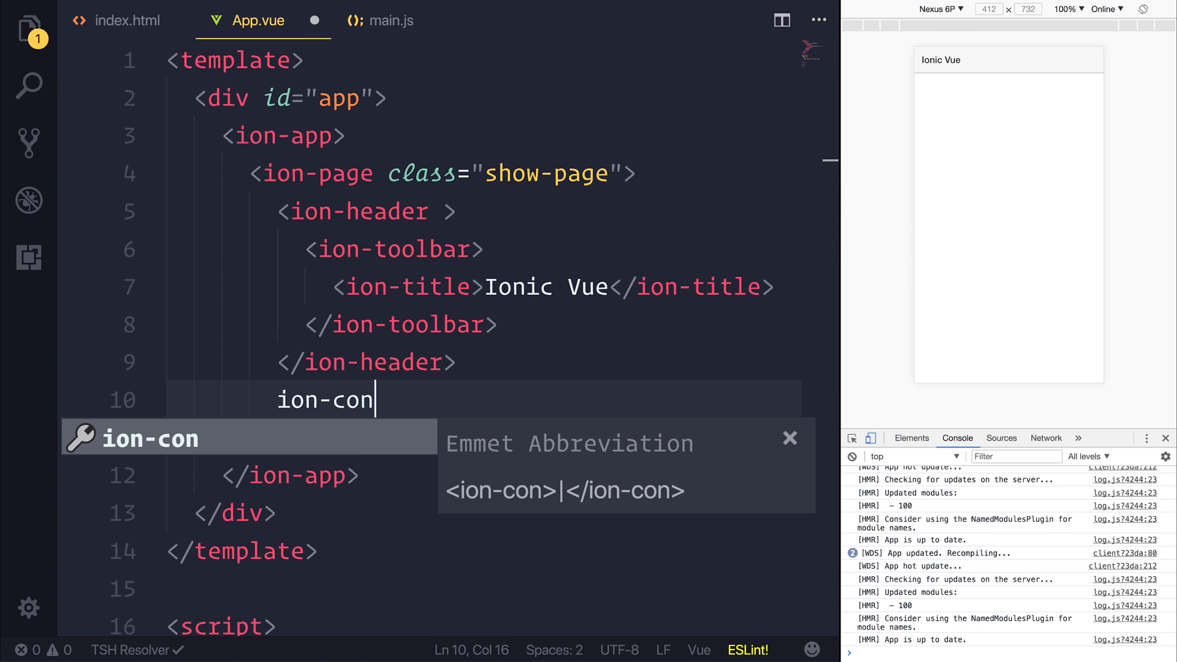
{"action": "key", "text": "Tab"}
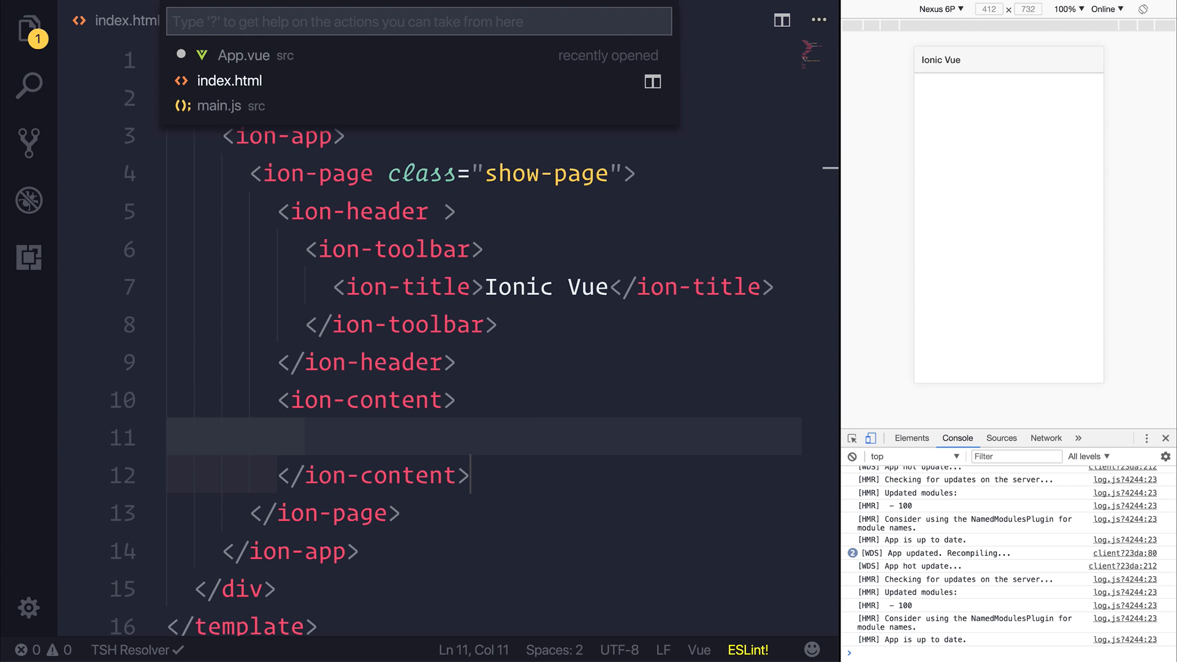
Step: Enter npm install axios in the integrated terminal
{"action": "left_click", "coordinate": [244, 55]}
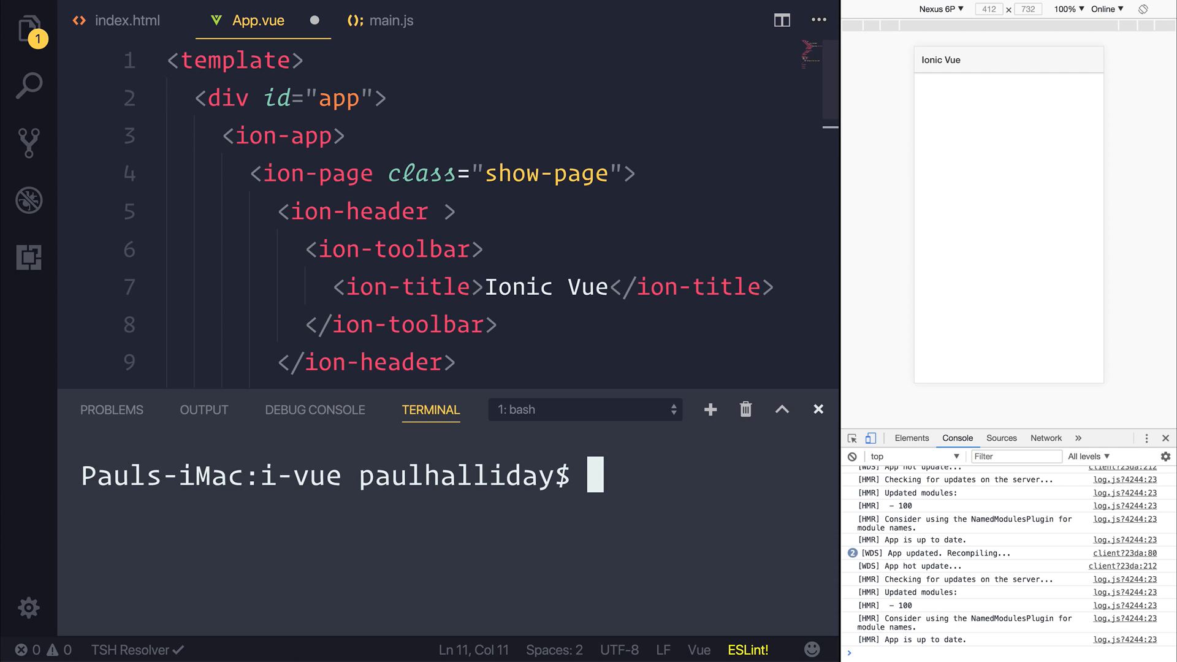
{"action": "type", "text": "npm install"}
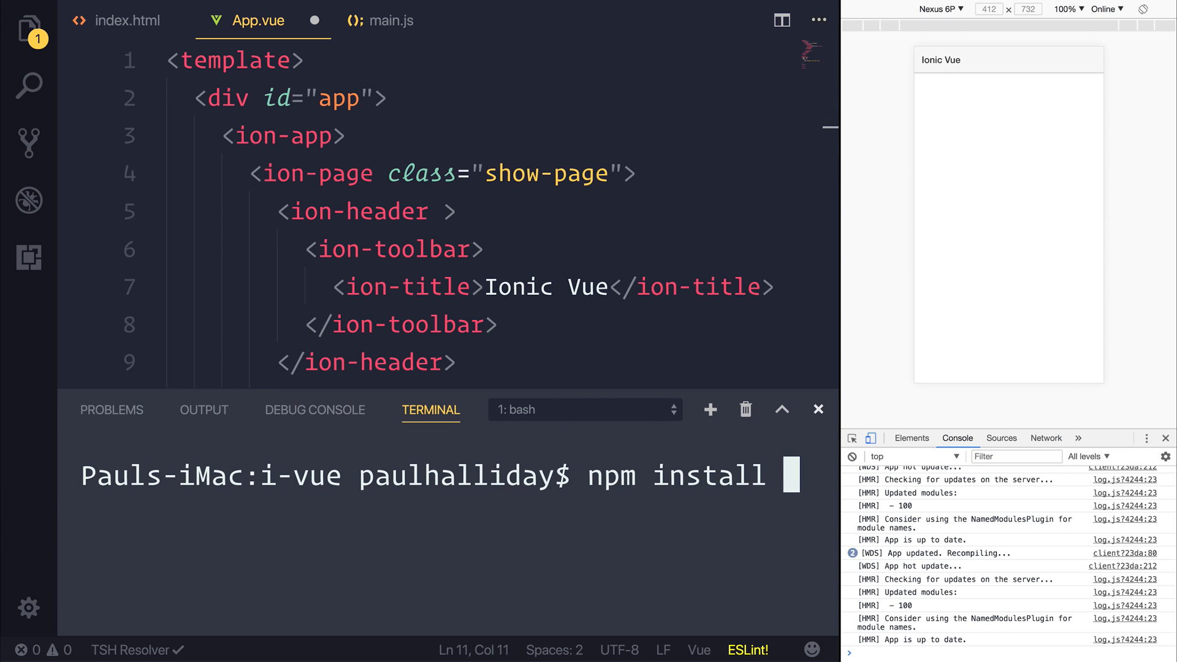
{"action": "type", "text": "axios"}
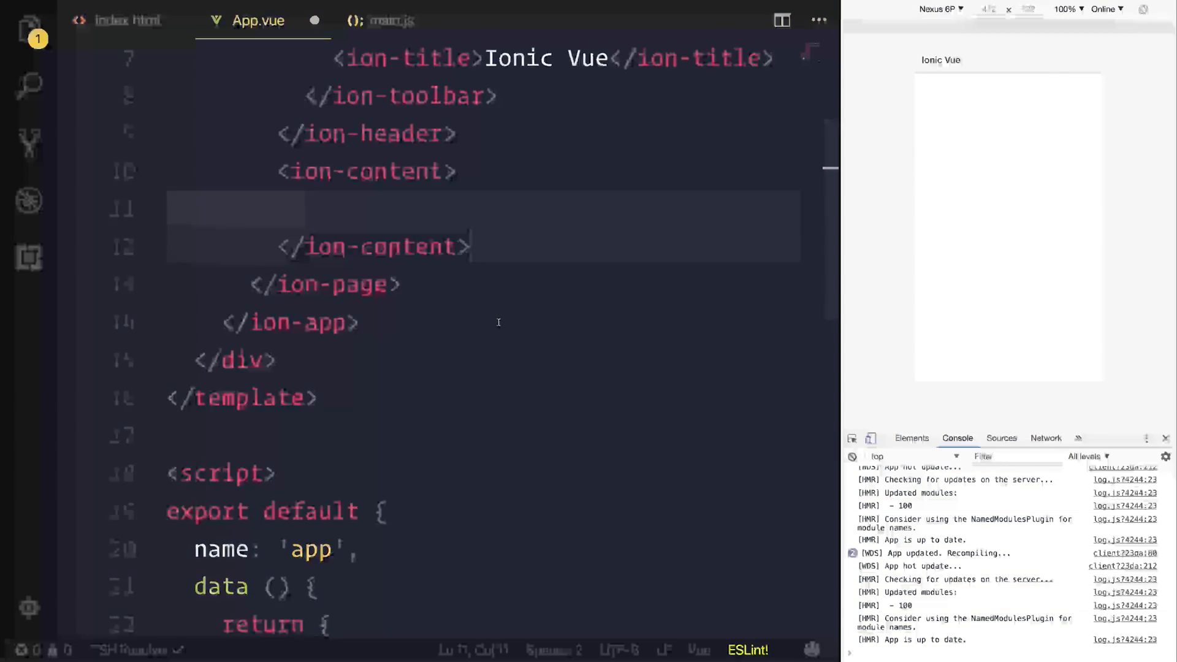
Step: Import axios from 'axios' in App.vue's script
{"action": "scroll", "scroll_direction": "down", "scroll_amount": 3}
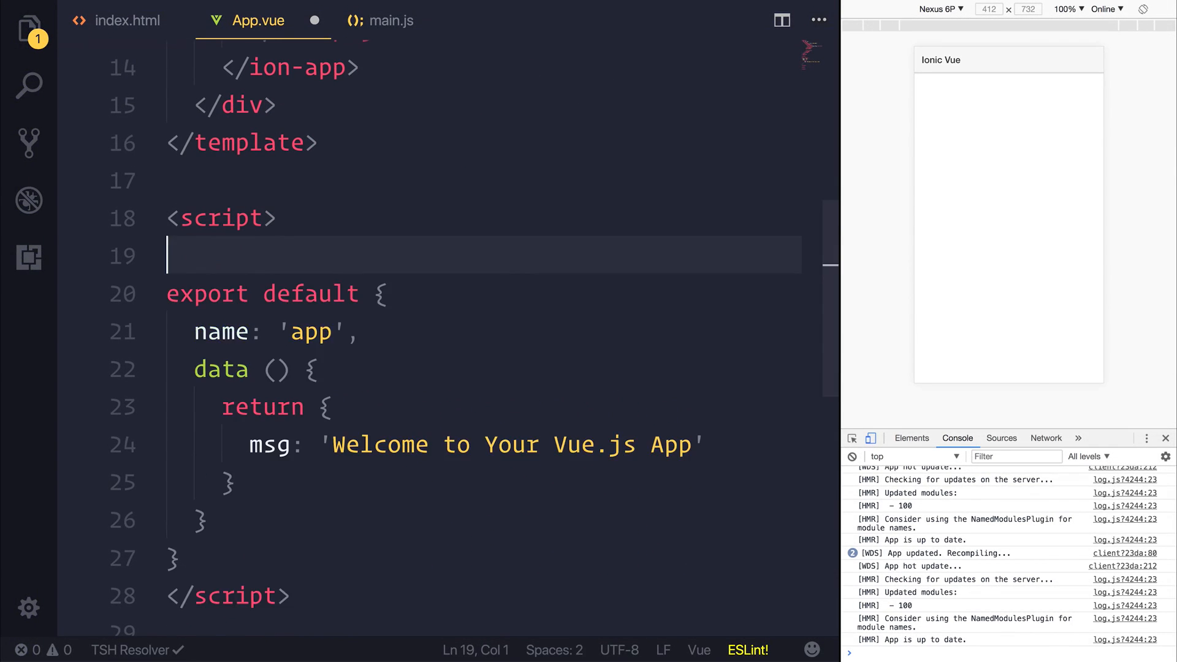
{"action": "type", "text": "i"}
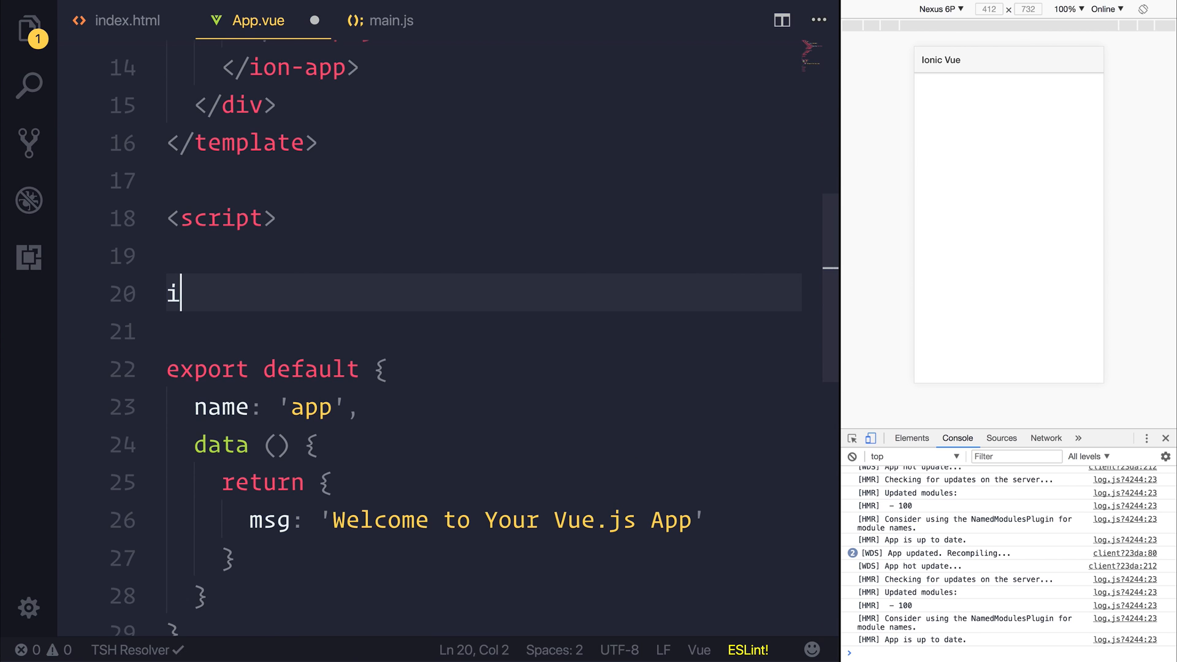
{"action": "type", "text": "mport axios from"}
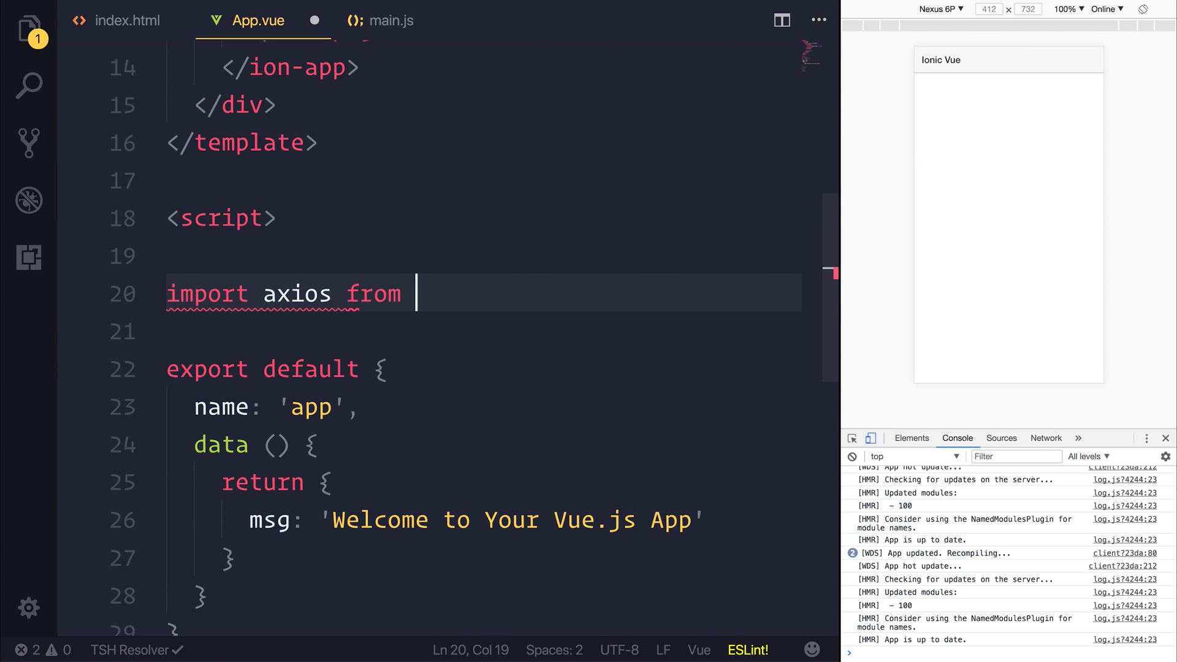
{"action": "type", "text": "'axios';"}
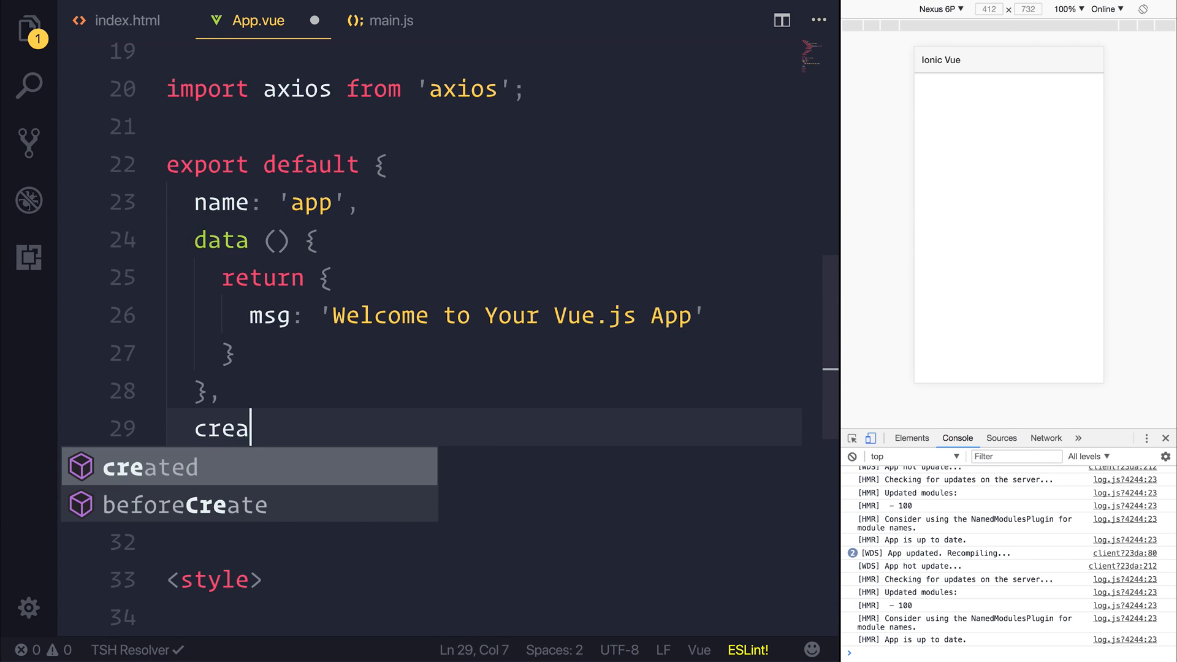
{"action": "key", "text": "Tab"}
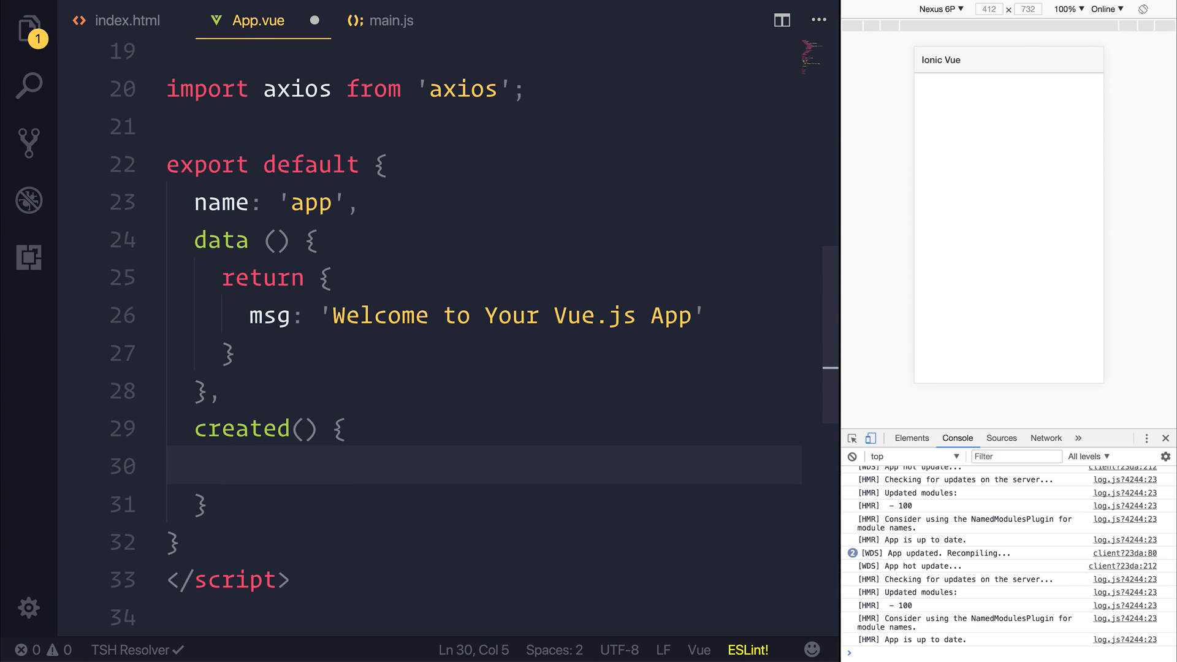
{"action": "type", "text": "axios.get("}
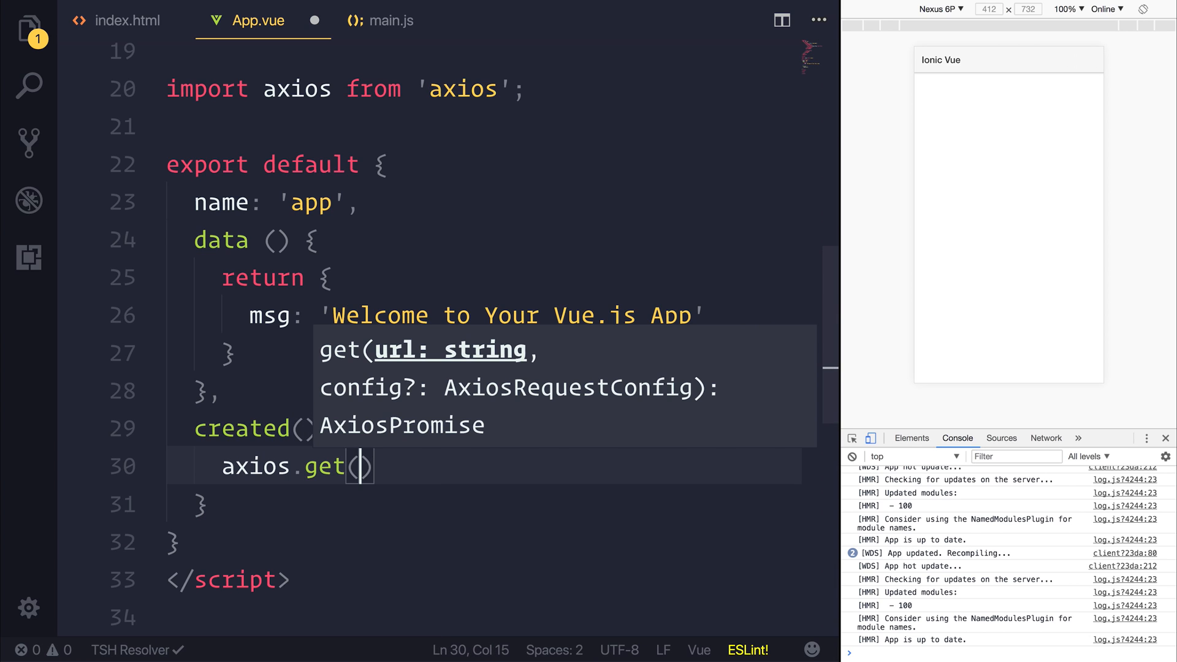
{"action": "type", "text": "'h"}
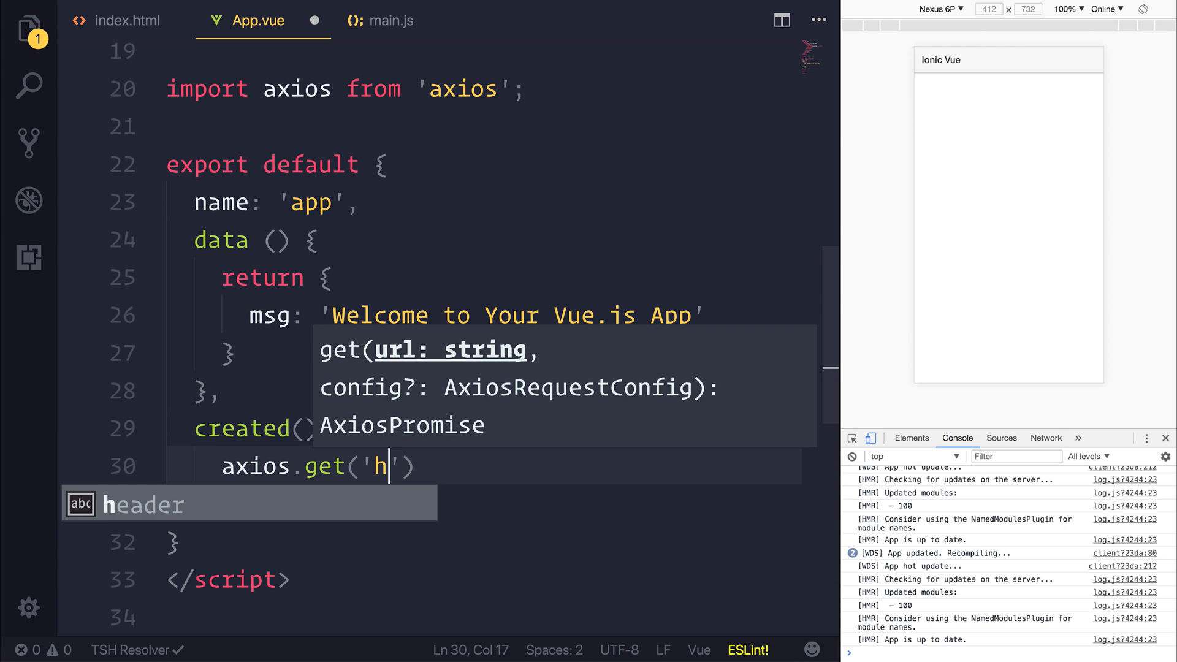
{"action": "type", "text": "ttp://jsonplaceholder.typi"}
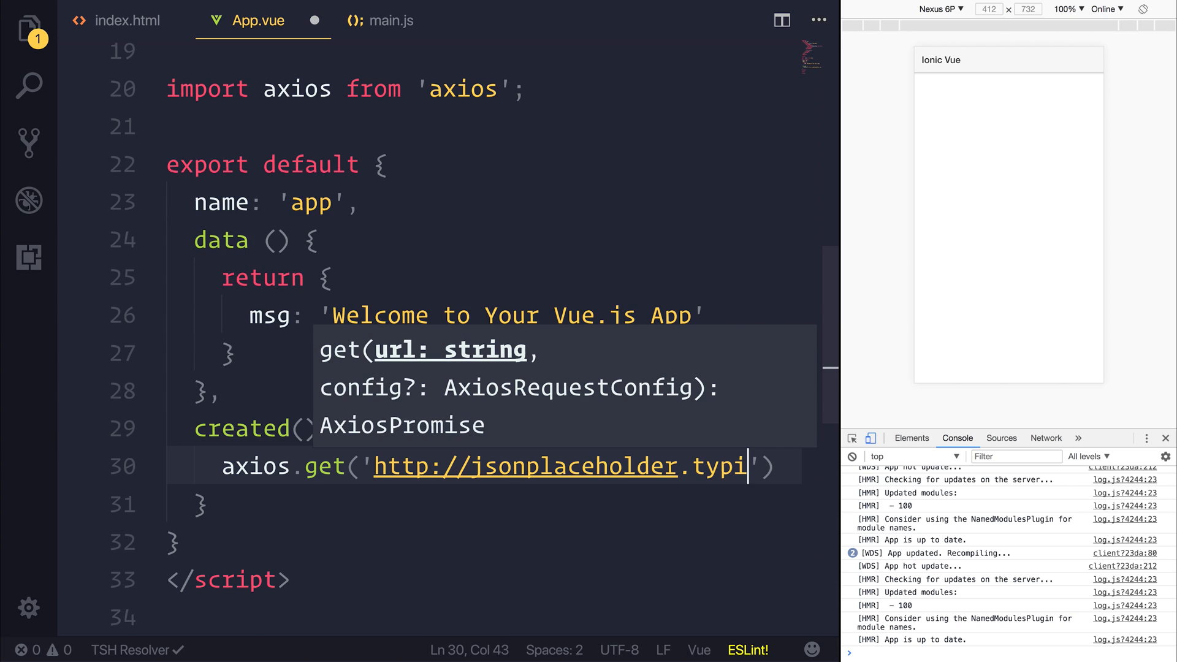
{"action": "type", "text": "com/use"}
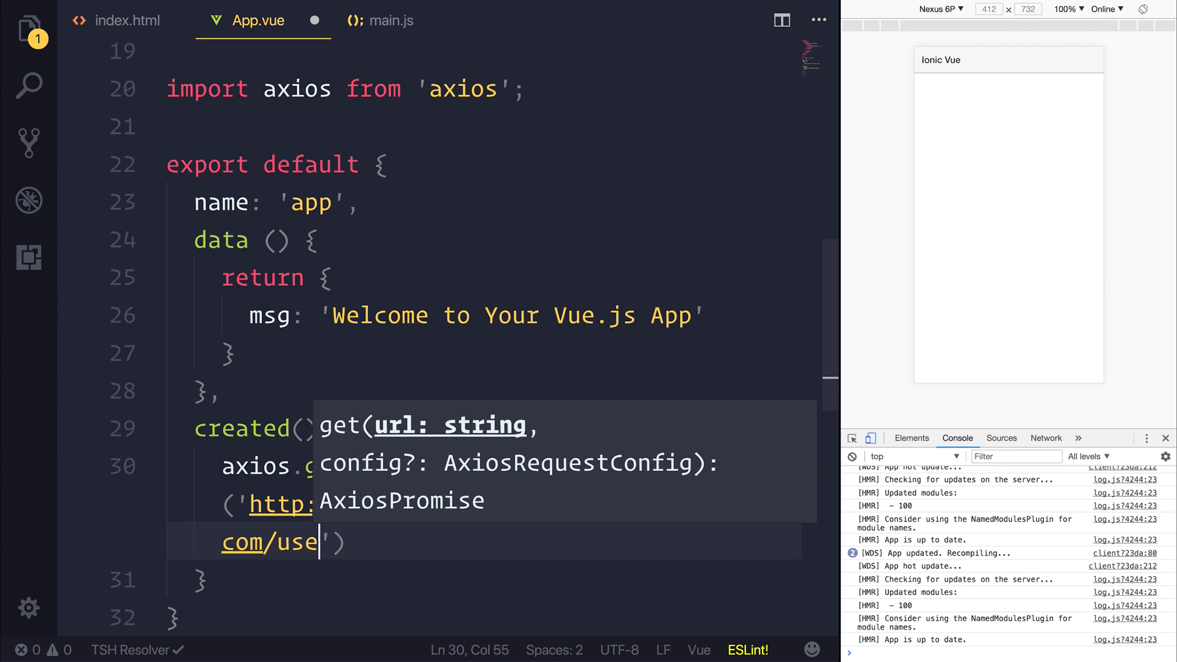
{"action": "type", "text": "rs"}
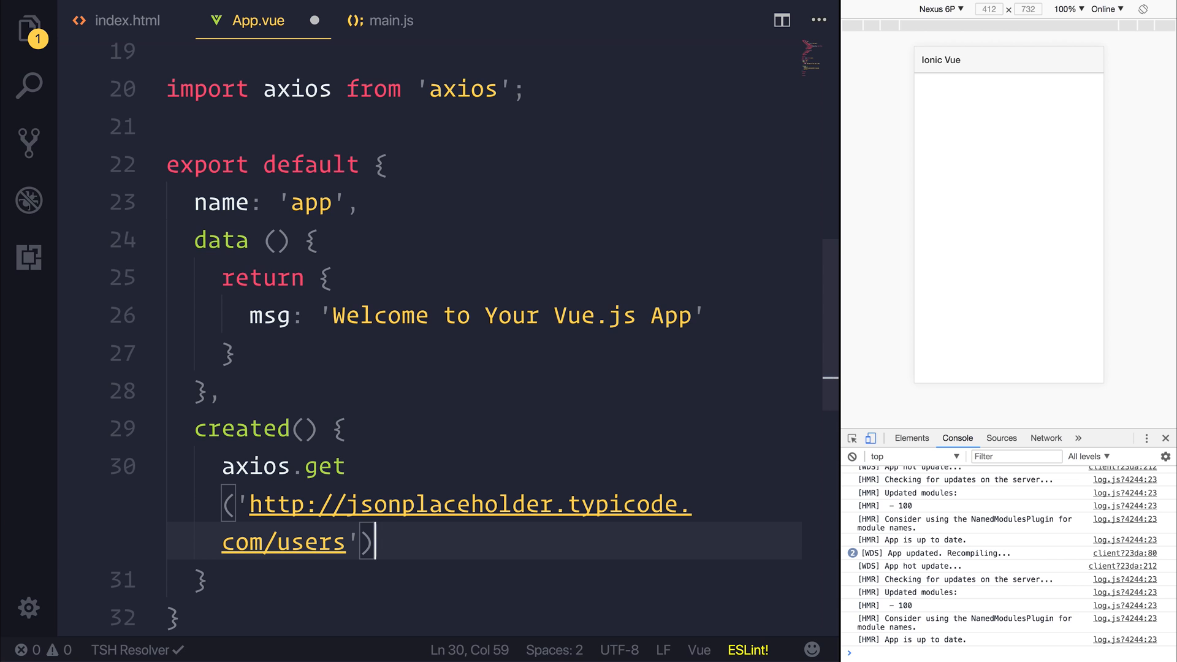
Step: Chain .then(response => this.users = response.data) onto the request
{"action": "key", "text": "enter"}
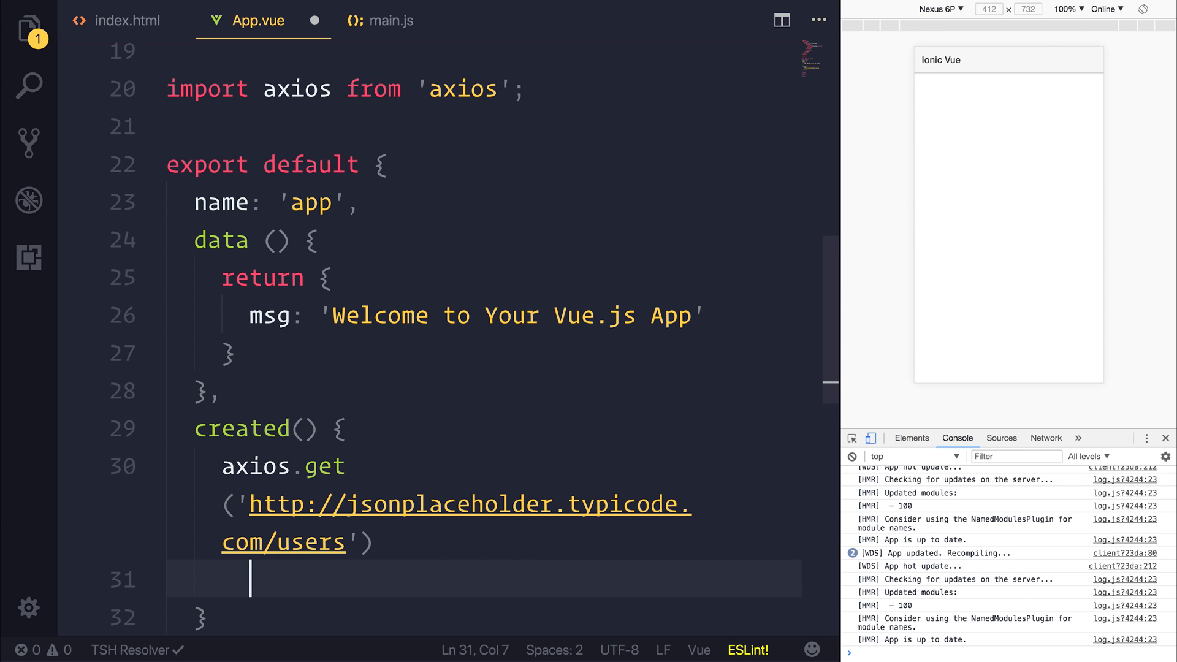
{"action": "type", "text": ".then(respon=se"}
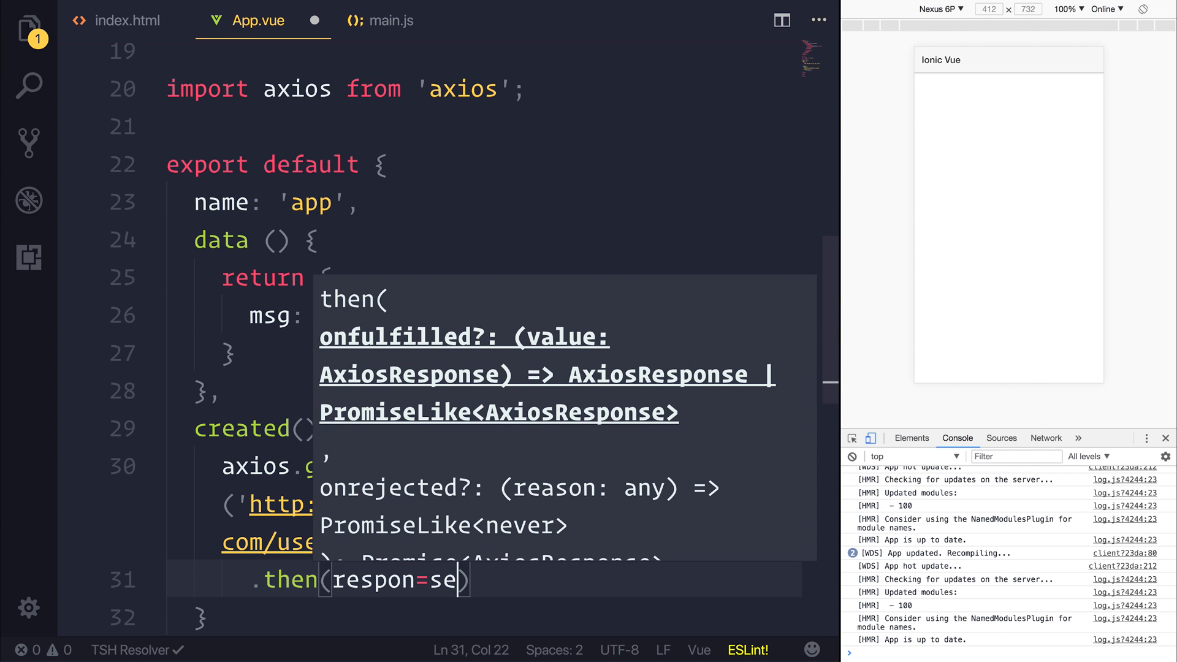
{"action": "type", "text": "=>"}
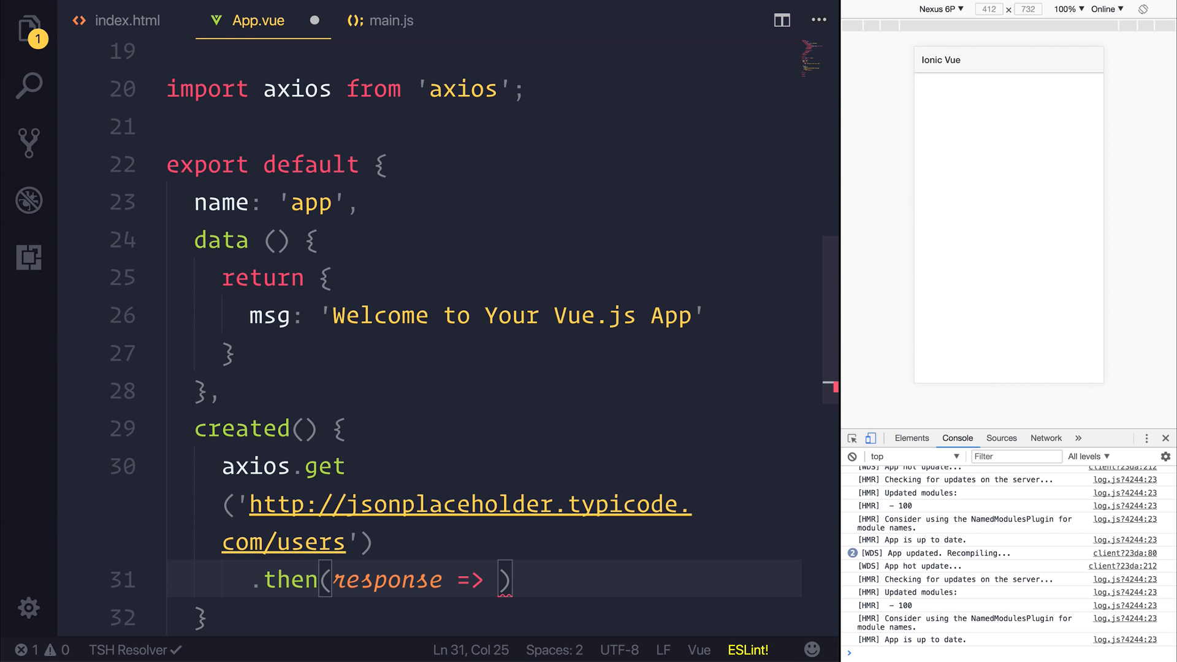
{"action": "type", "text": "this.users = response."}
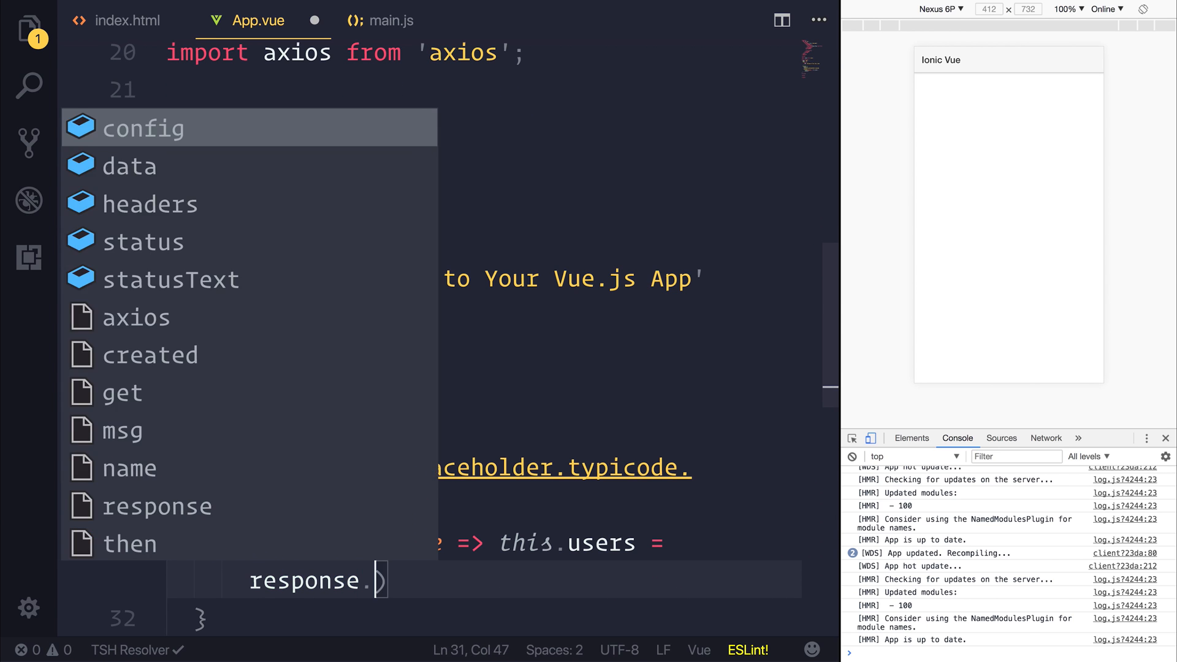
{"action": "type", "text": "data"}
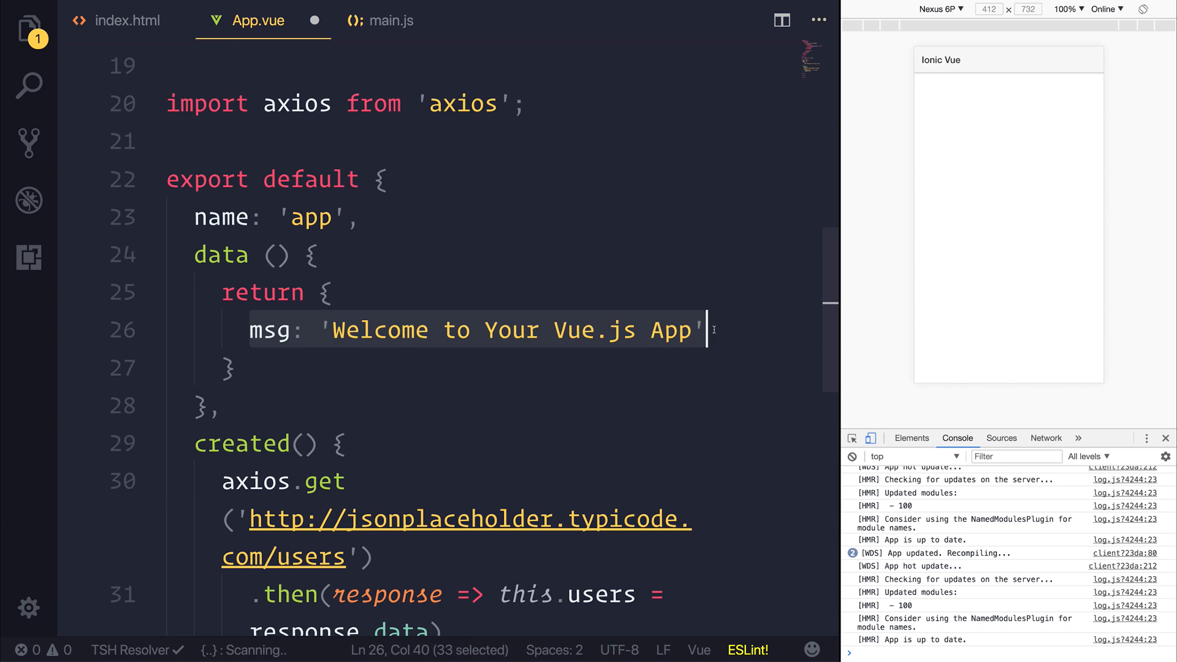
Step: Replace the msg entry in data() with users: [] and save App.vue
{"action": "type", "text": "user"}
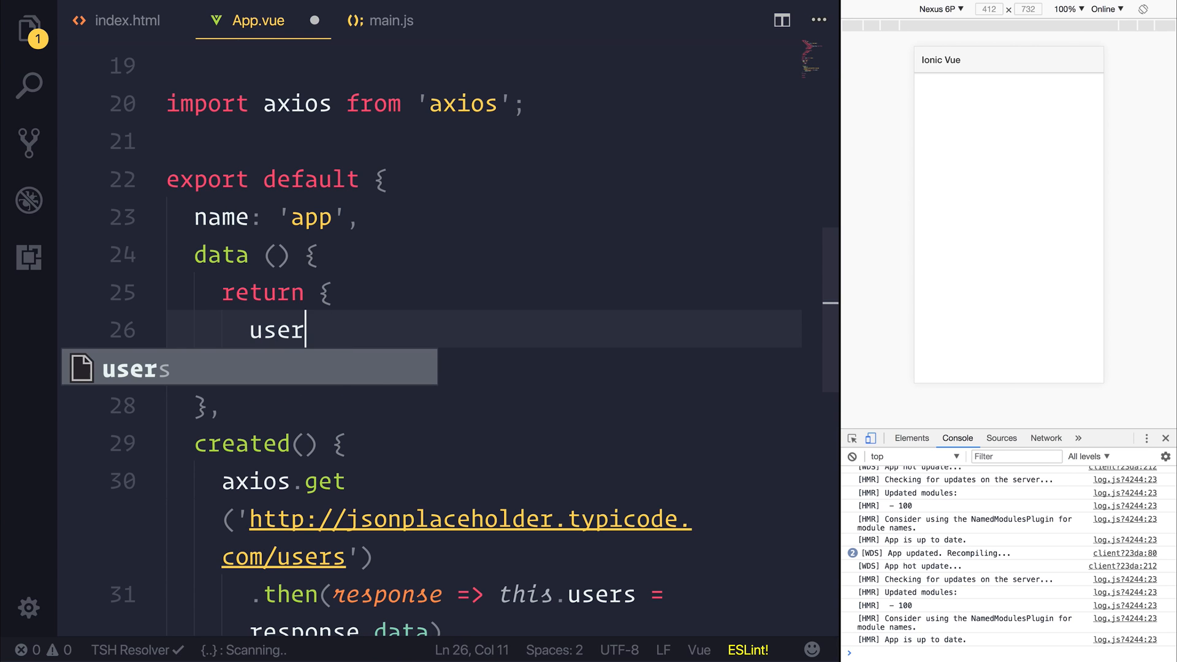
{"action": "type", "text": "s: []"}
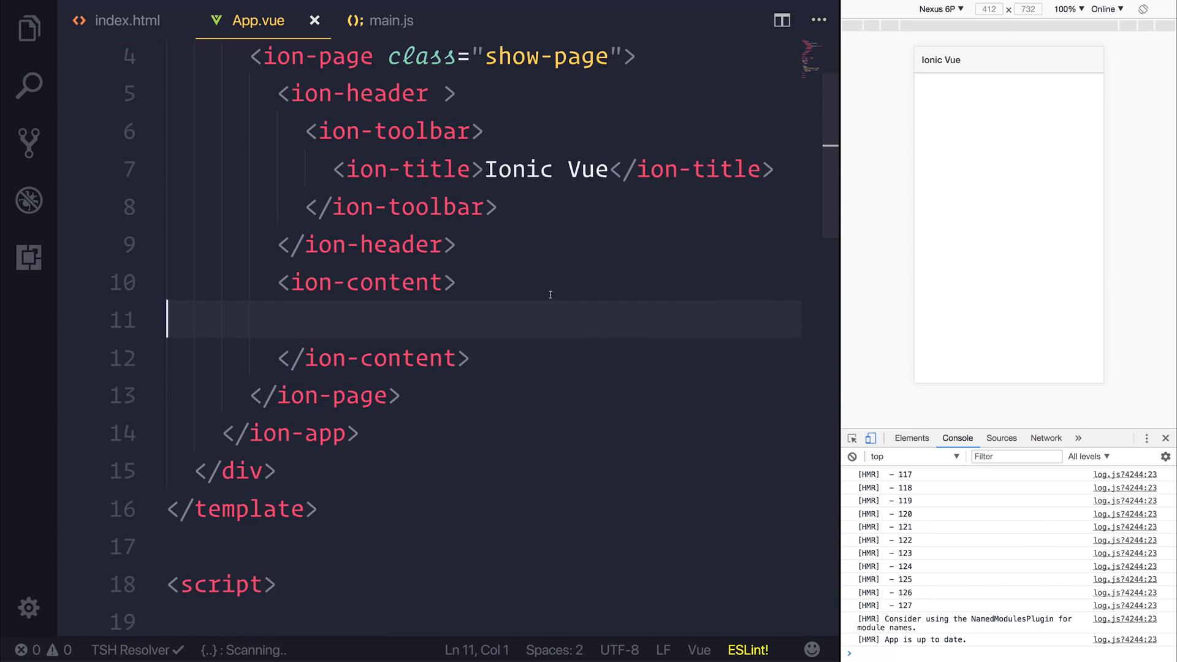
Step: Add an ion-list with ion-item v-for="user of users", key user.id, and full ion-label {{user.name}}
{"action": "type", "text": "i"}
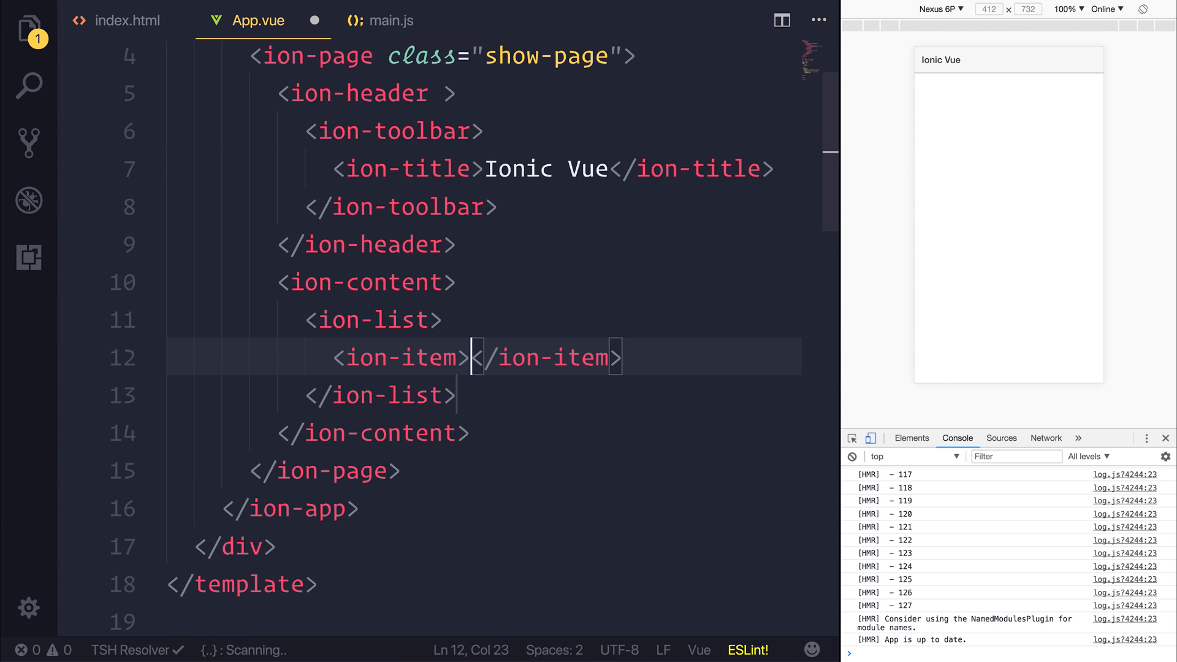
{"action": "type", "text": "ion-label></ion-label>"}
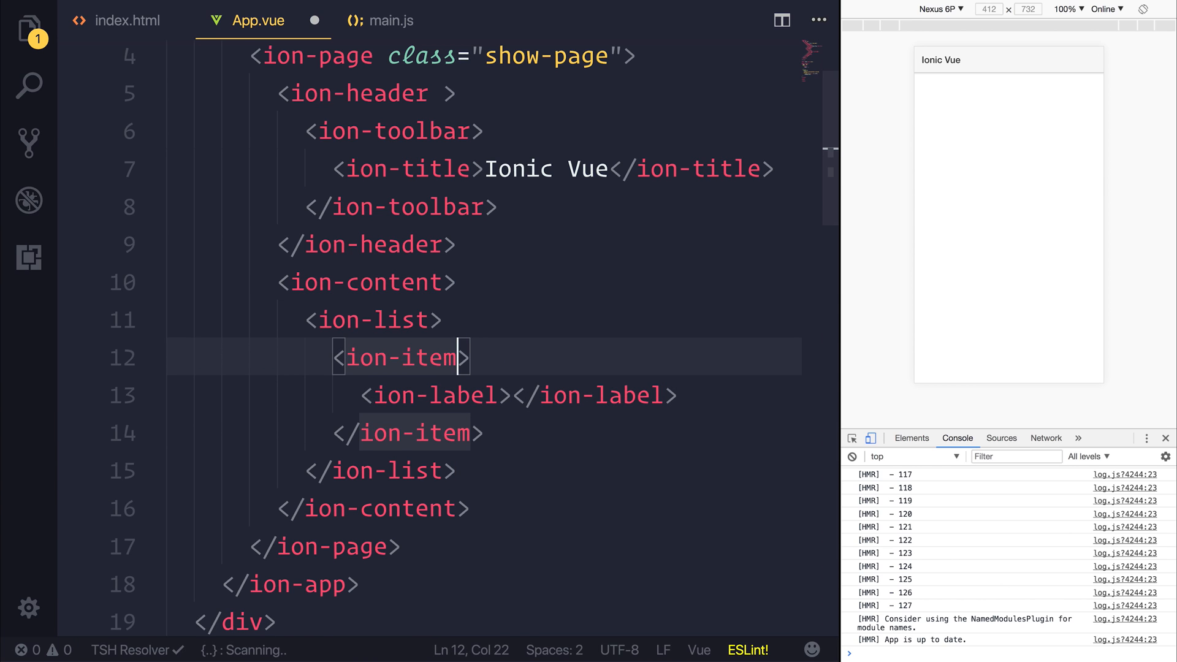
{"action": "type", "text": "v-for=\"\""}
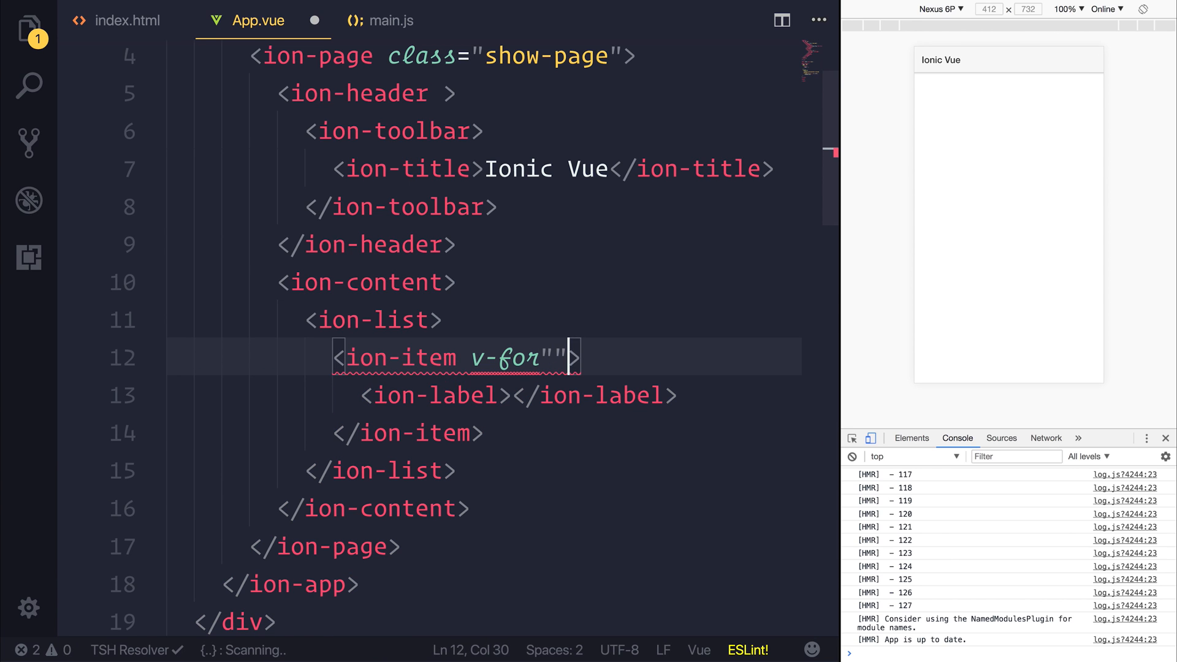
{"action": "type", "text": "user of user"}
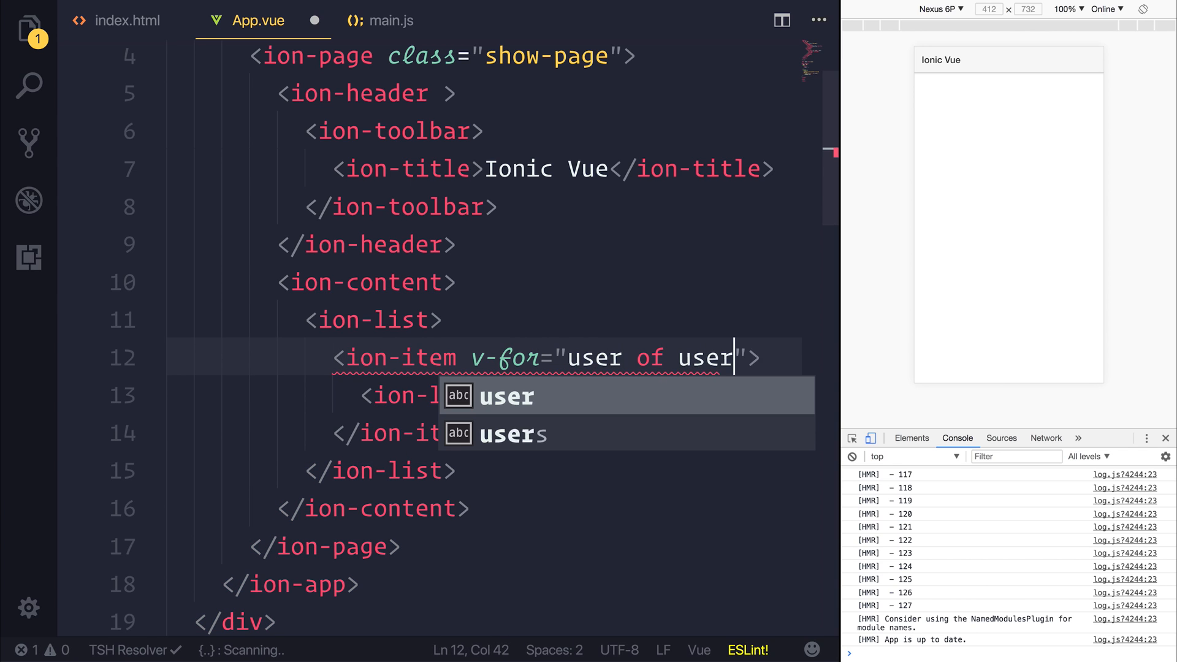
{"action": "type", "text": "s"}
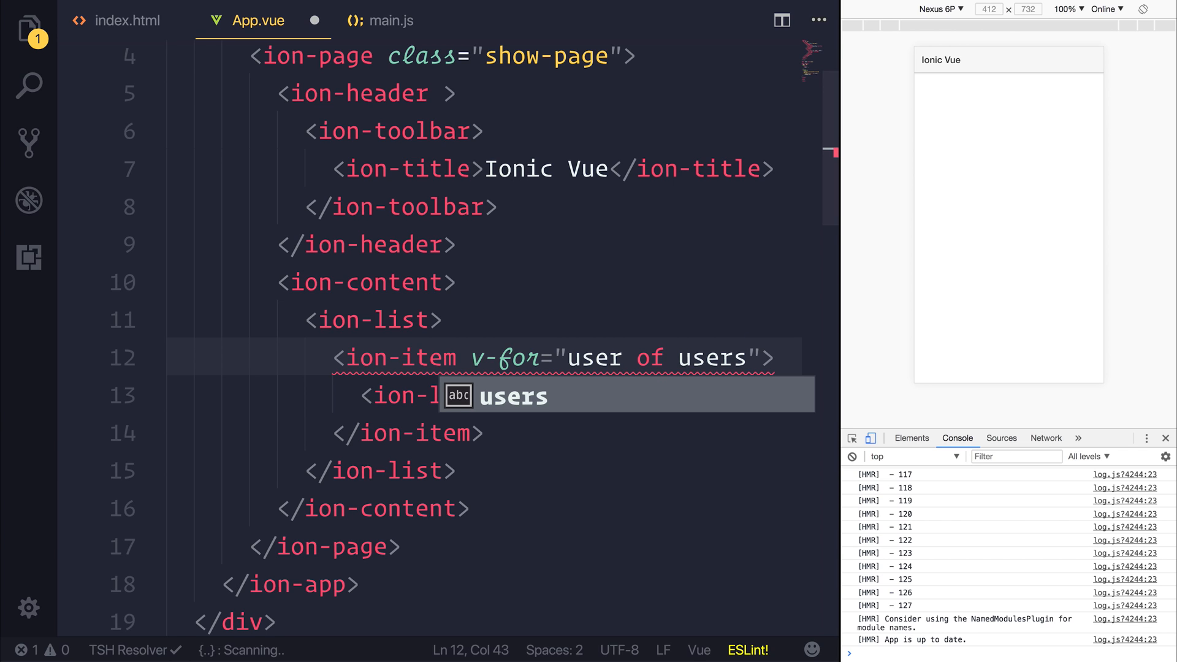
{"action": "type", "text": "v-bind:key=\""}
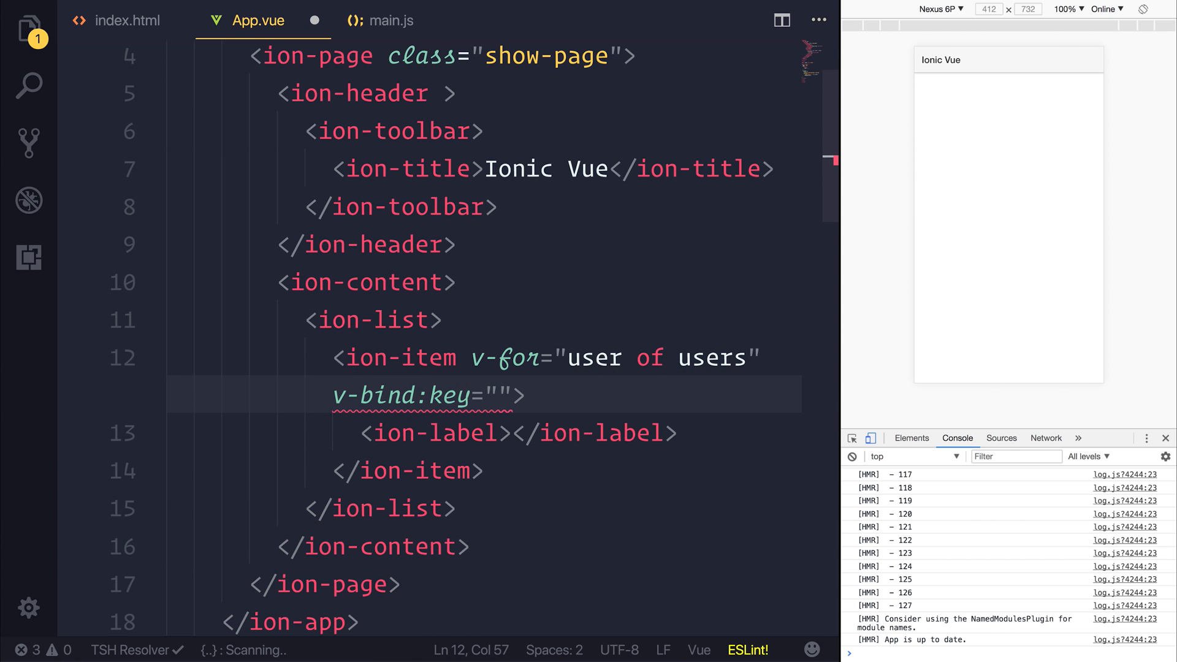
{"action": "type", "text": "user.id"}
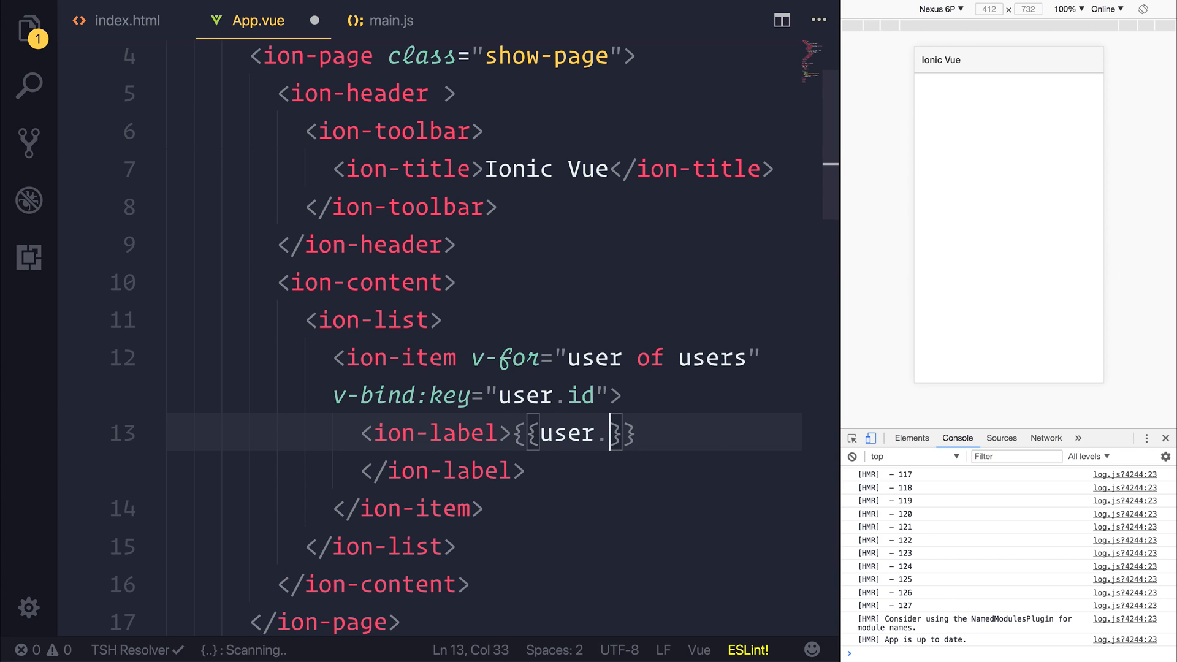
{"action": "type", "text": "name"}
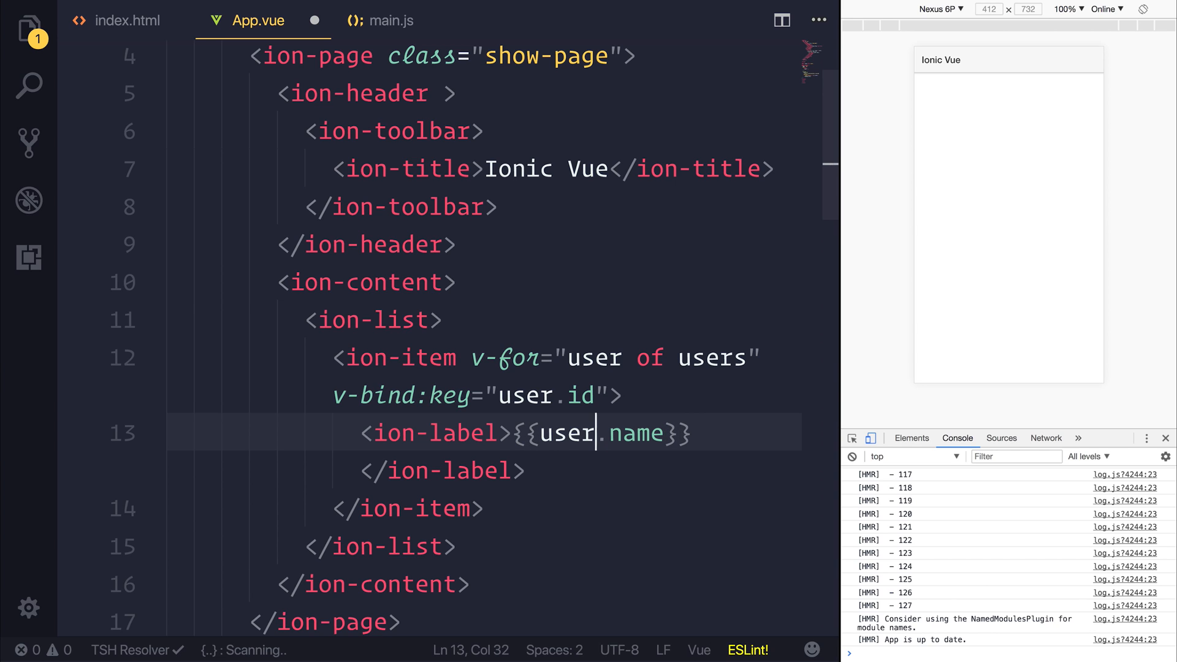
{"action": "type", "text": "full"}
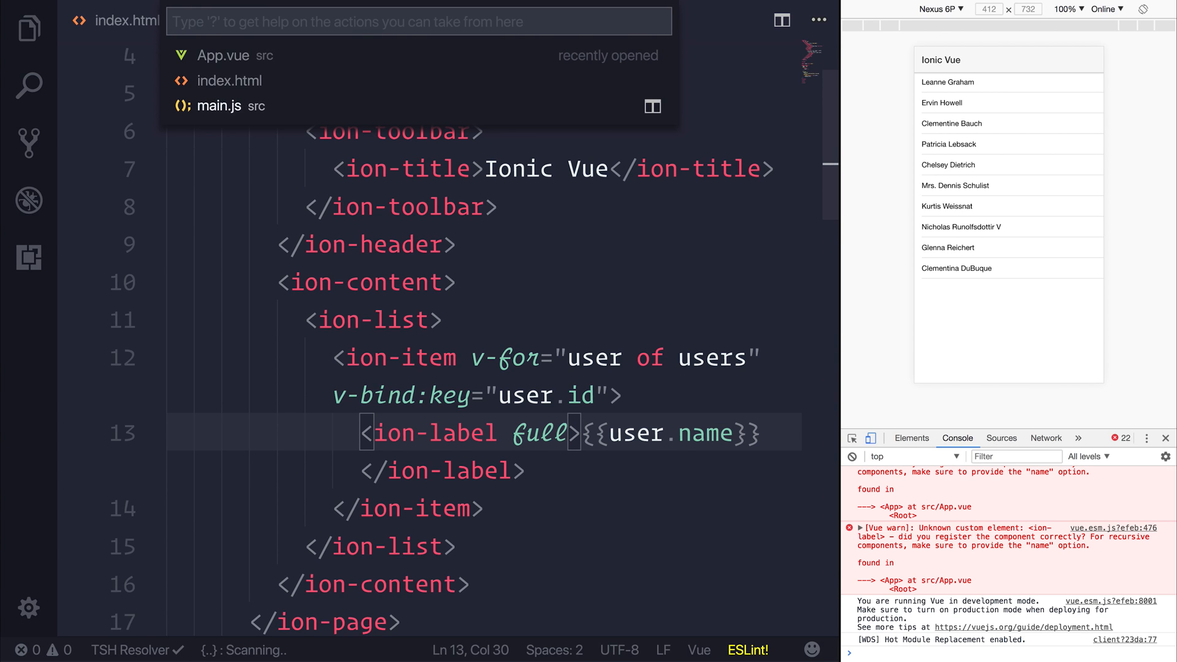
Step: Add 'ion-item' and 'ion-label' to Vue.config.ignoredElements in main.js and save
{"action": "left_click", "coordinate": [220, 104]}
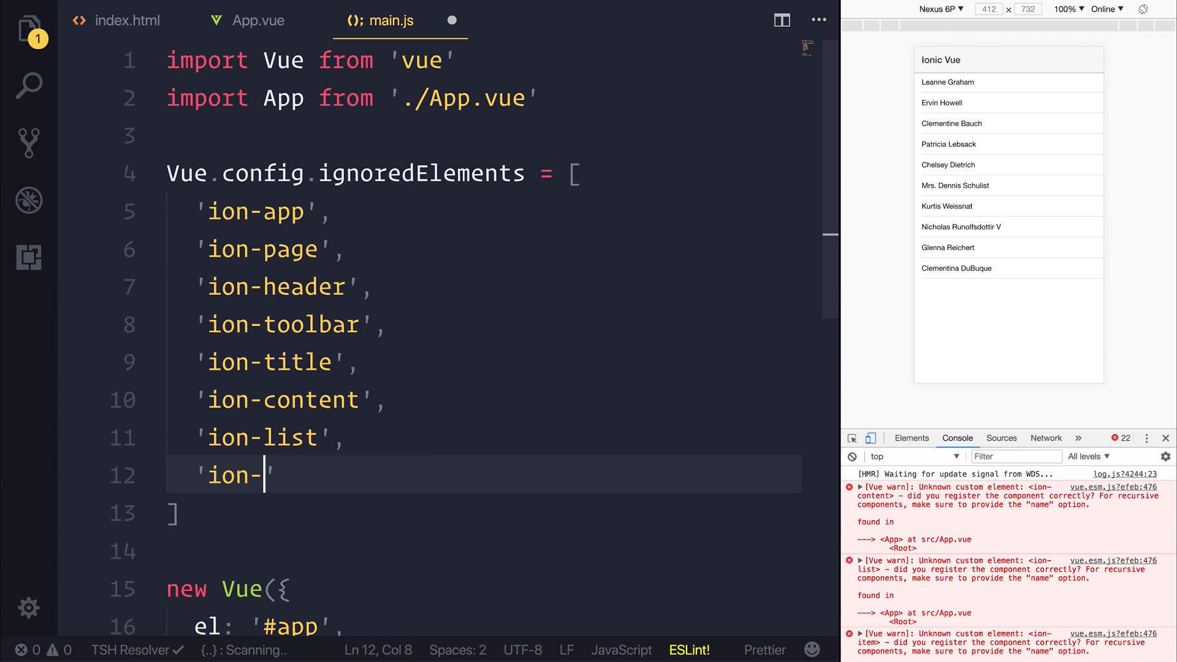
{"action": "type", "text": "item'"}
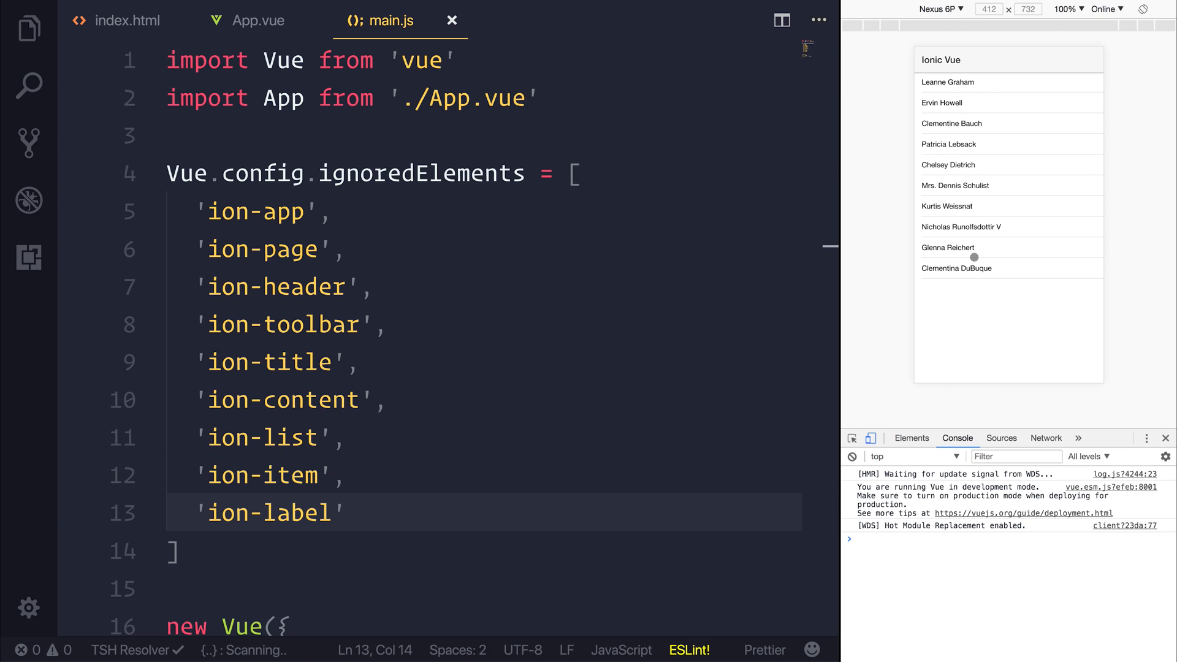
Step: Emulate the preview on an iPhone 6 Plus (414×736) in the DevTools device toolbar
{"action": "left_click", "coordinate": [937, 8]}
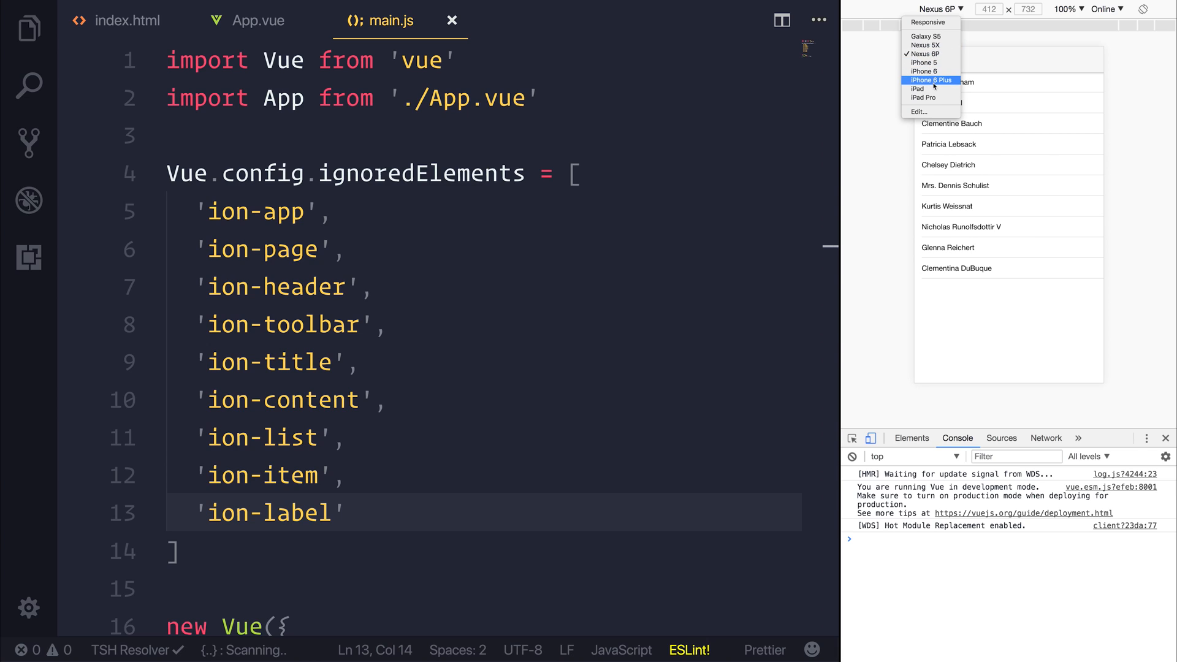
{"action": "left_click", "coordinate": [929, 80]}
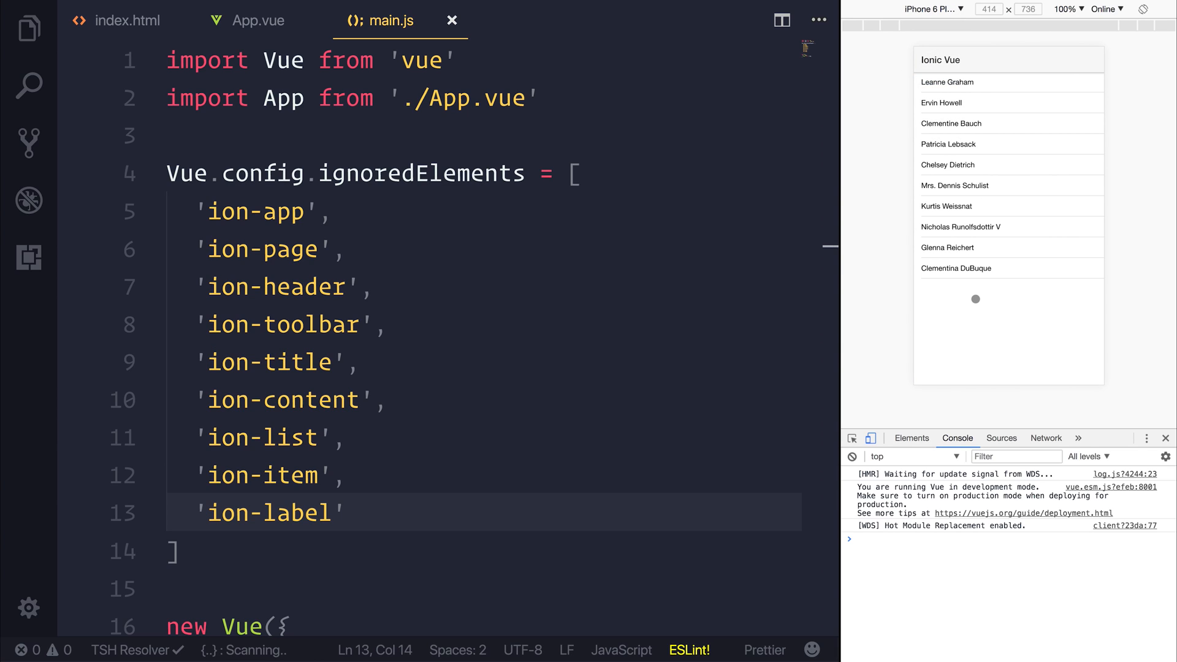